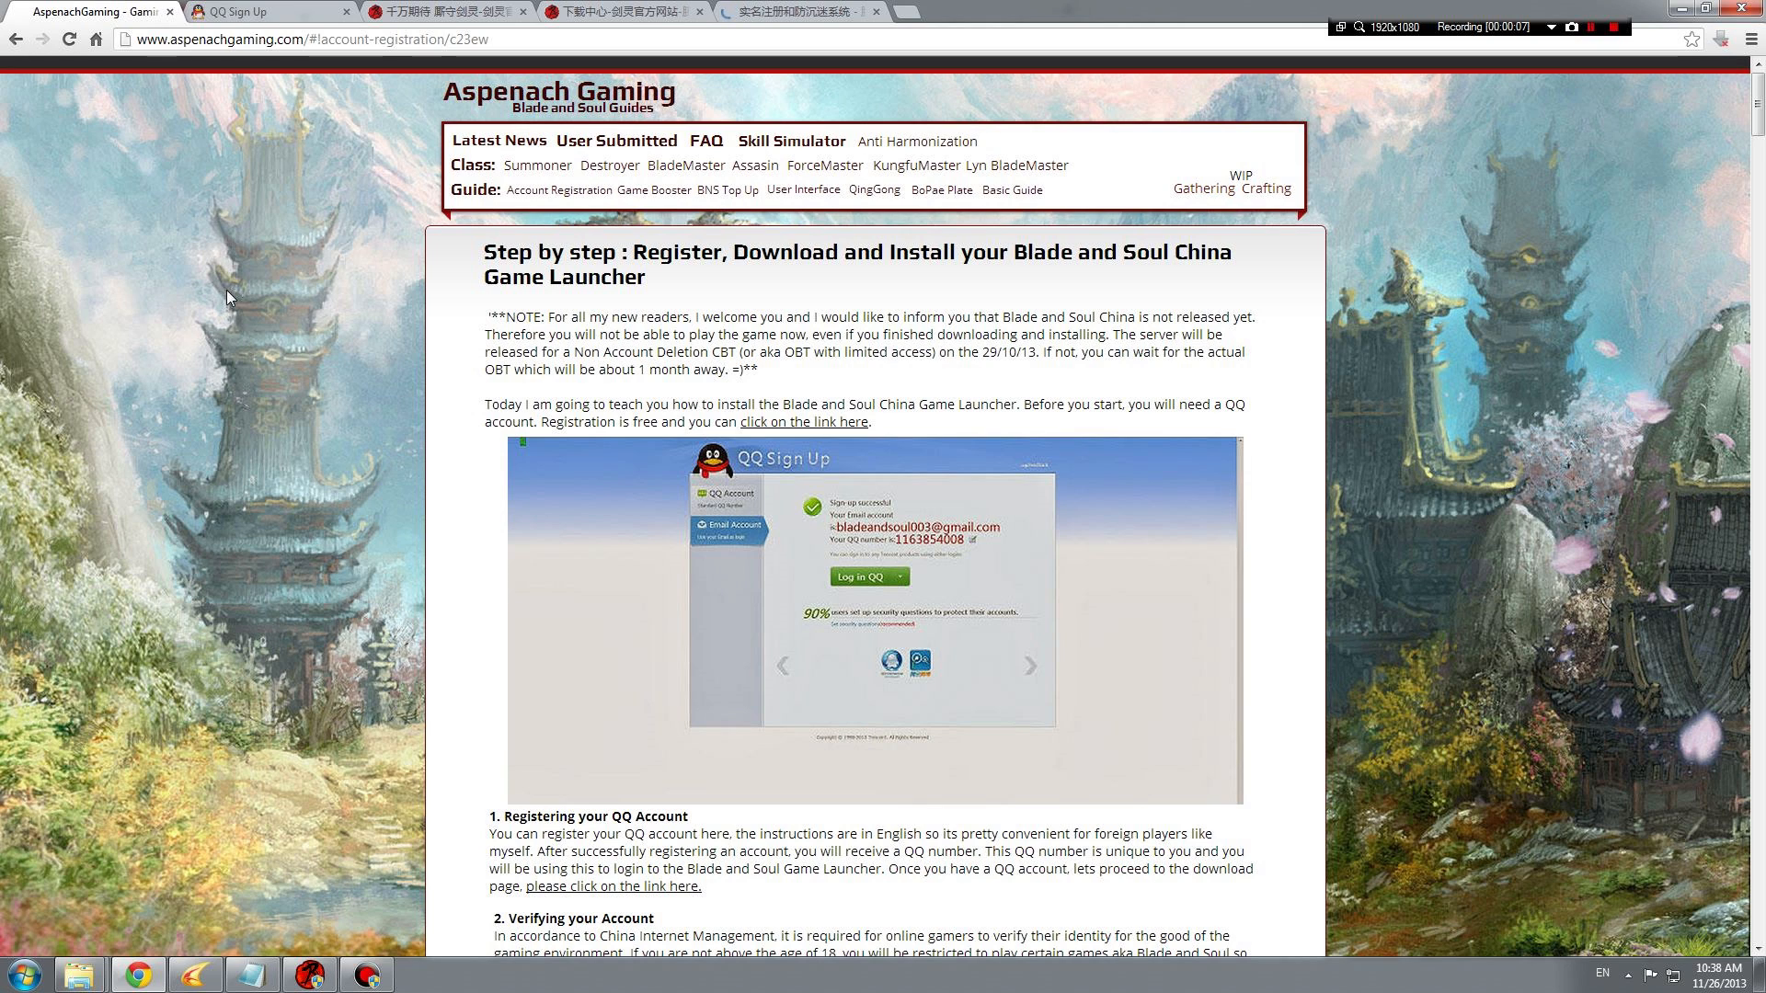
- Return from the sign-up page to the guide and highlight its 'Verifying your Account' heading
scroll(down, 3)
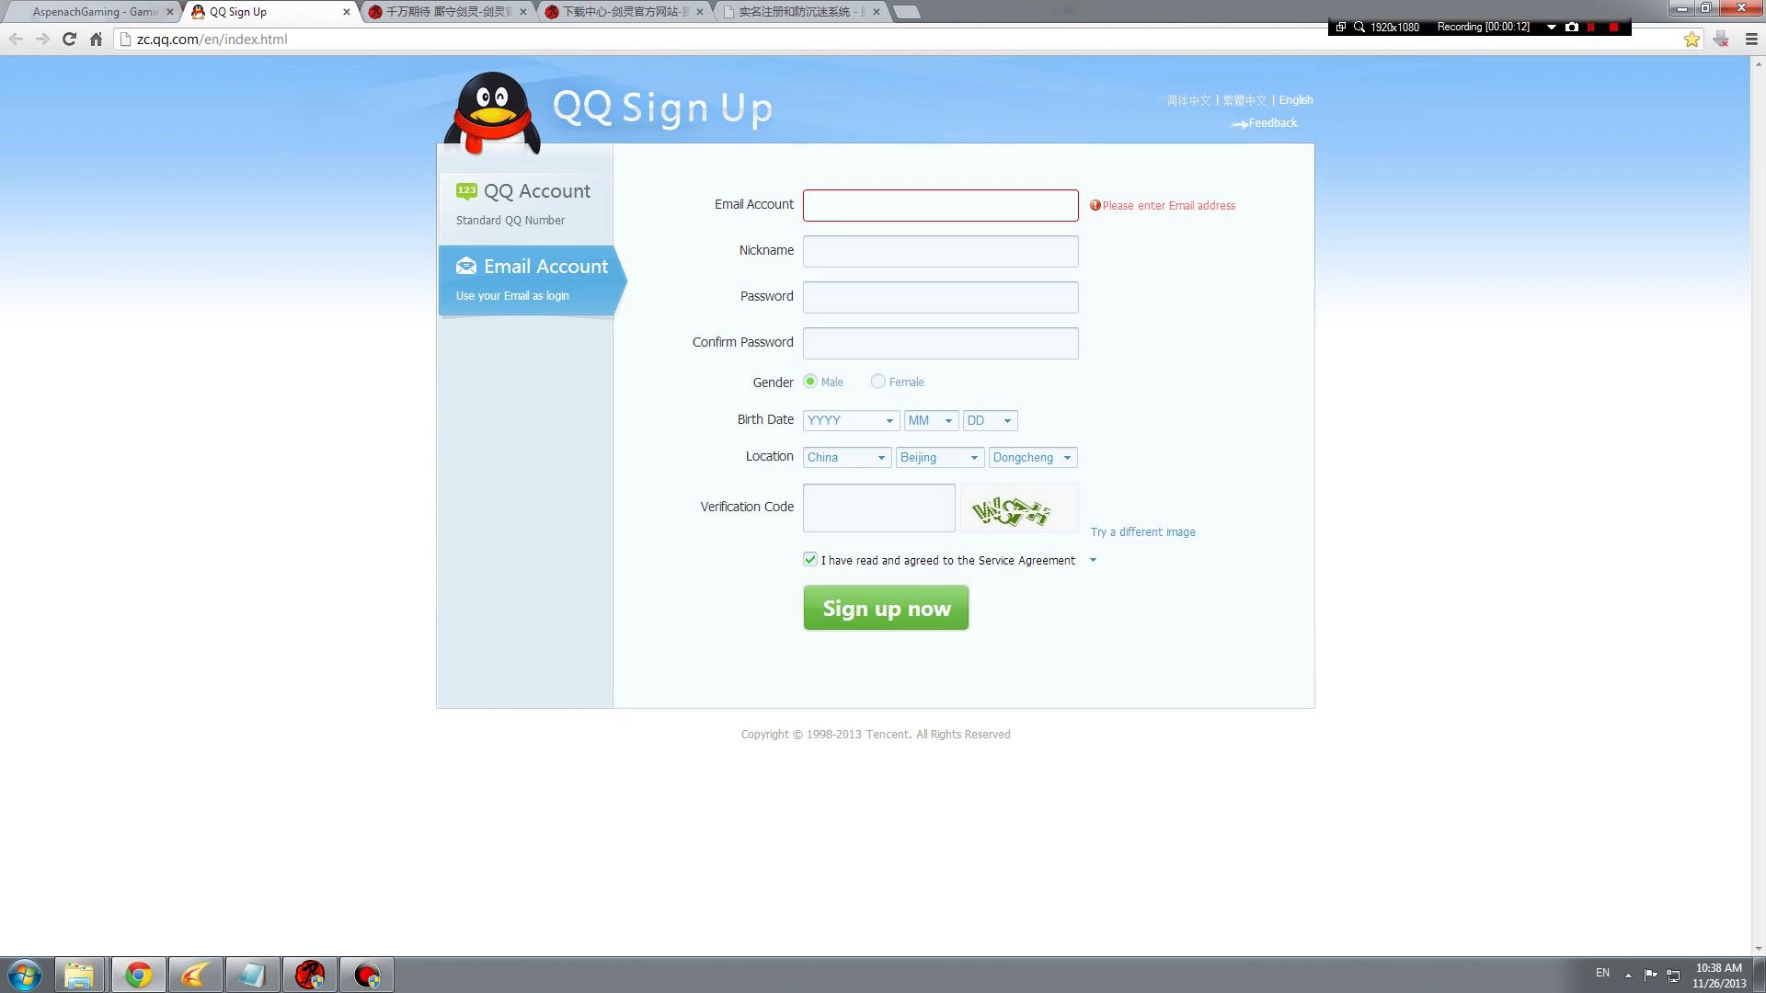
mouse_move(212, 89)
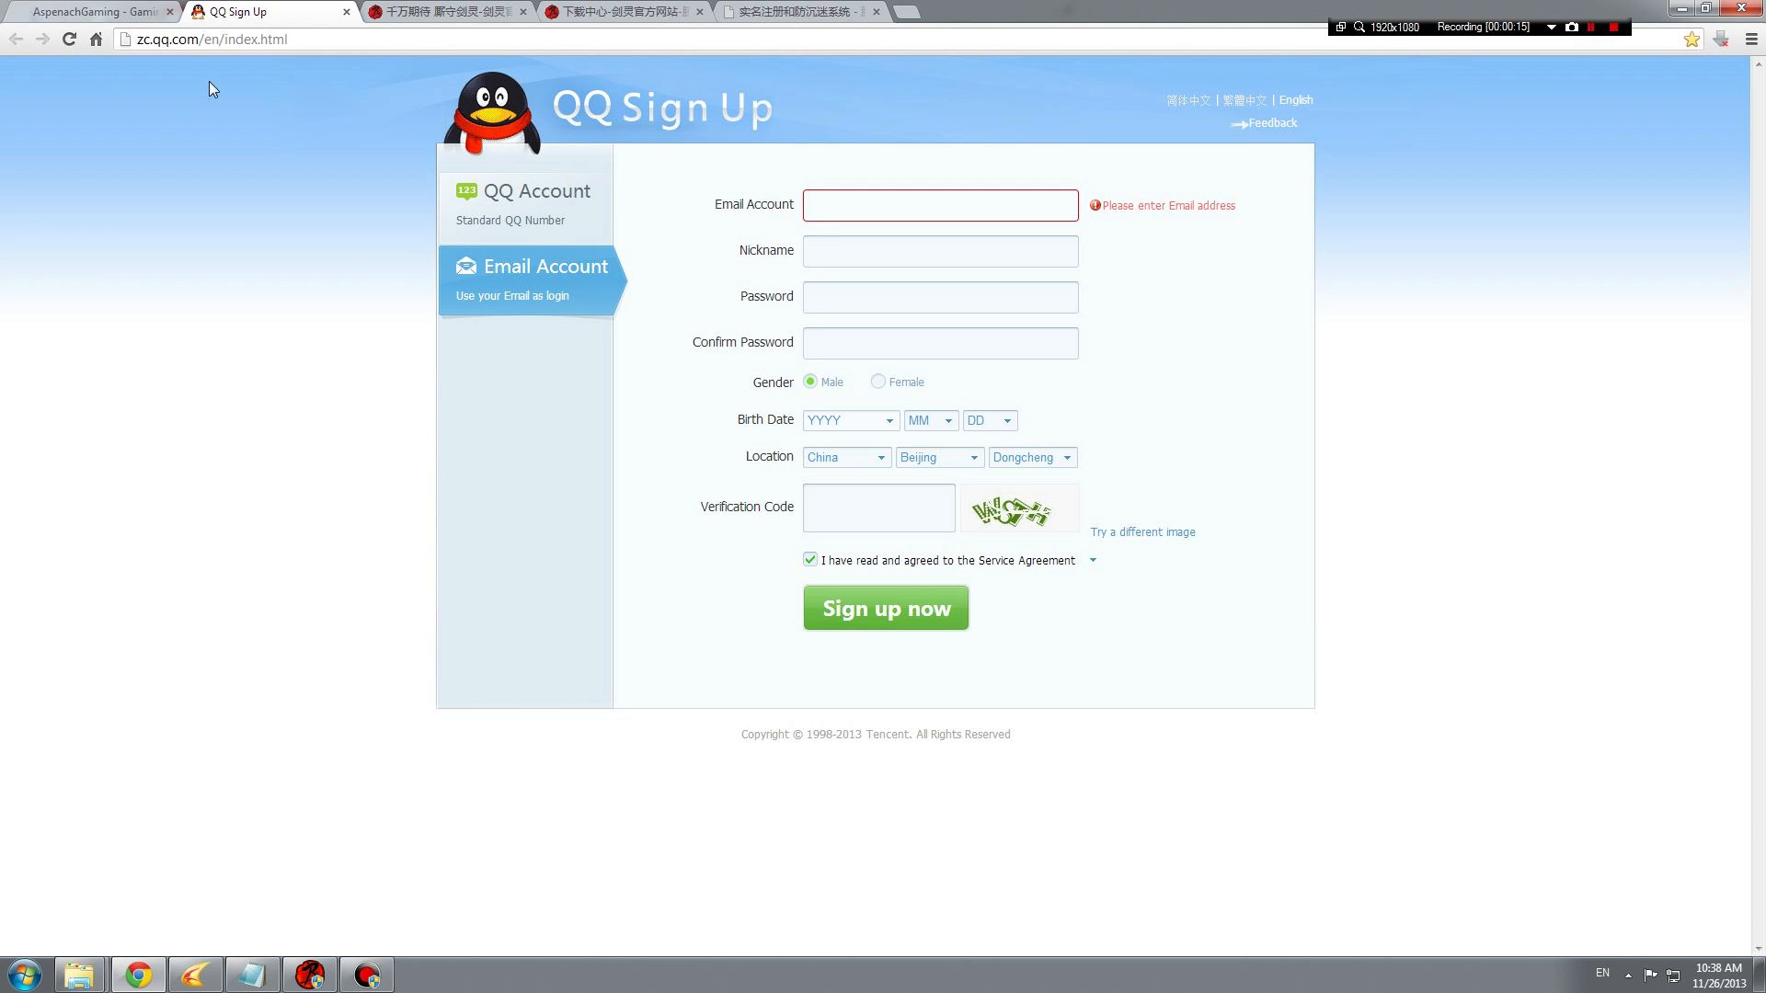
click(224, 39)
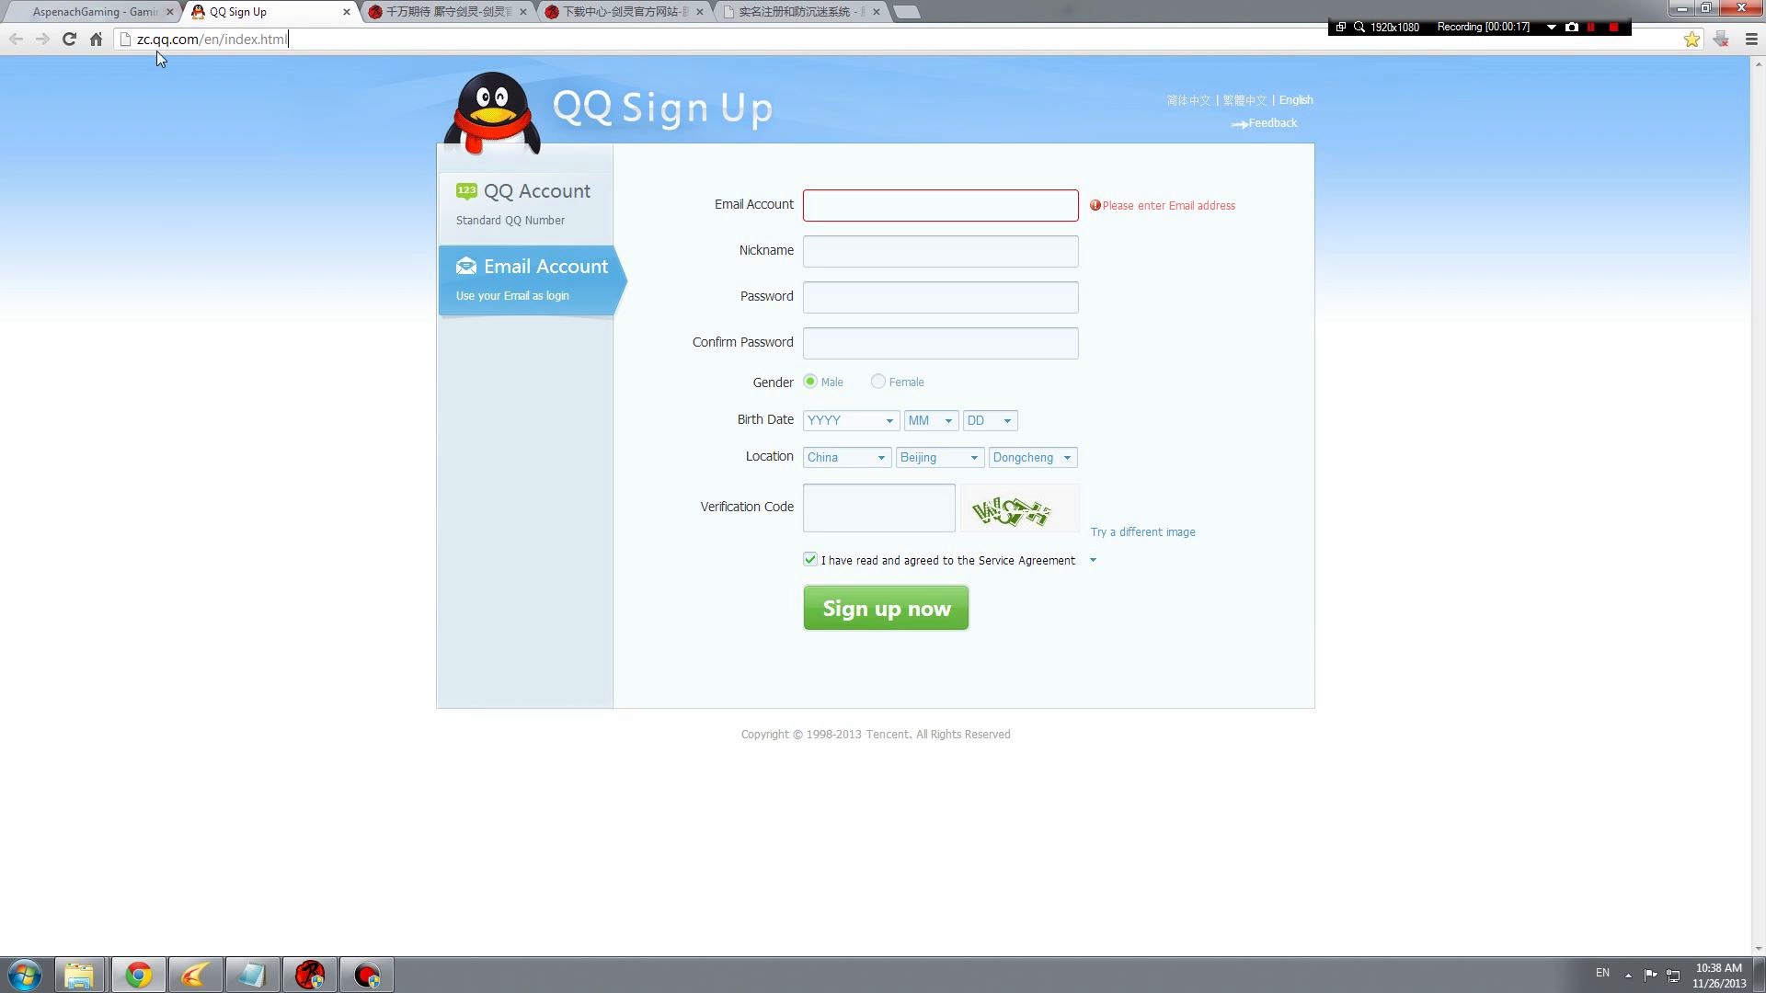
mouse_move(920, 564)
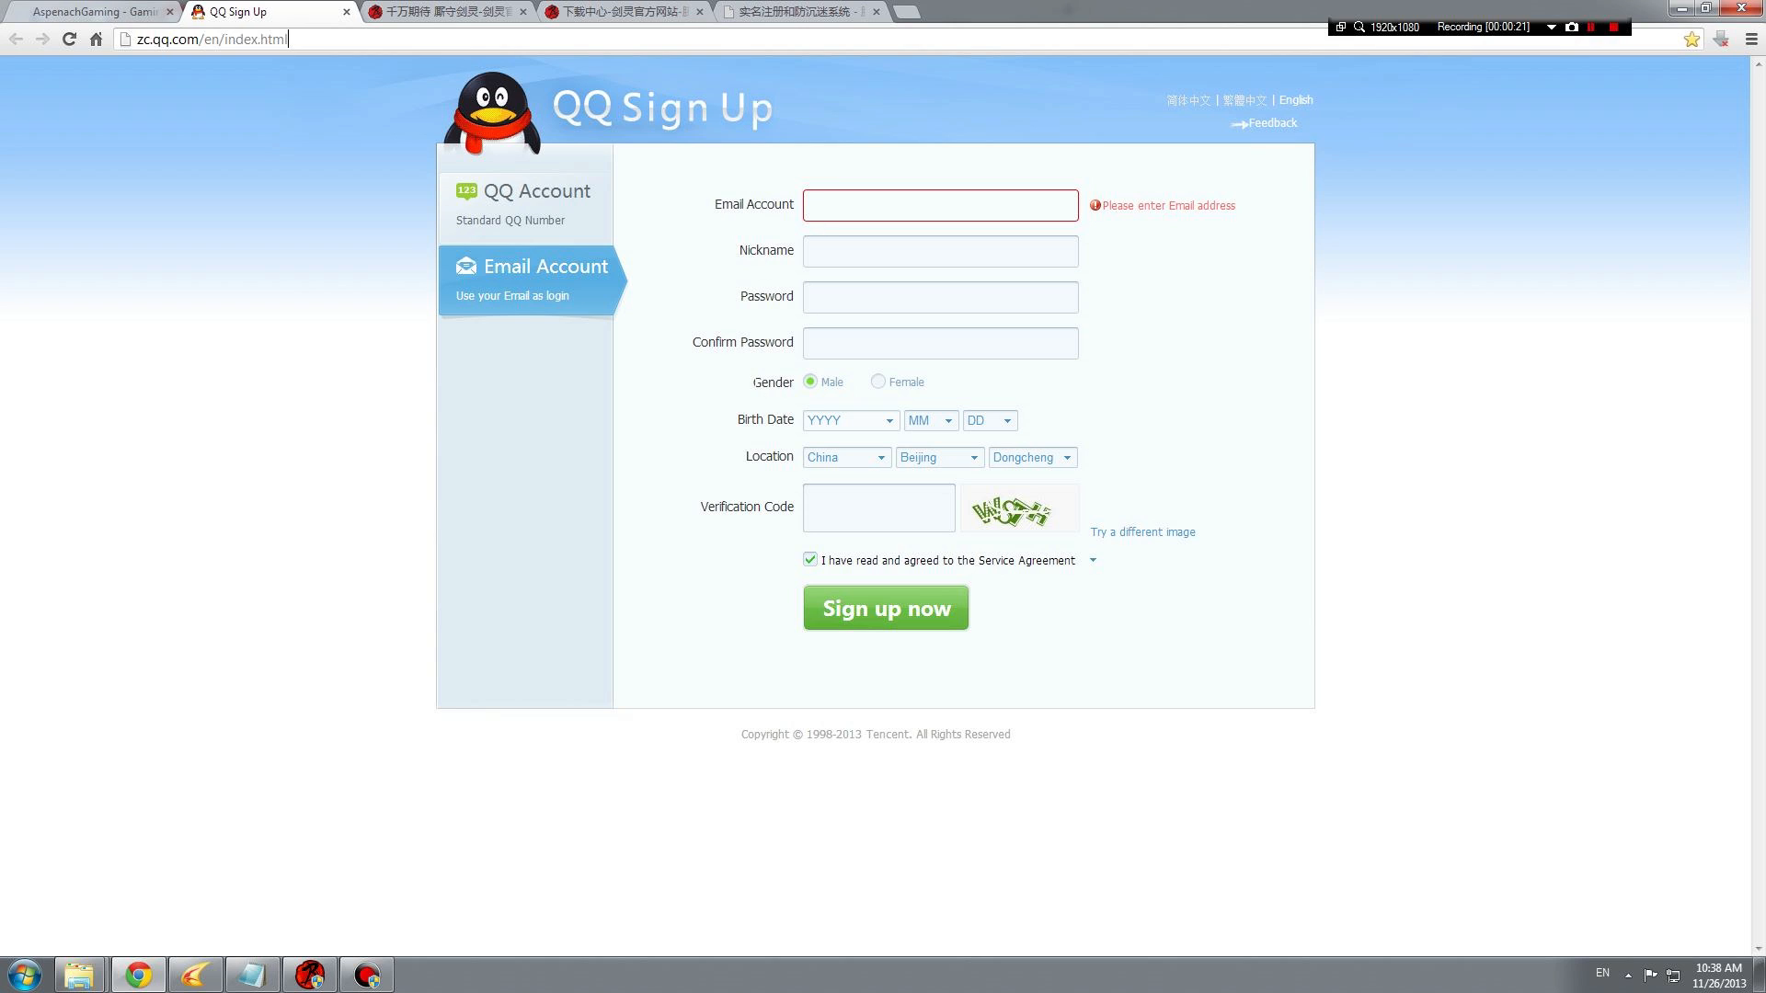
mouse_move(1196, 365)
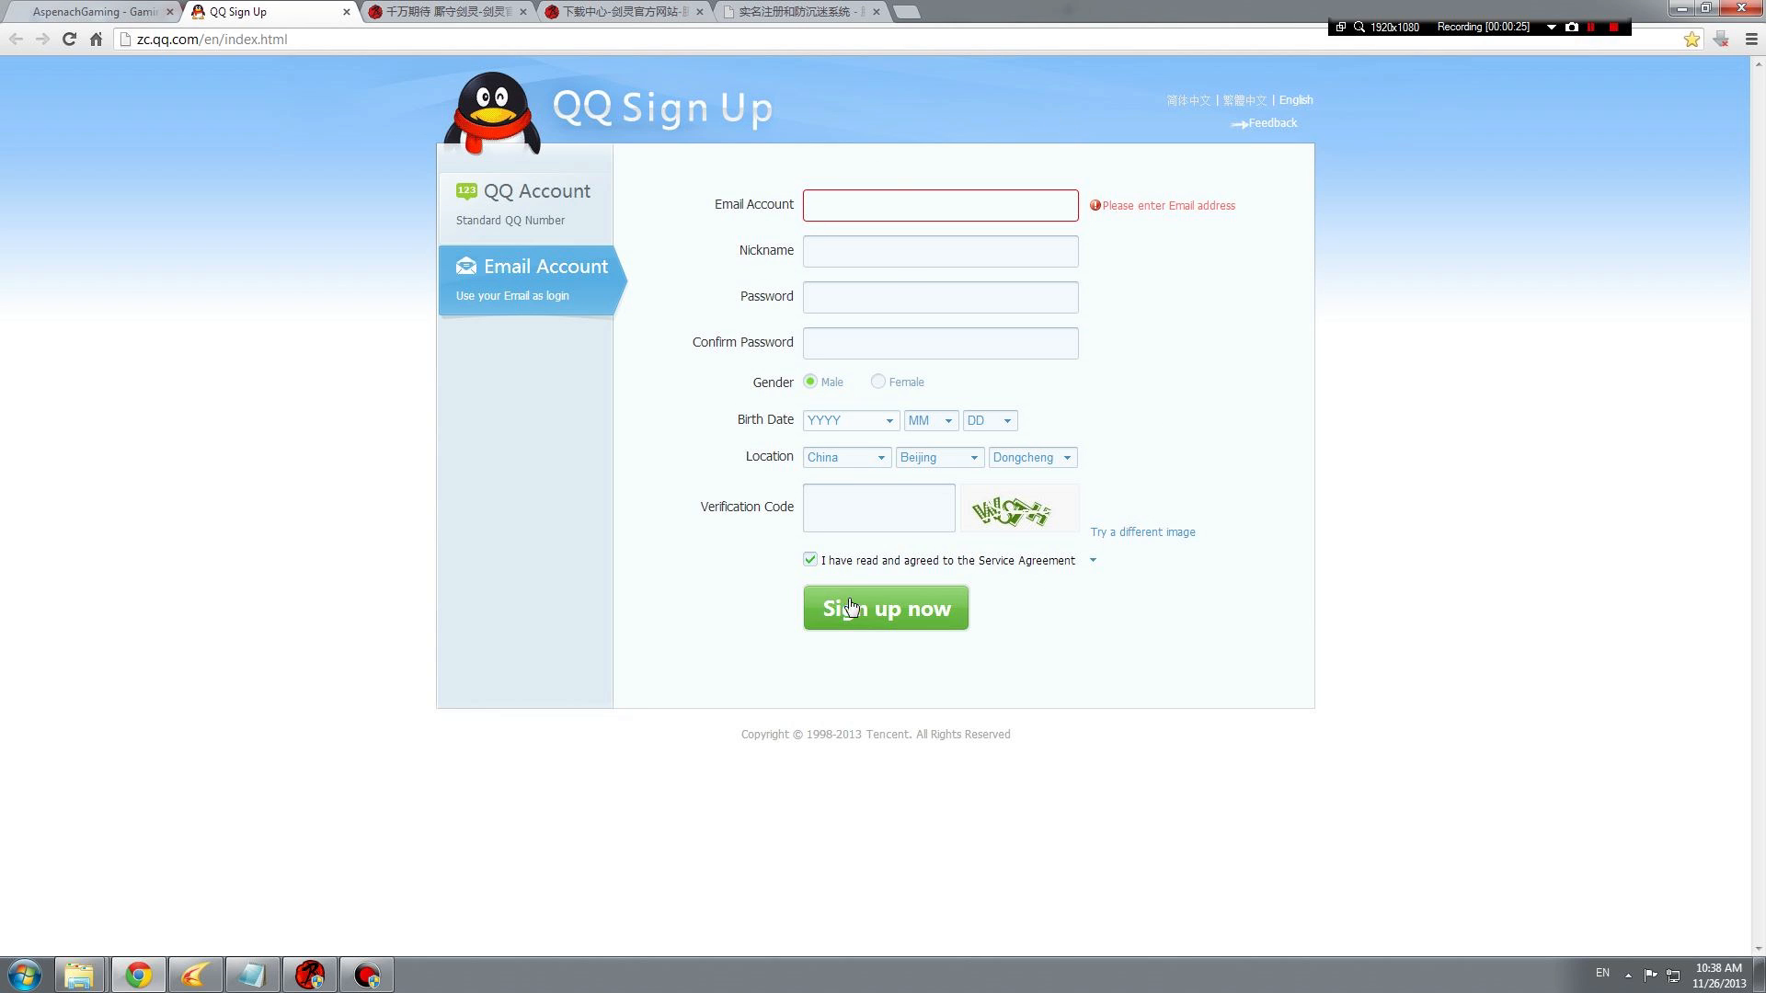
mouse_move(574, 482)
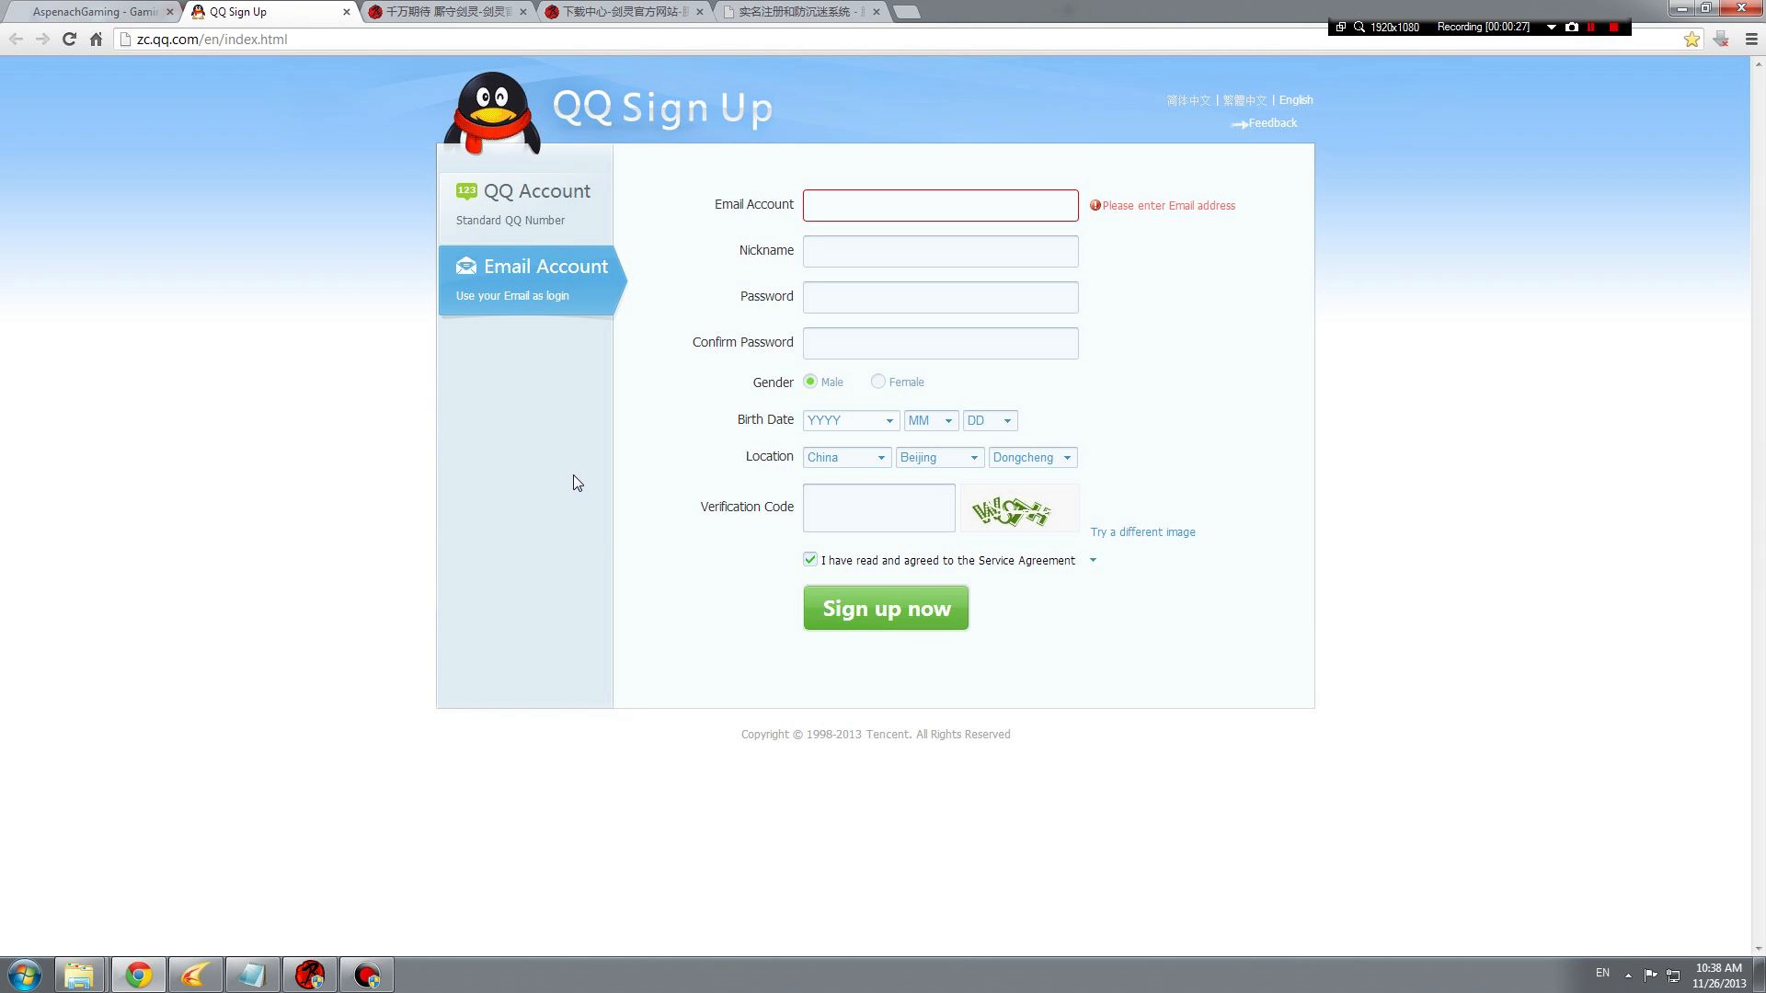
mouse_move(397, 355)
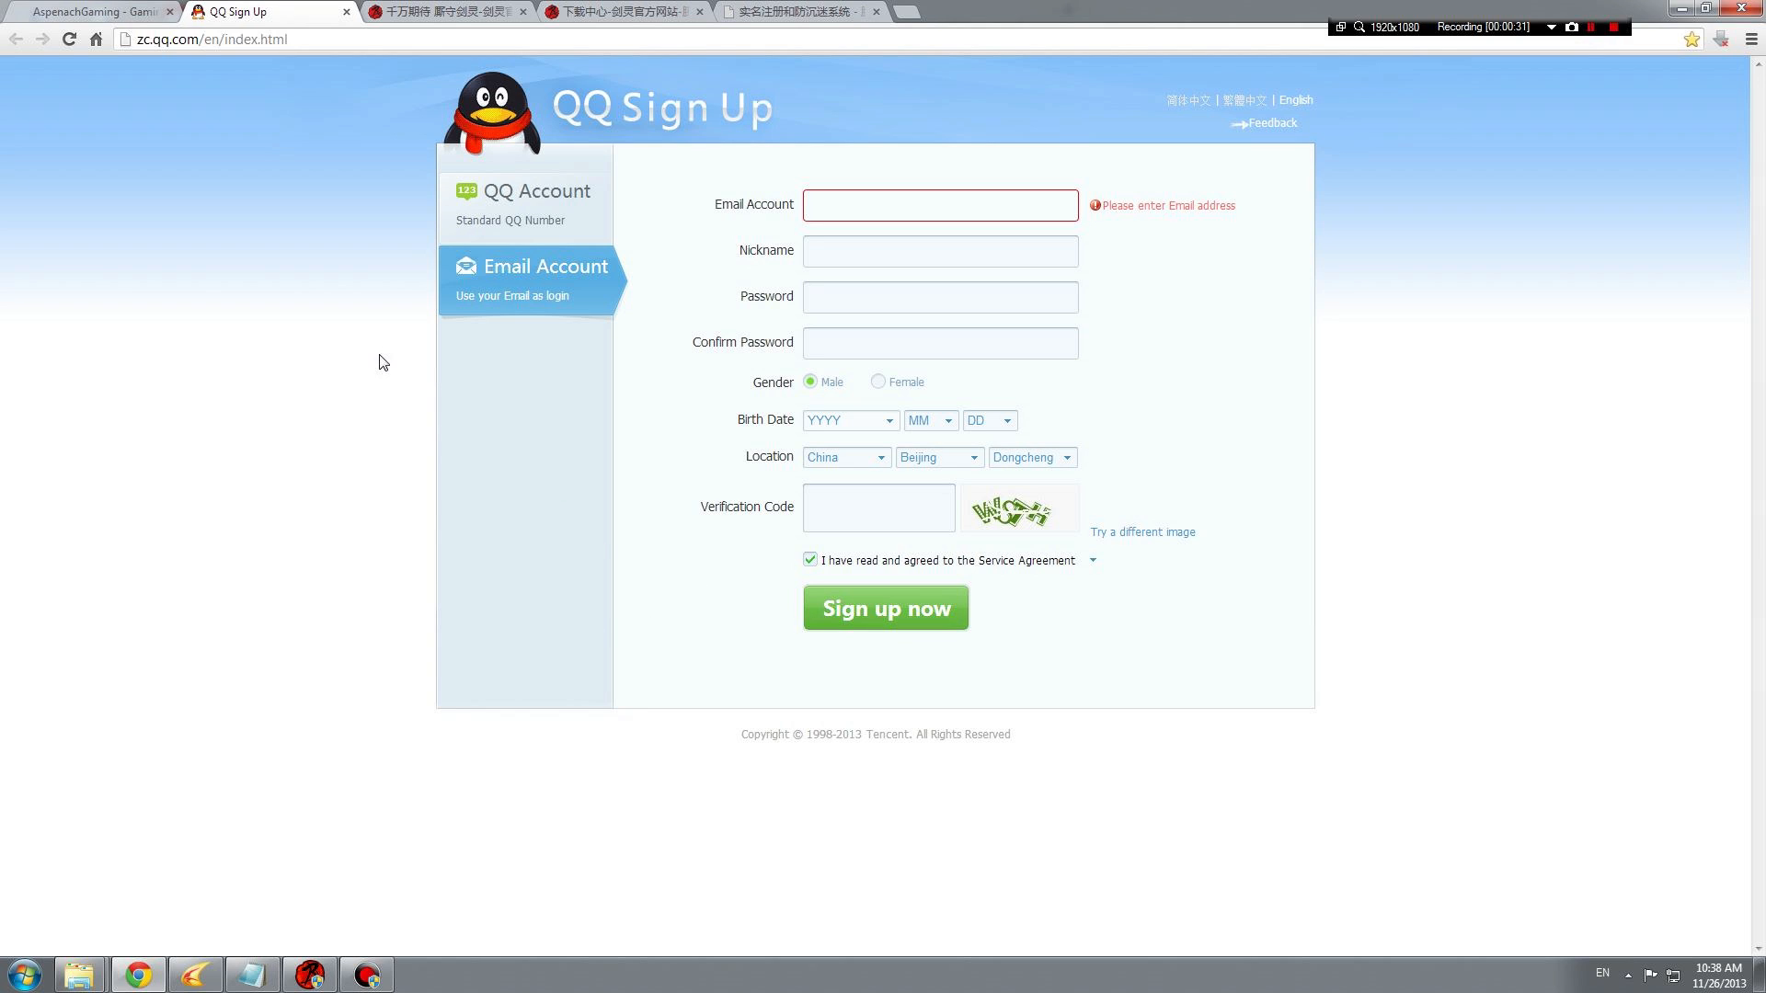
click(91, 11)
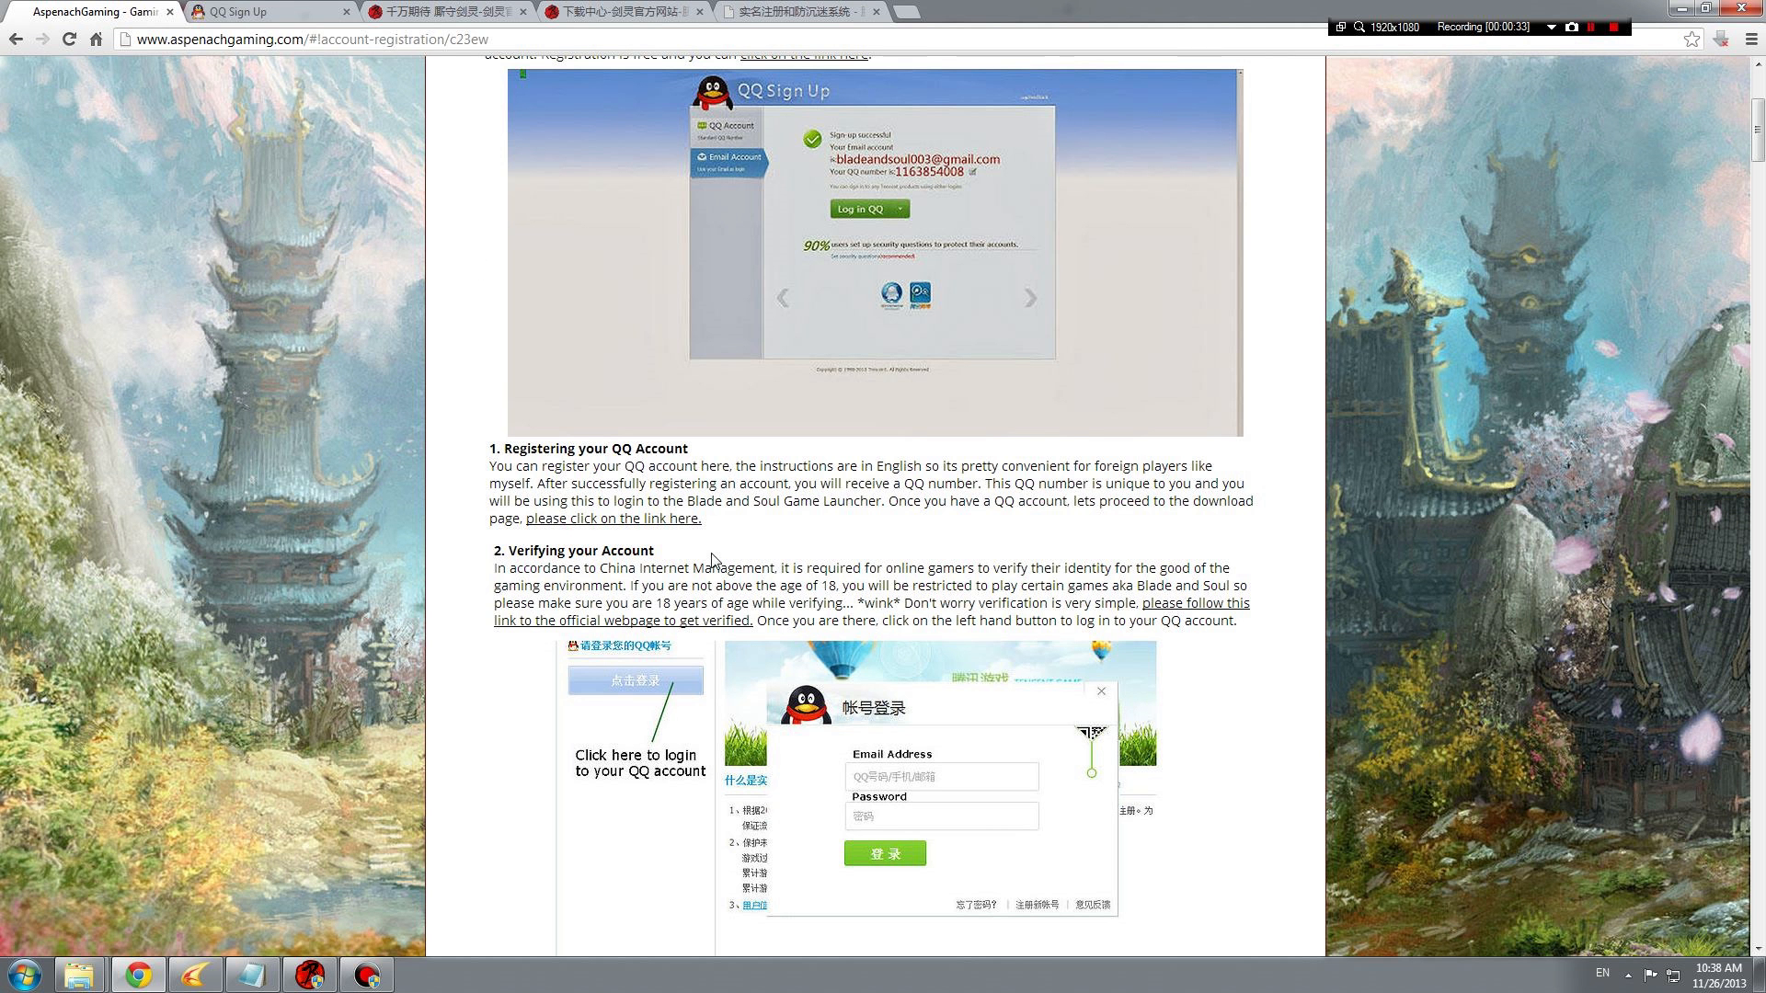
double_click(580, 551)
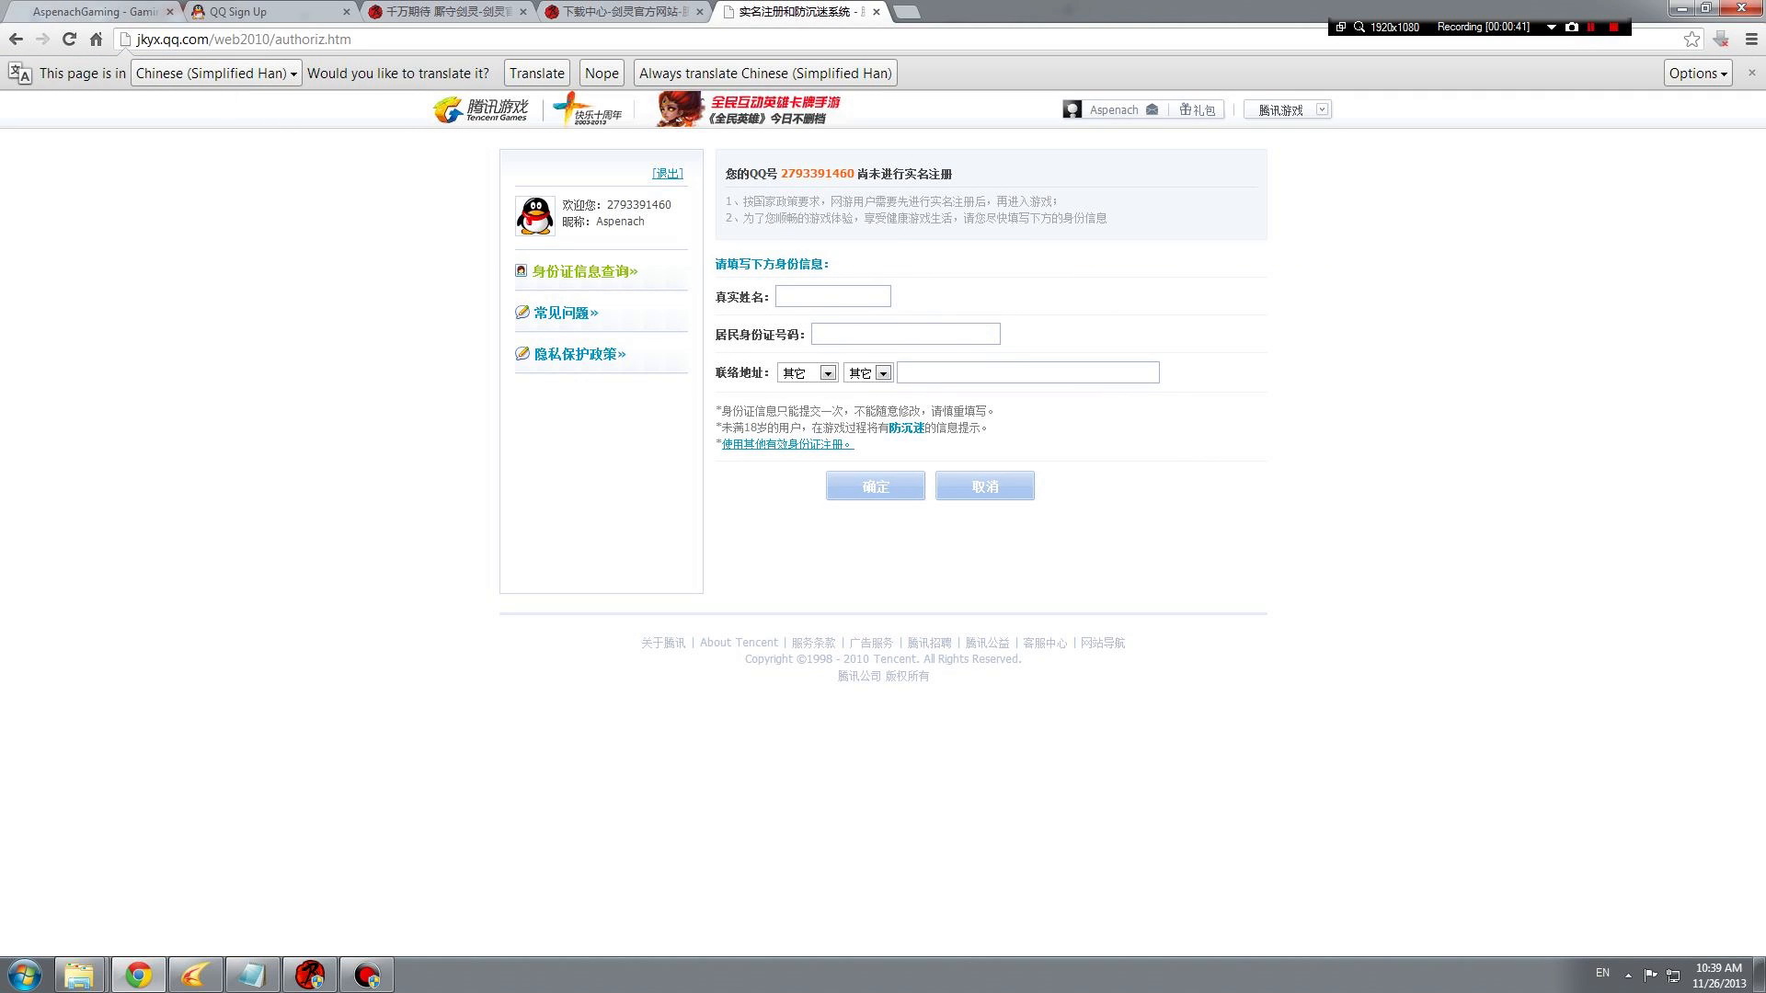
- Translate the Tencent real-name page to English and switch identification to Passport, ready for the number
click(535, 72)
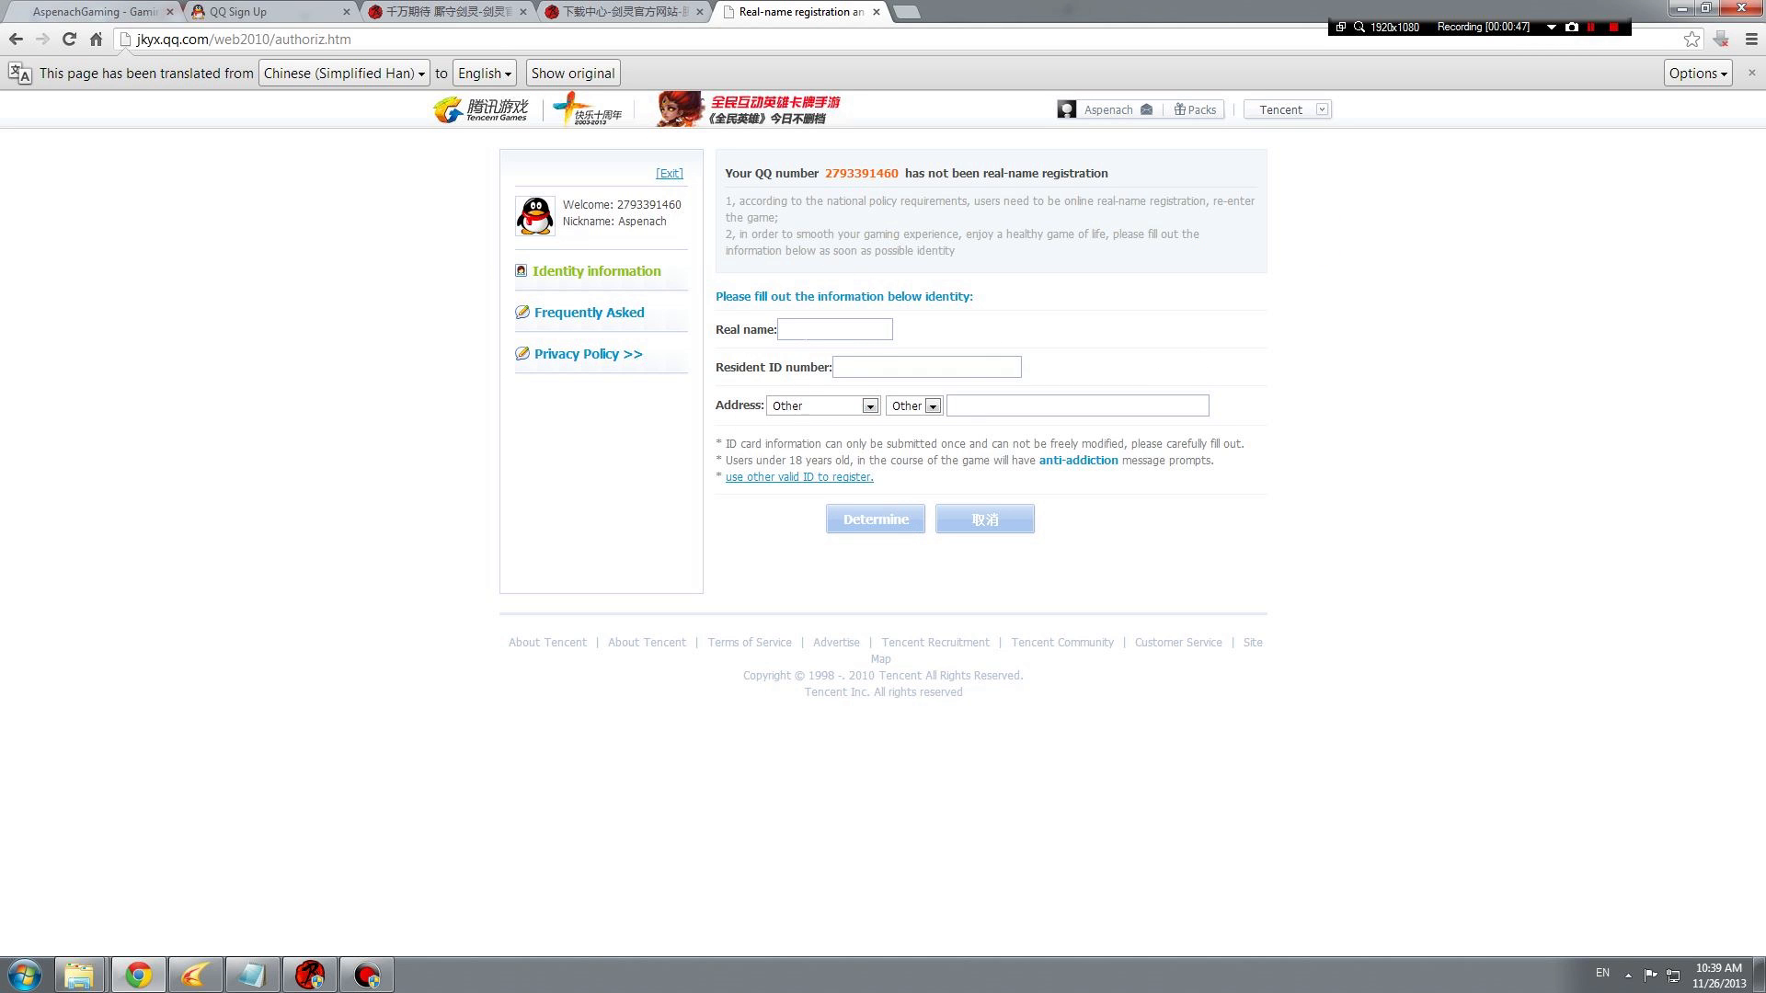
click(834, 328)
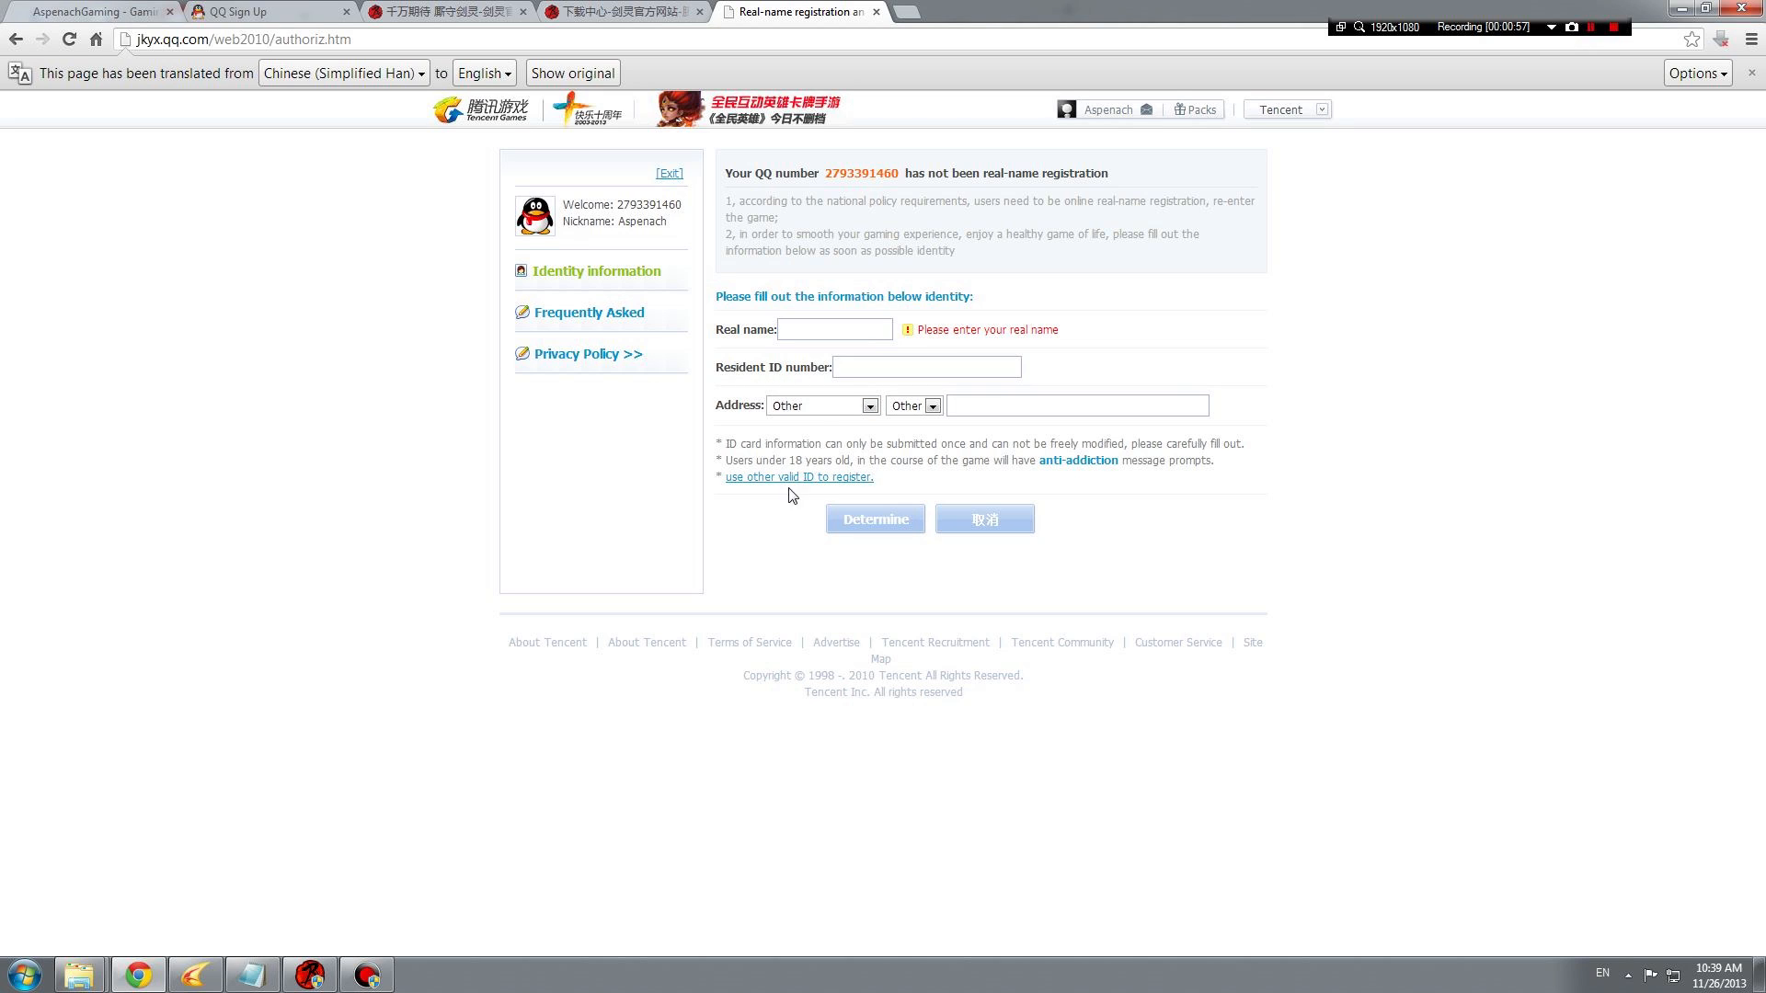
click(797, 477)
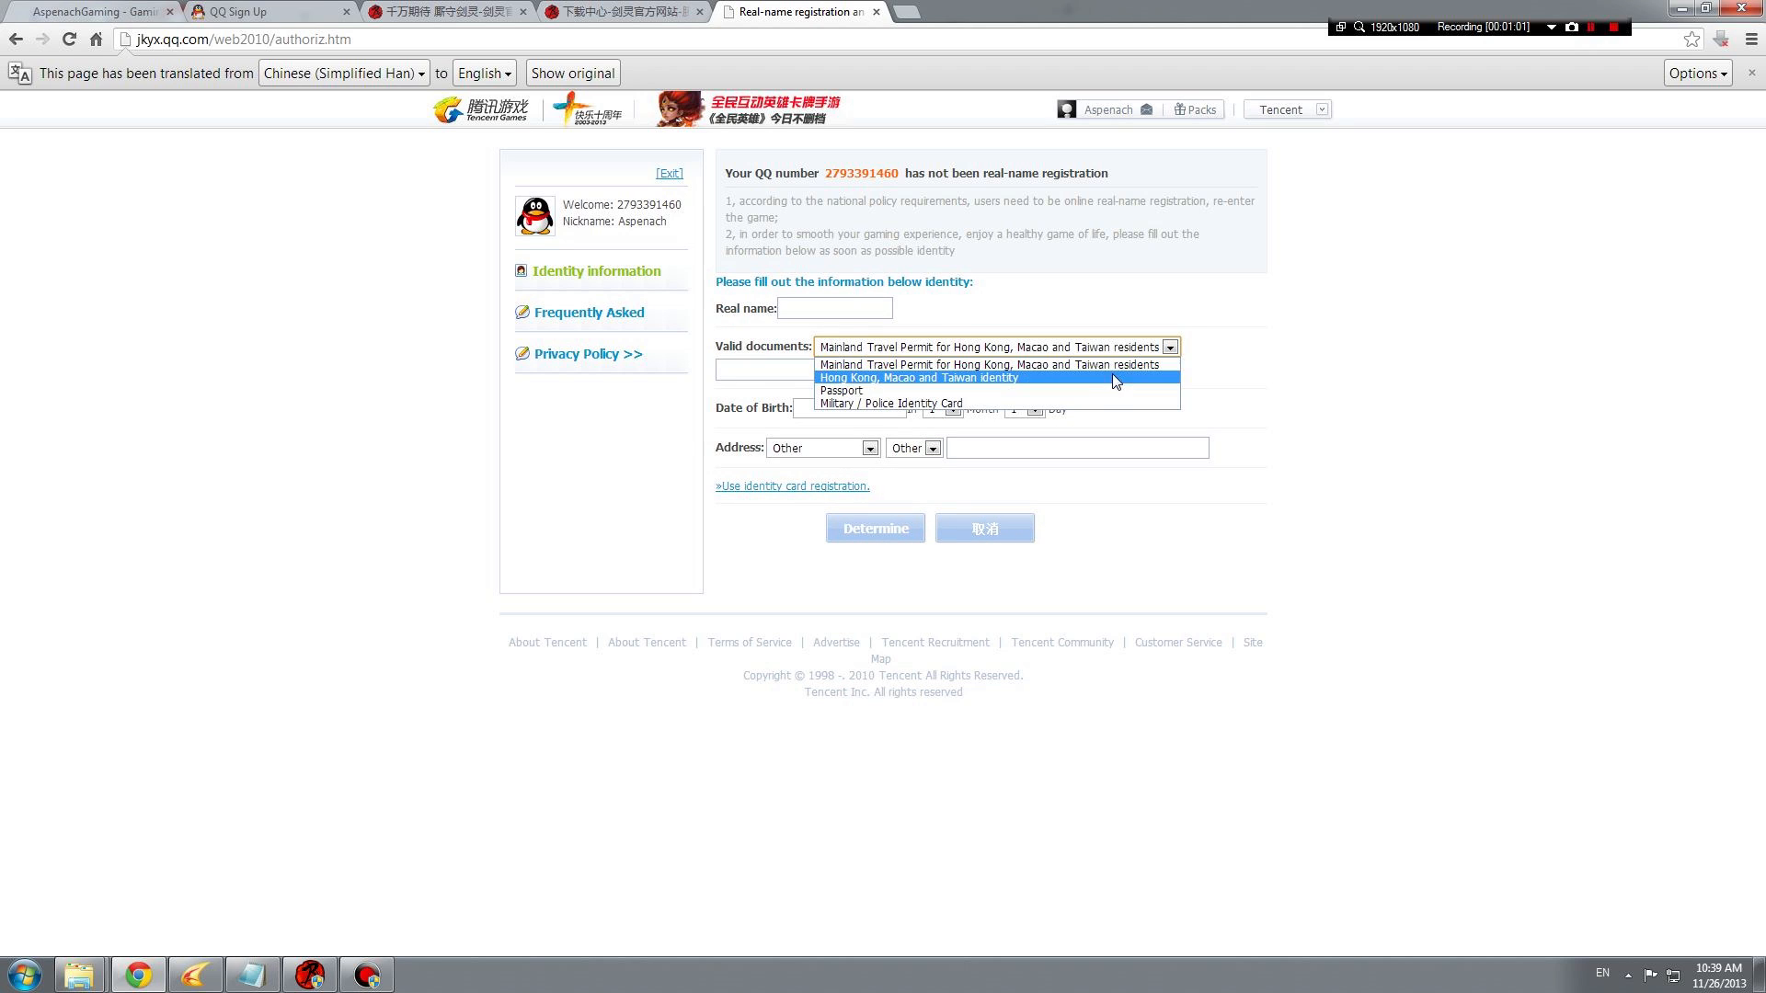
click(840, 390)
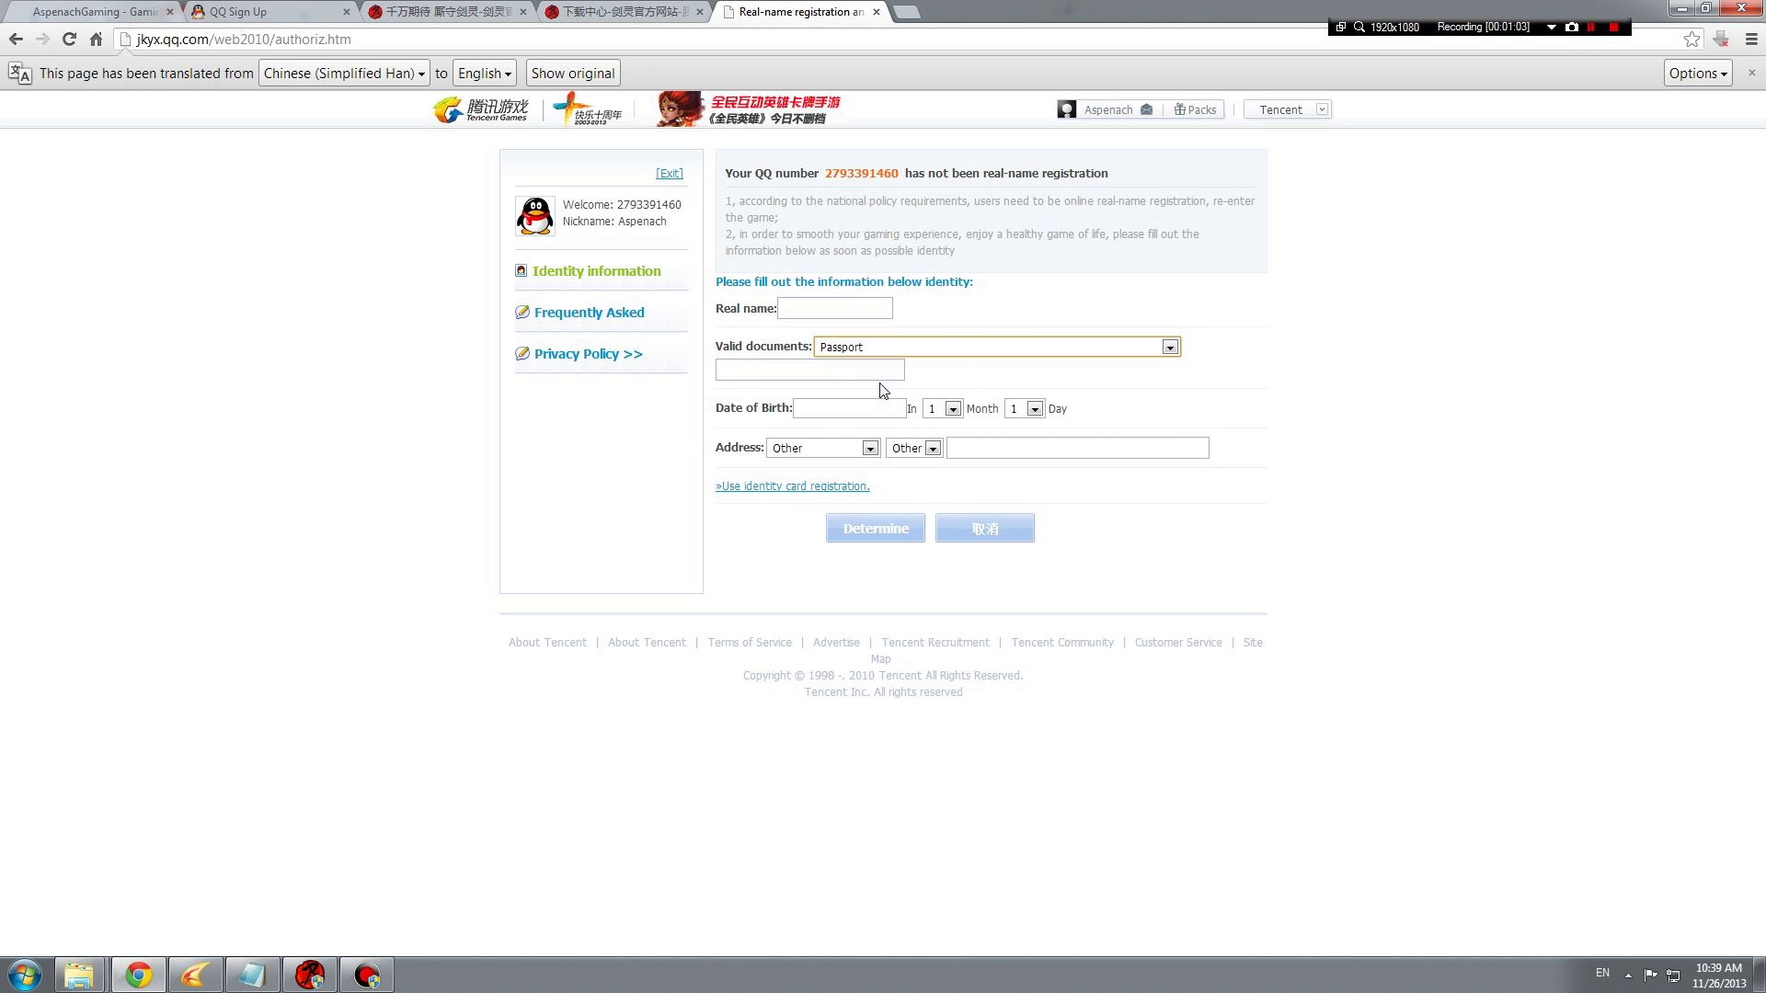
click(810, 369)
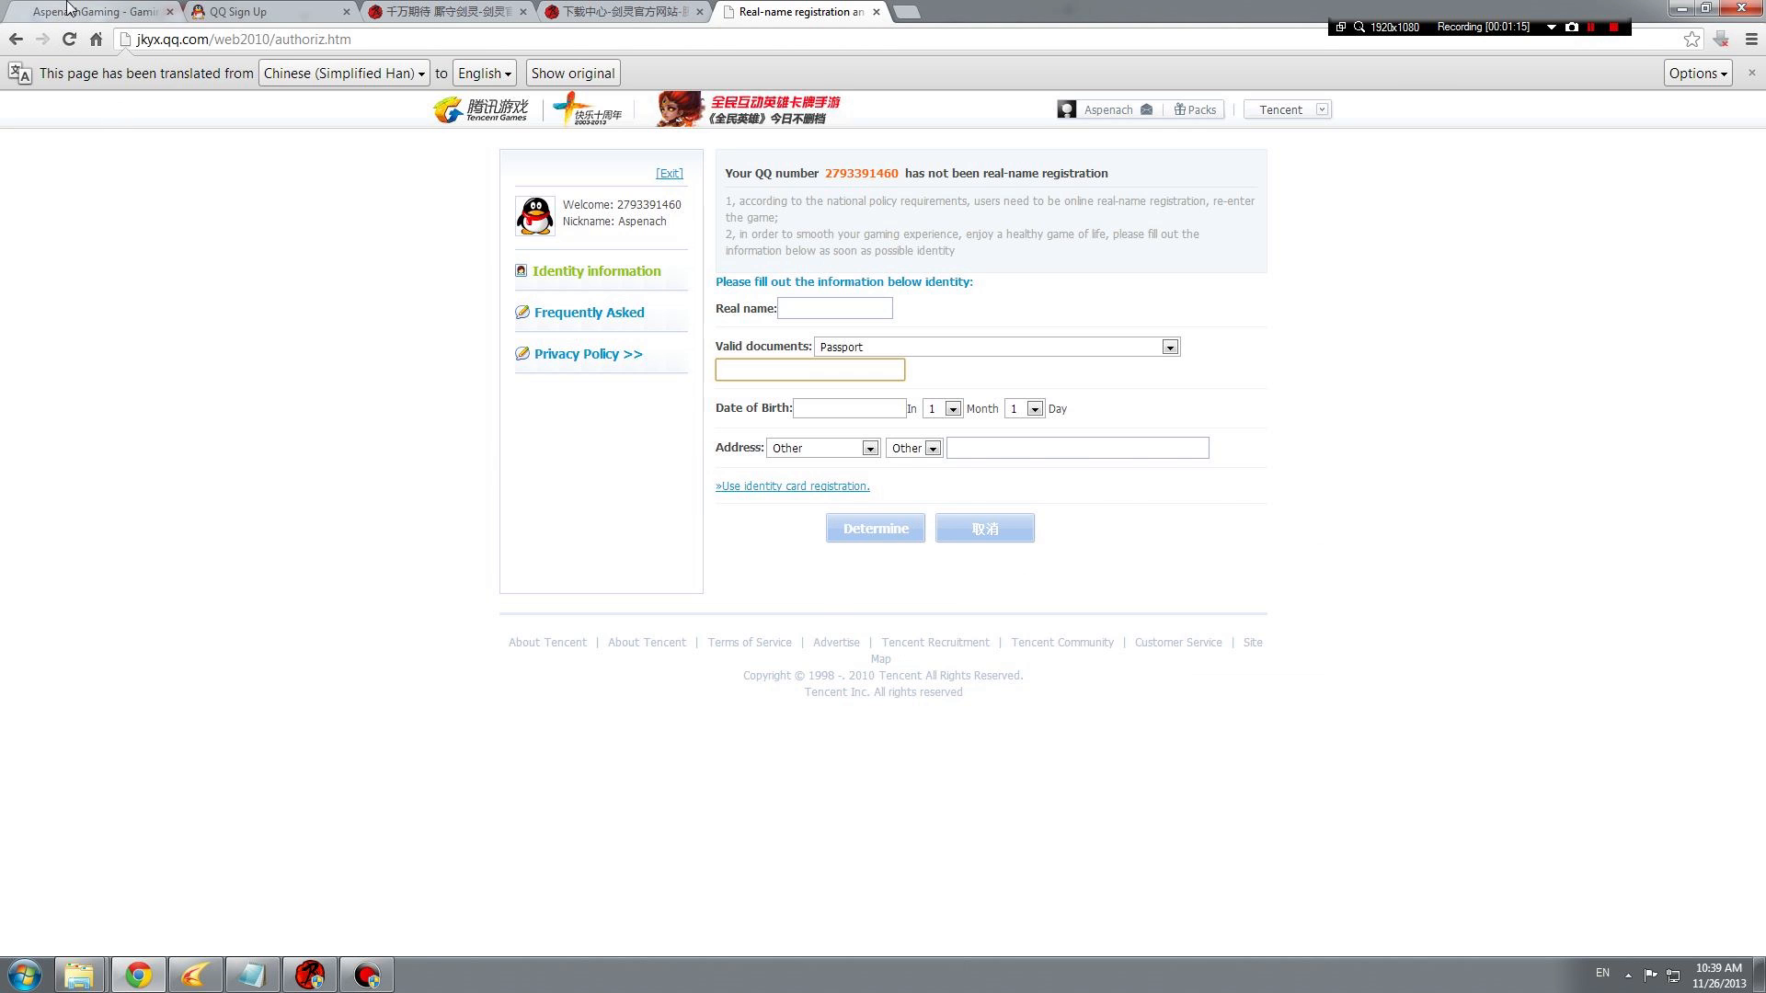
- Scroll the guide past the verification screenshots to section 3, Downloading Game Client
click(90, 11)
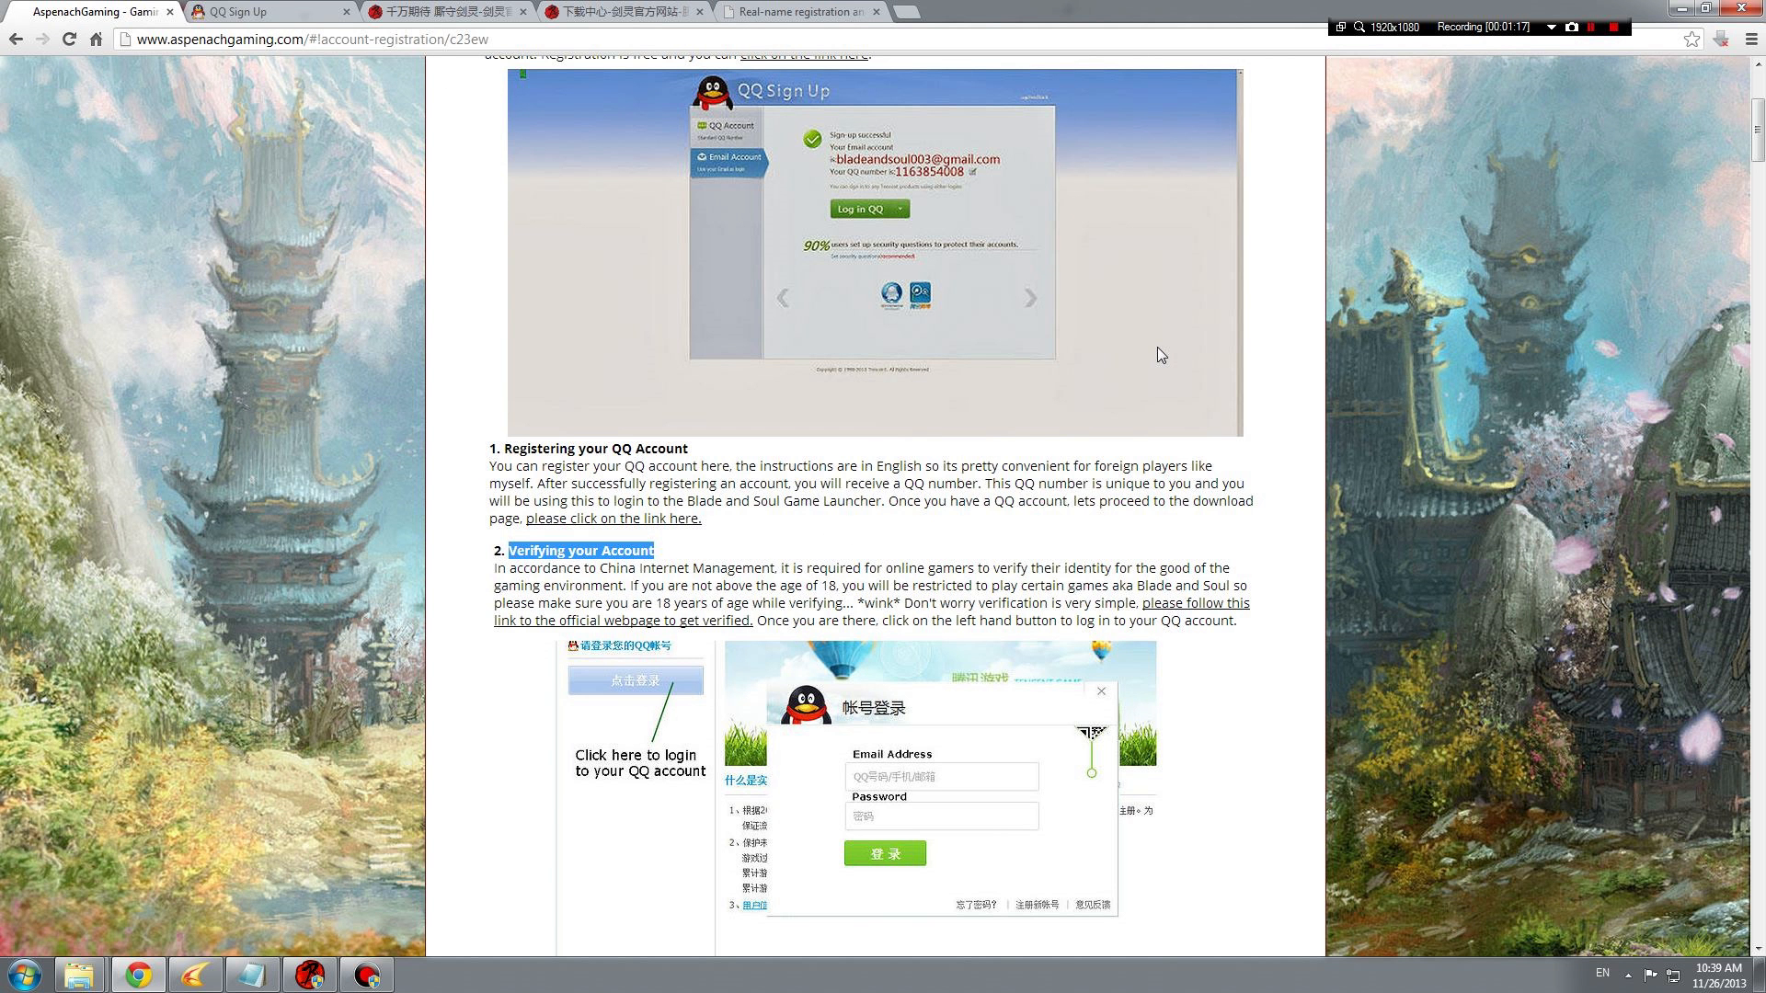
scroll(down, 3)
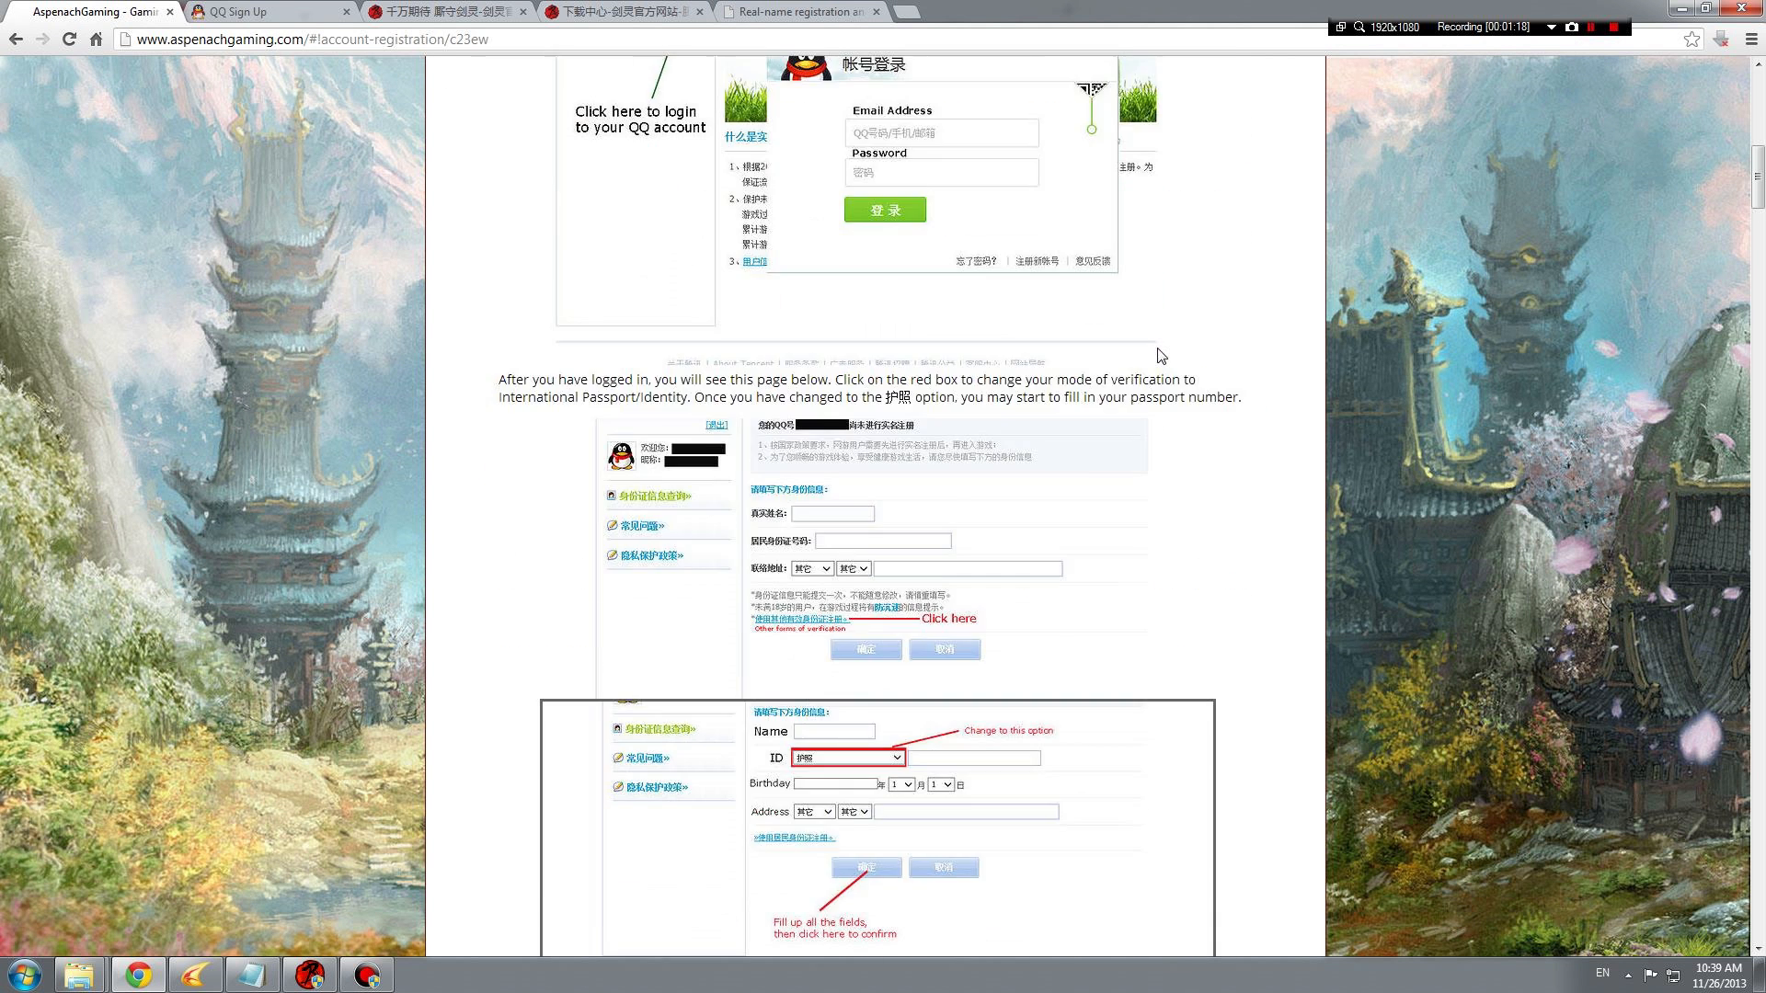
scroll(down, 3)
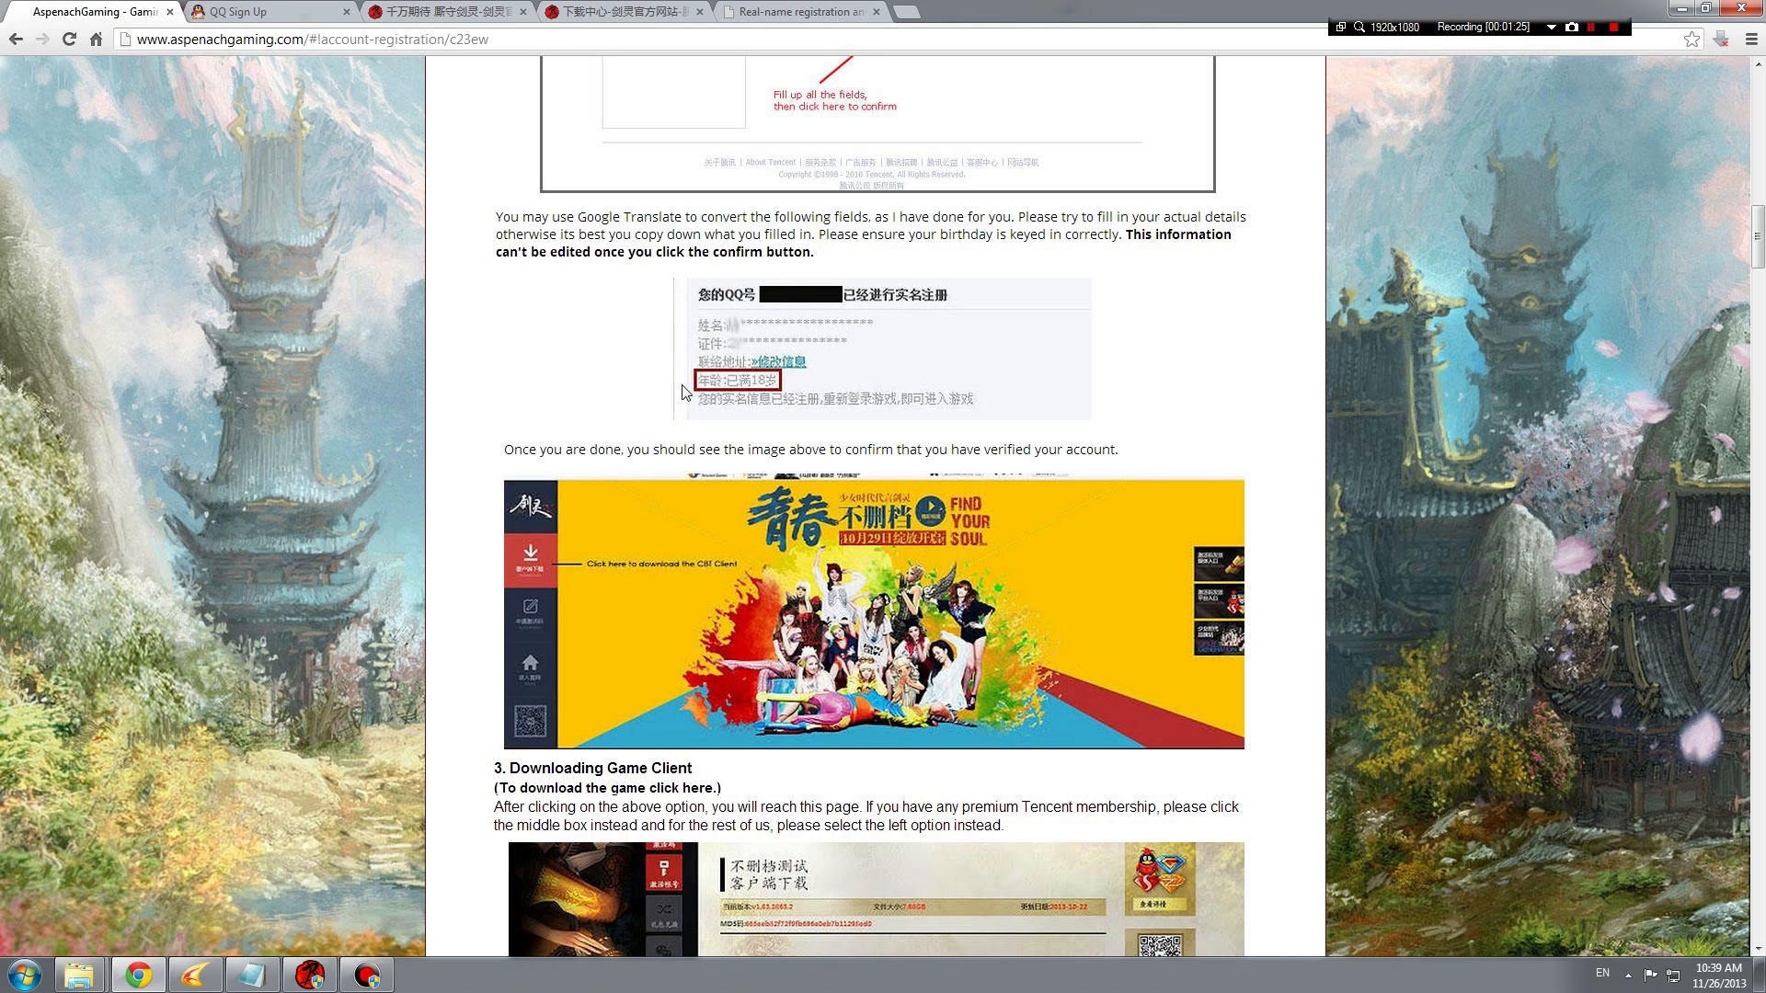
mouse_move(666, 296)
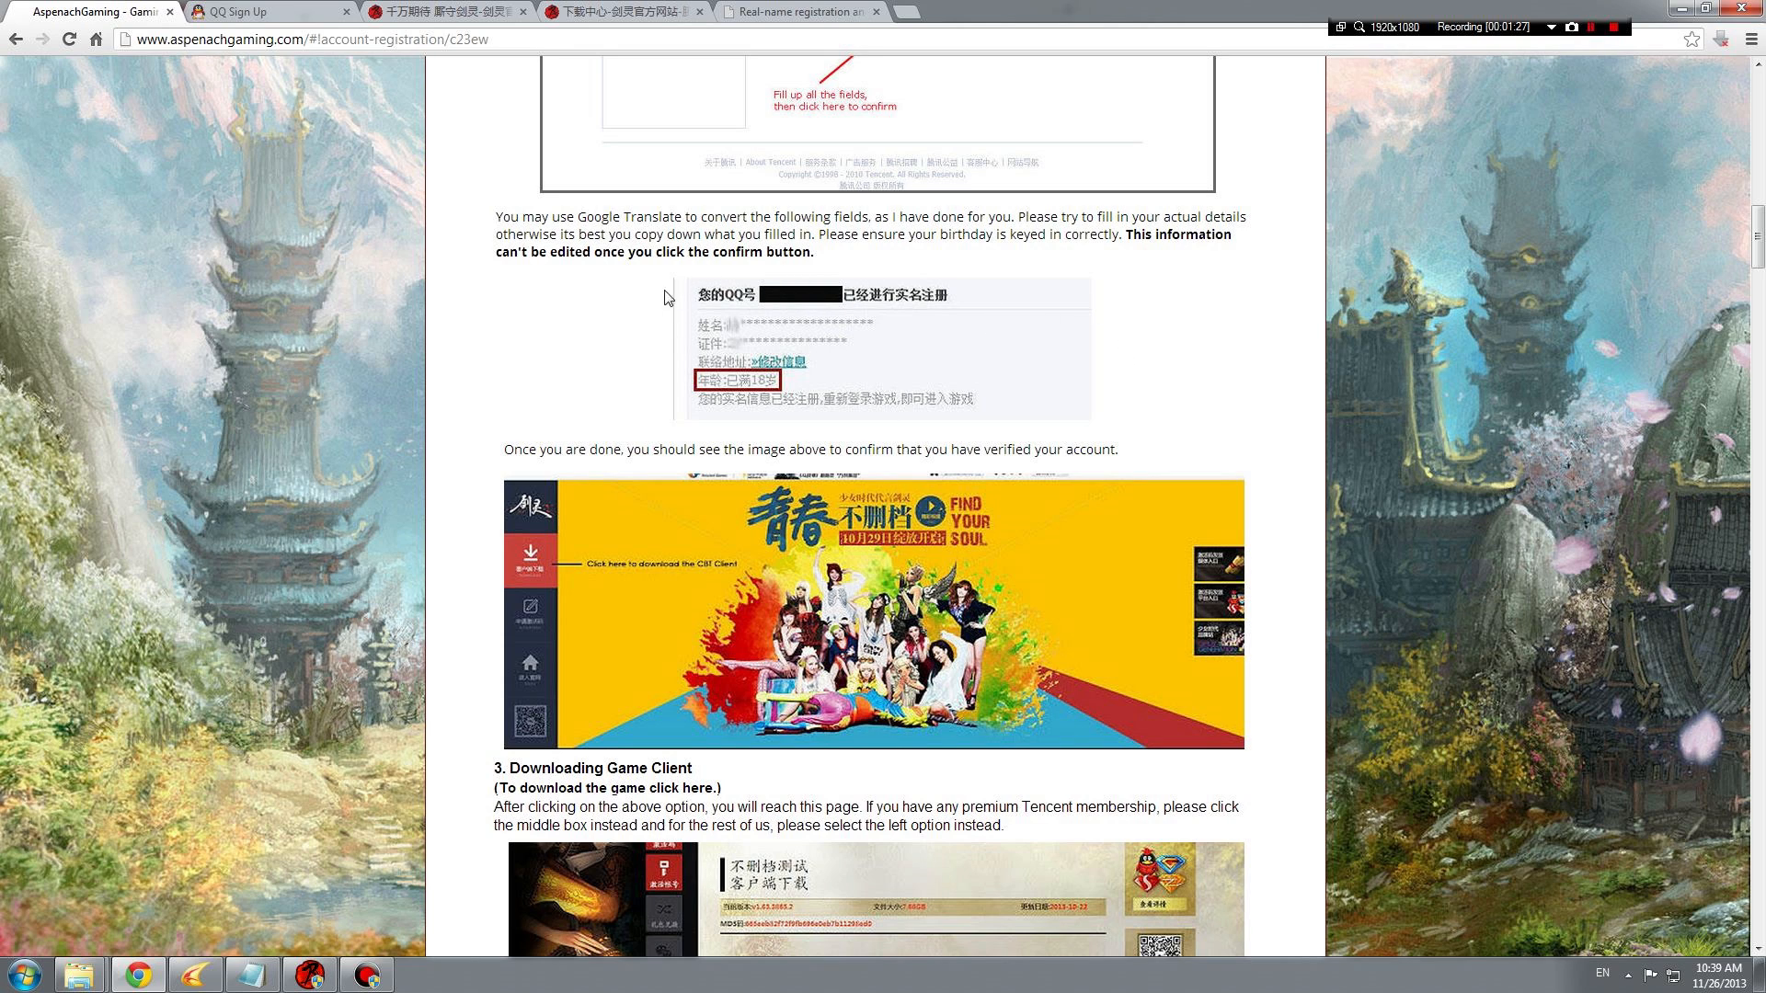
mouse_move(1069, 368)
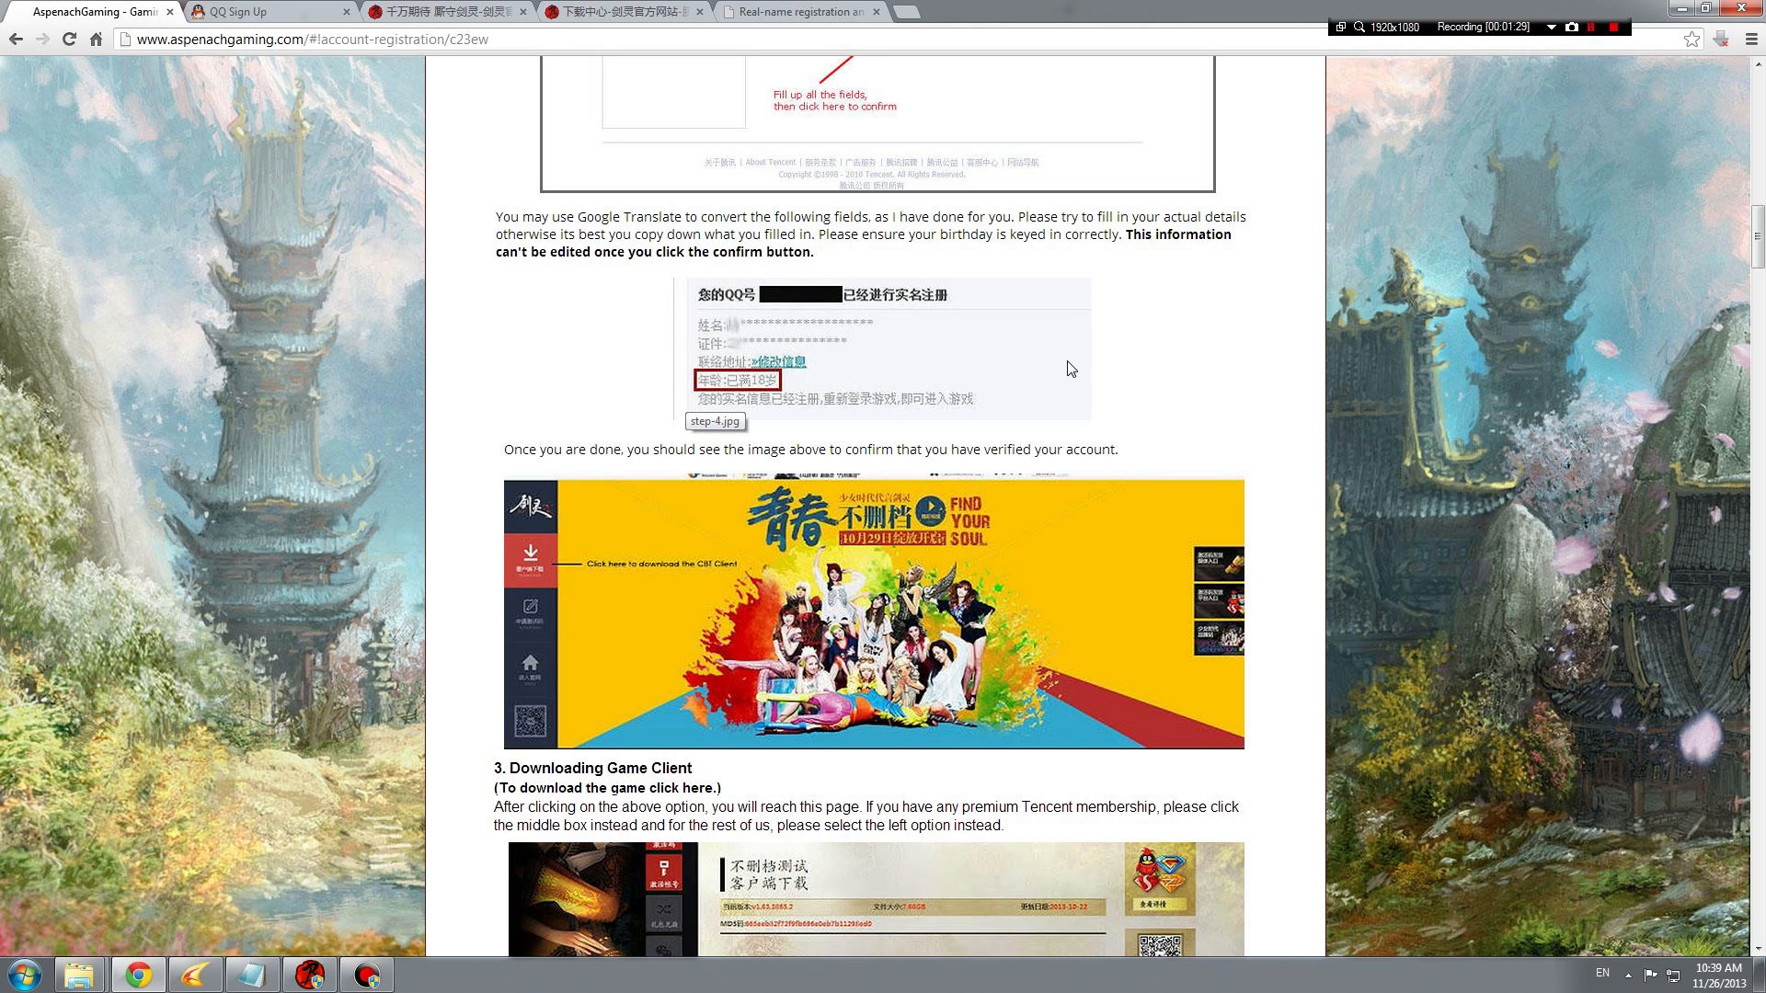
mouse_move(788, 394)
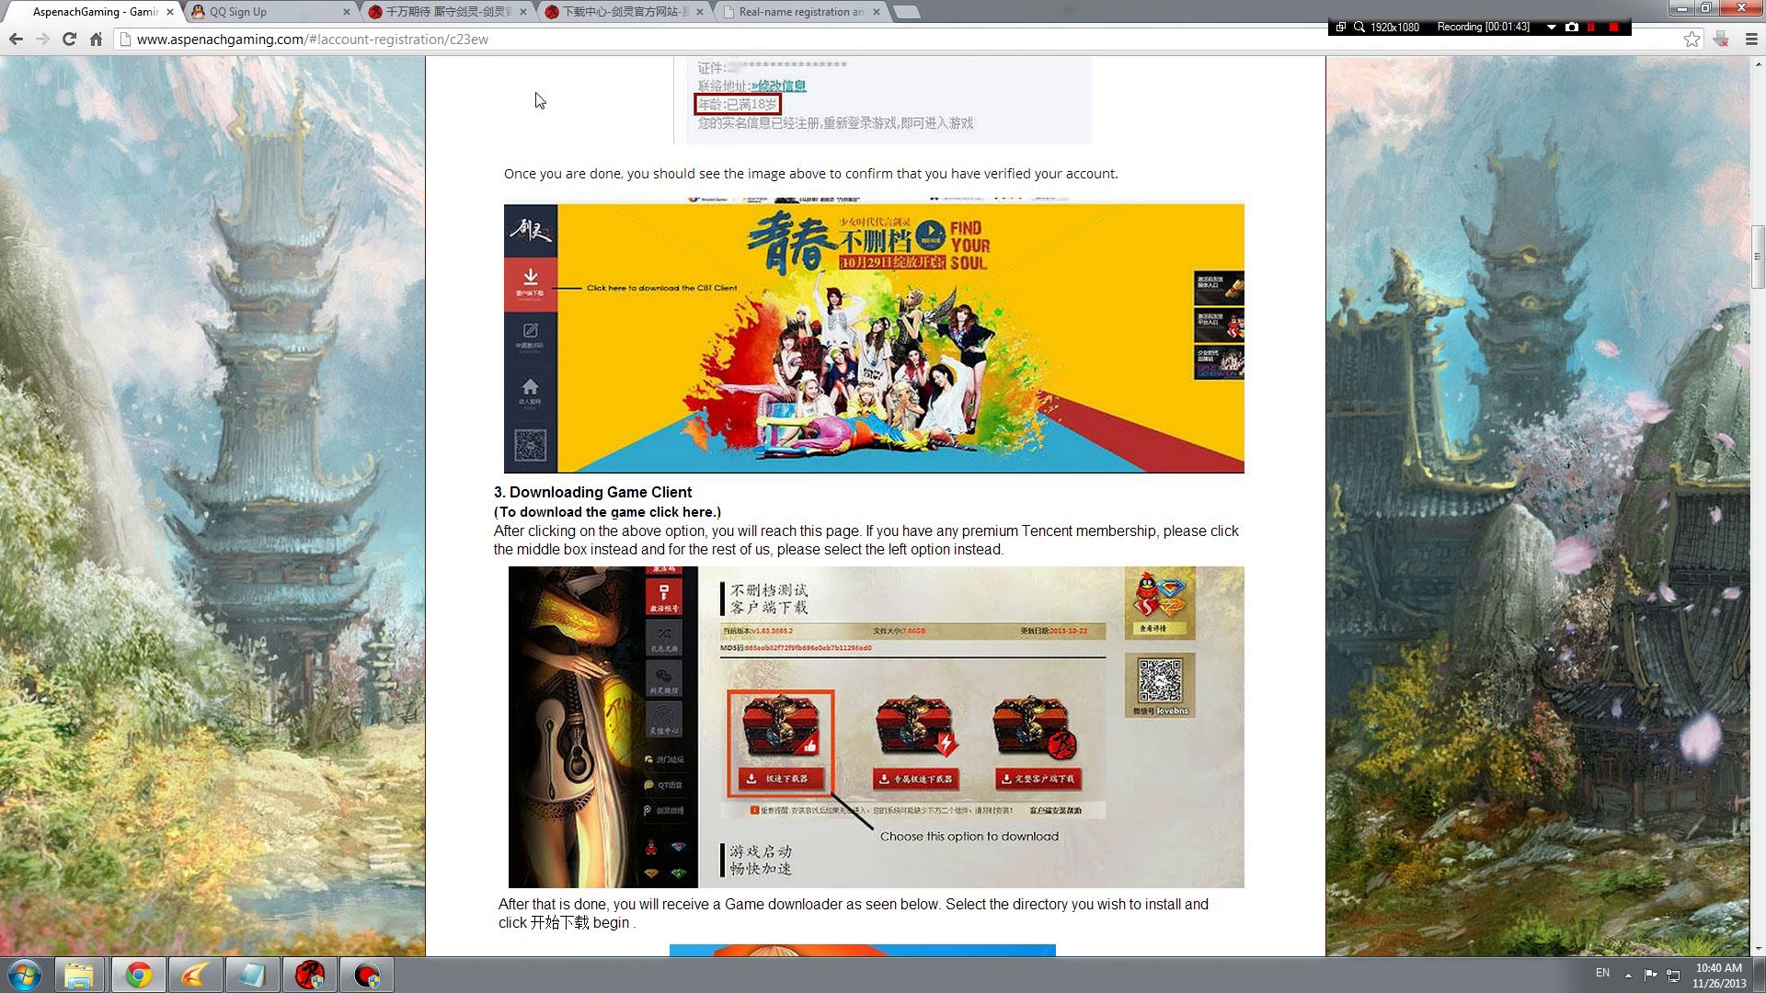
- Use the red 立即下载 banner on the bns.qq.com event page to get the client installer
click(439, 13)
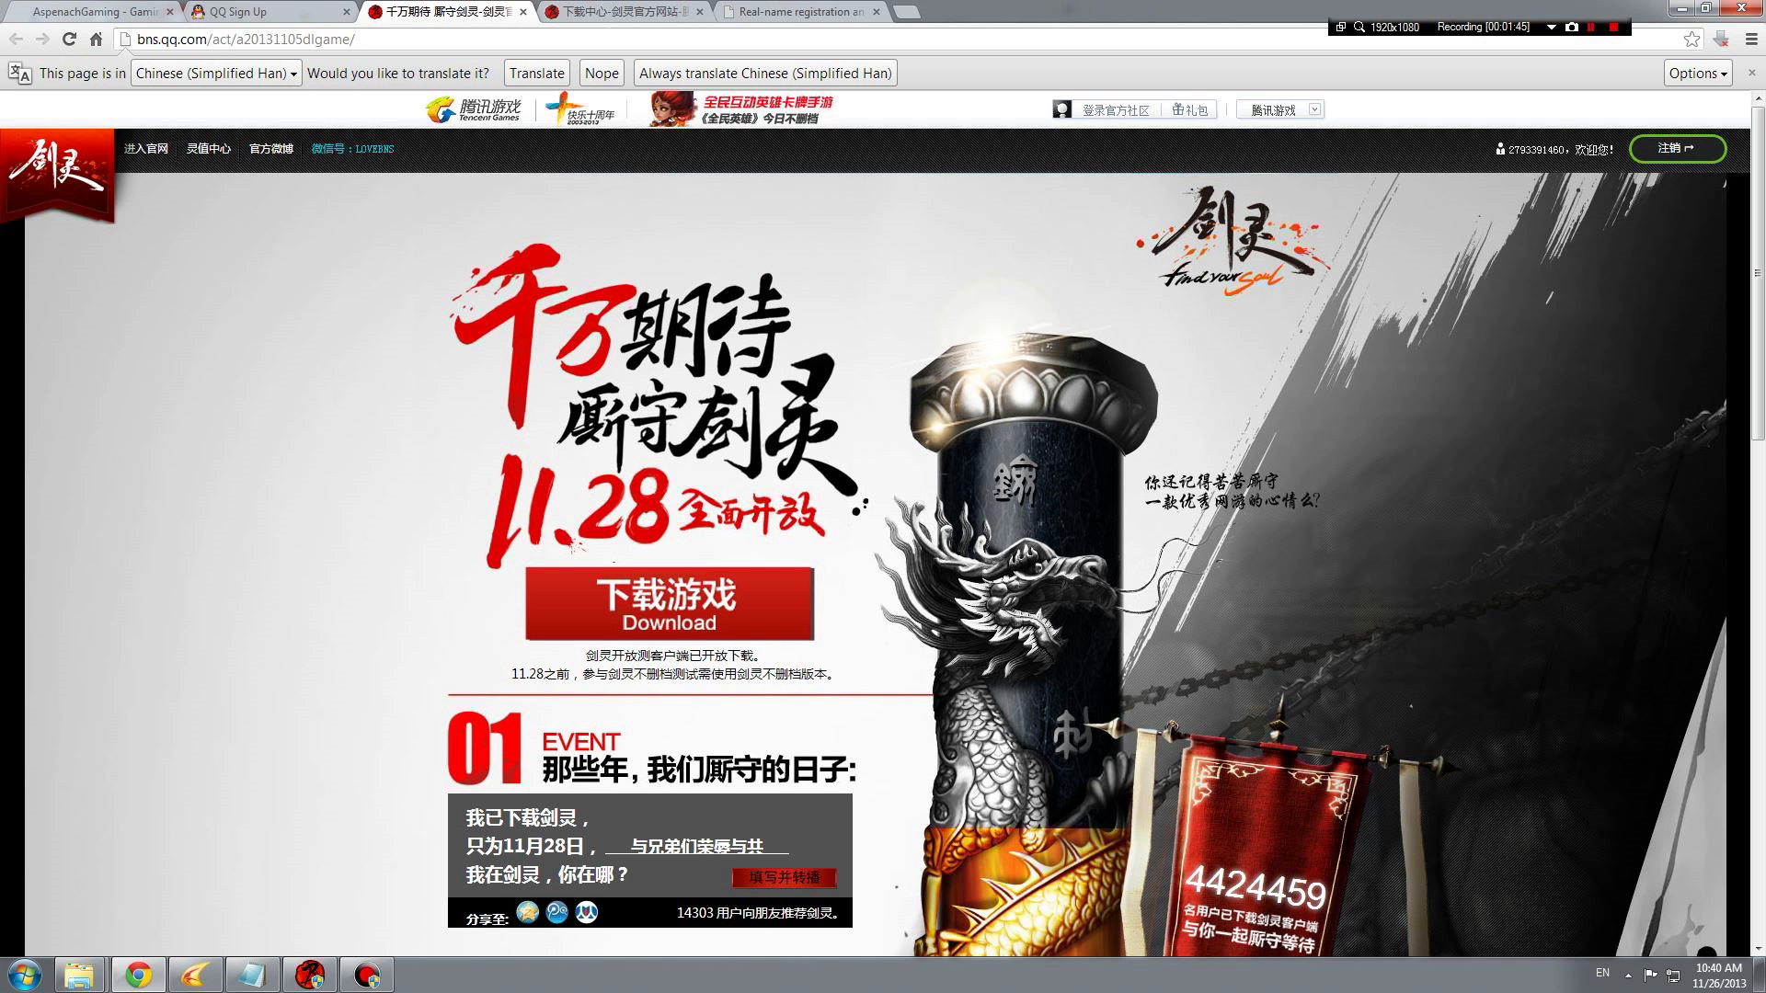
mouse_move(790, 269)
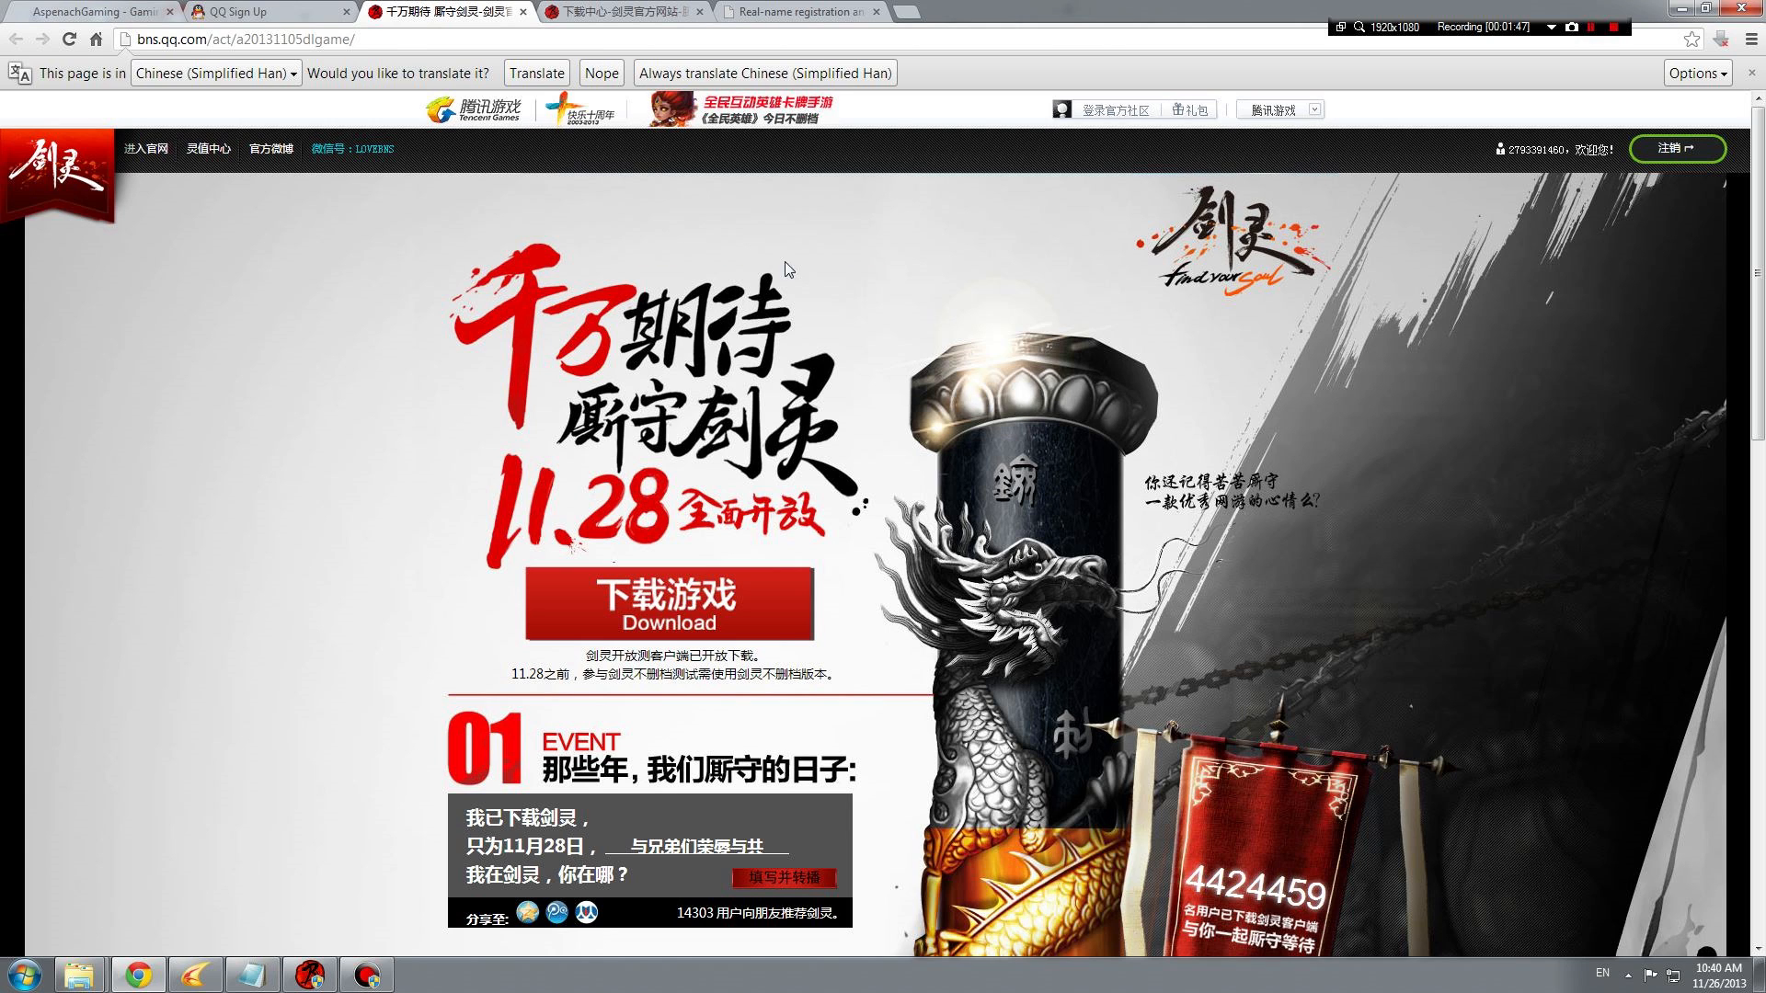
scroll(down, 3)
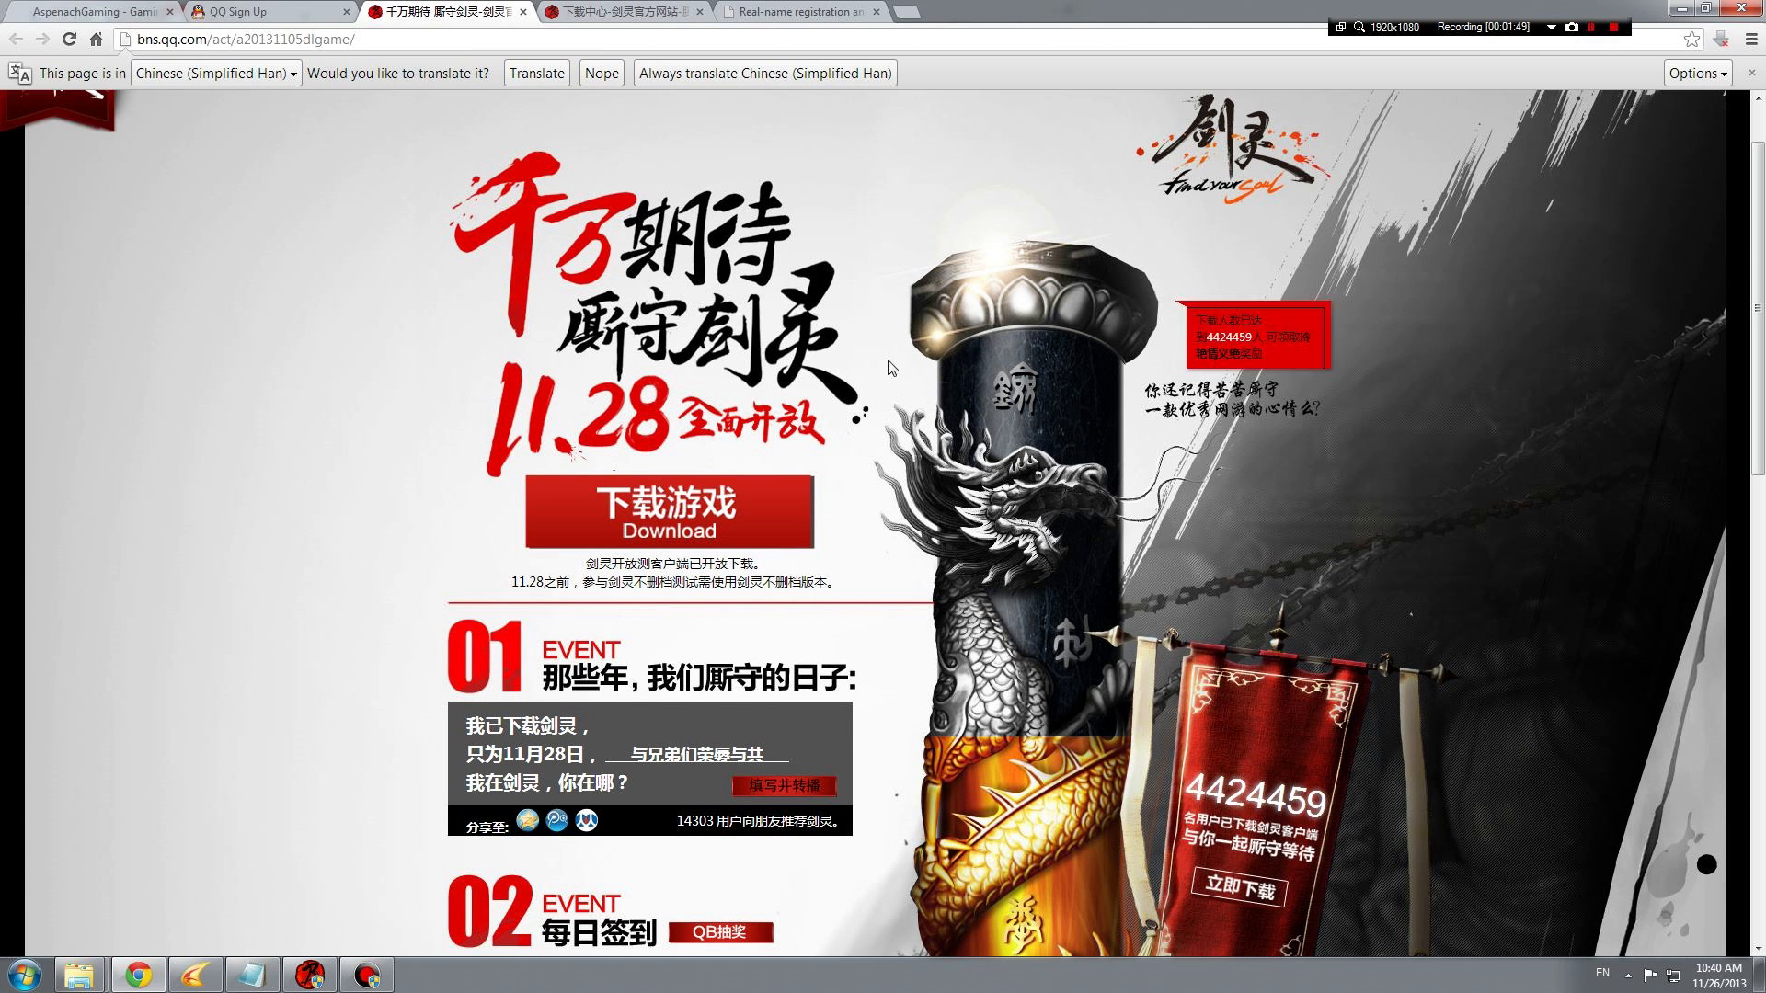
scroll(down, 3)
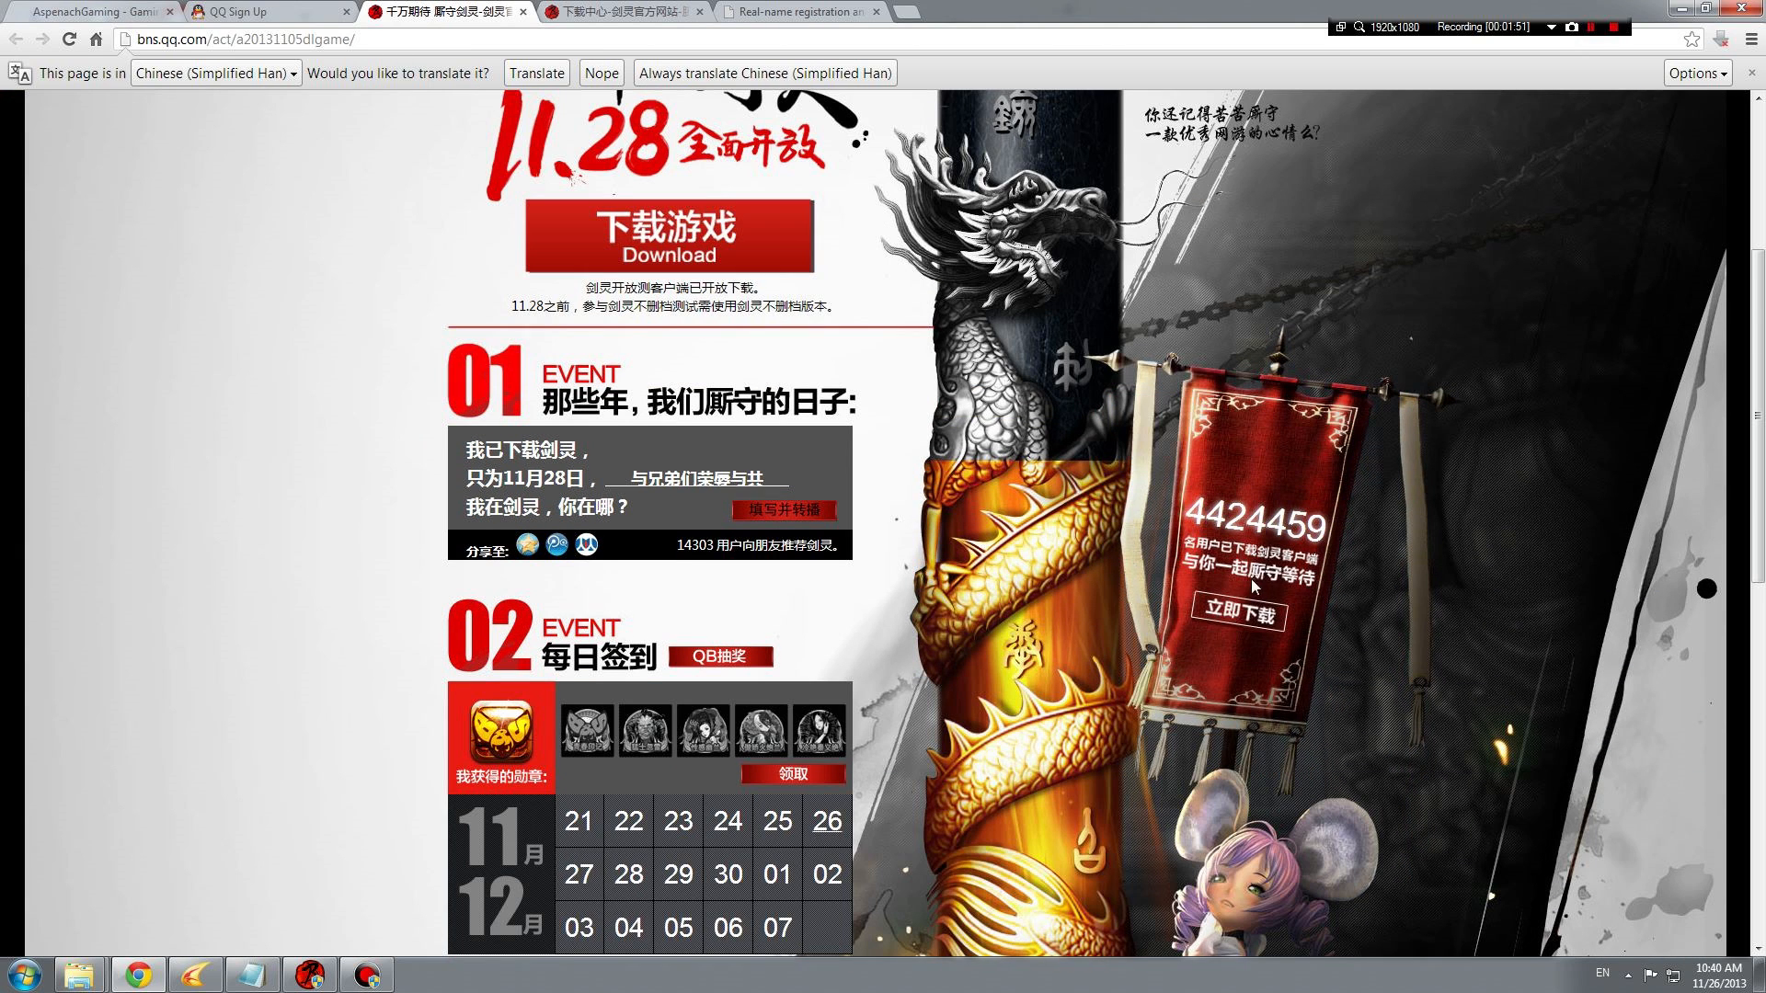
mouse_move(1225, 525)
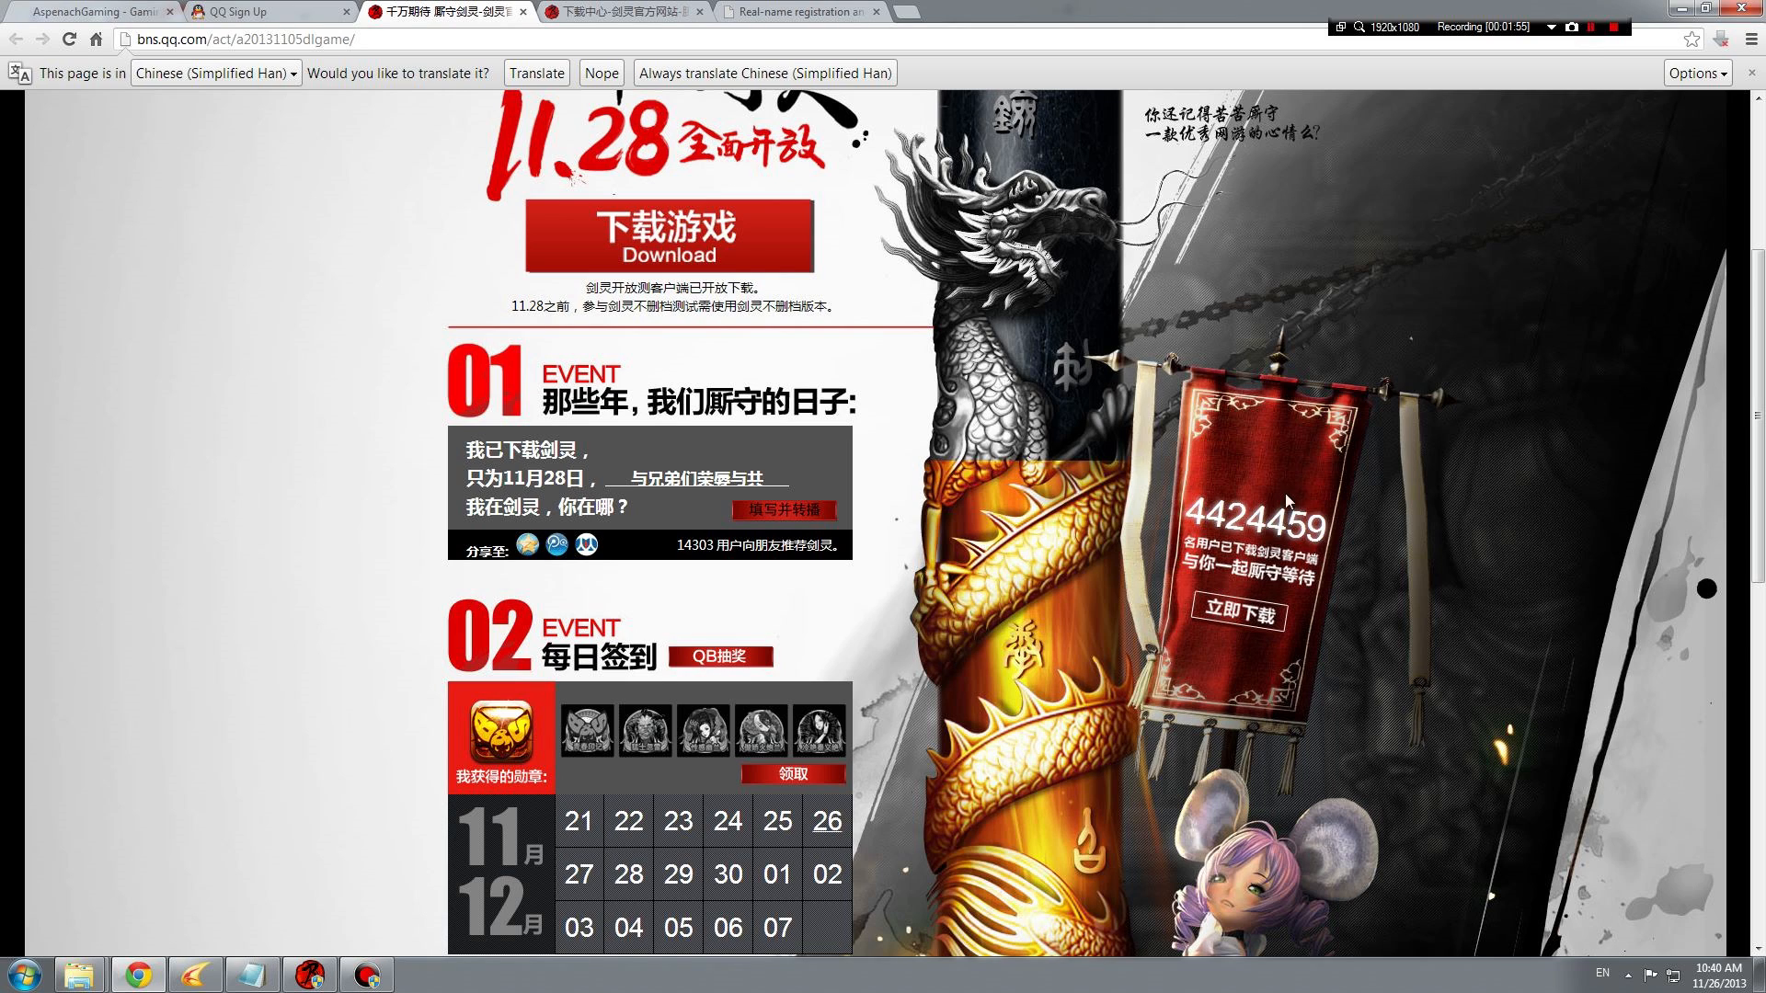
click(1232, 617)
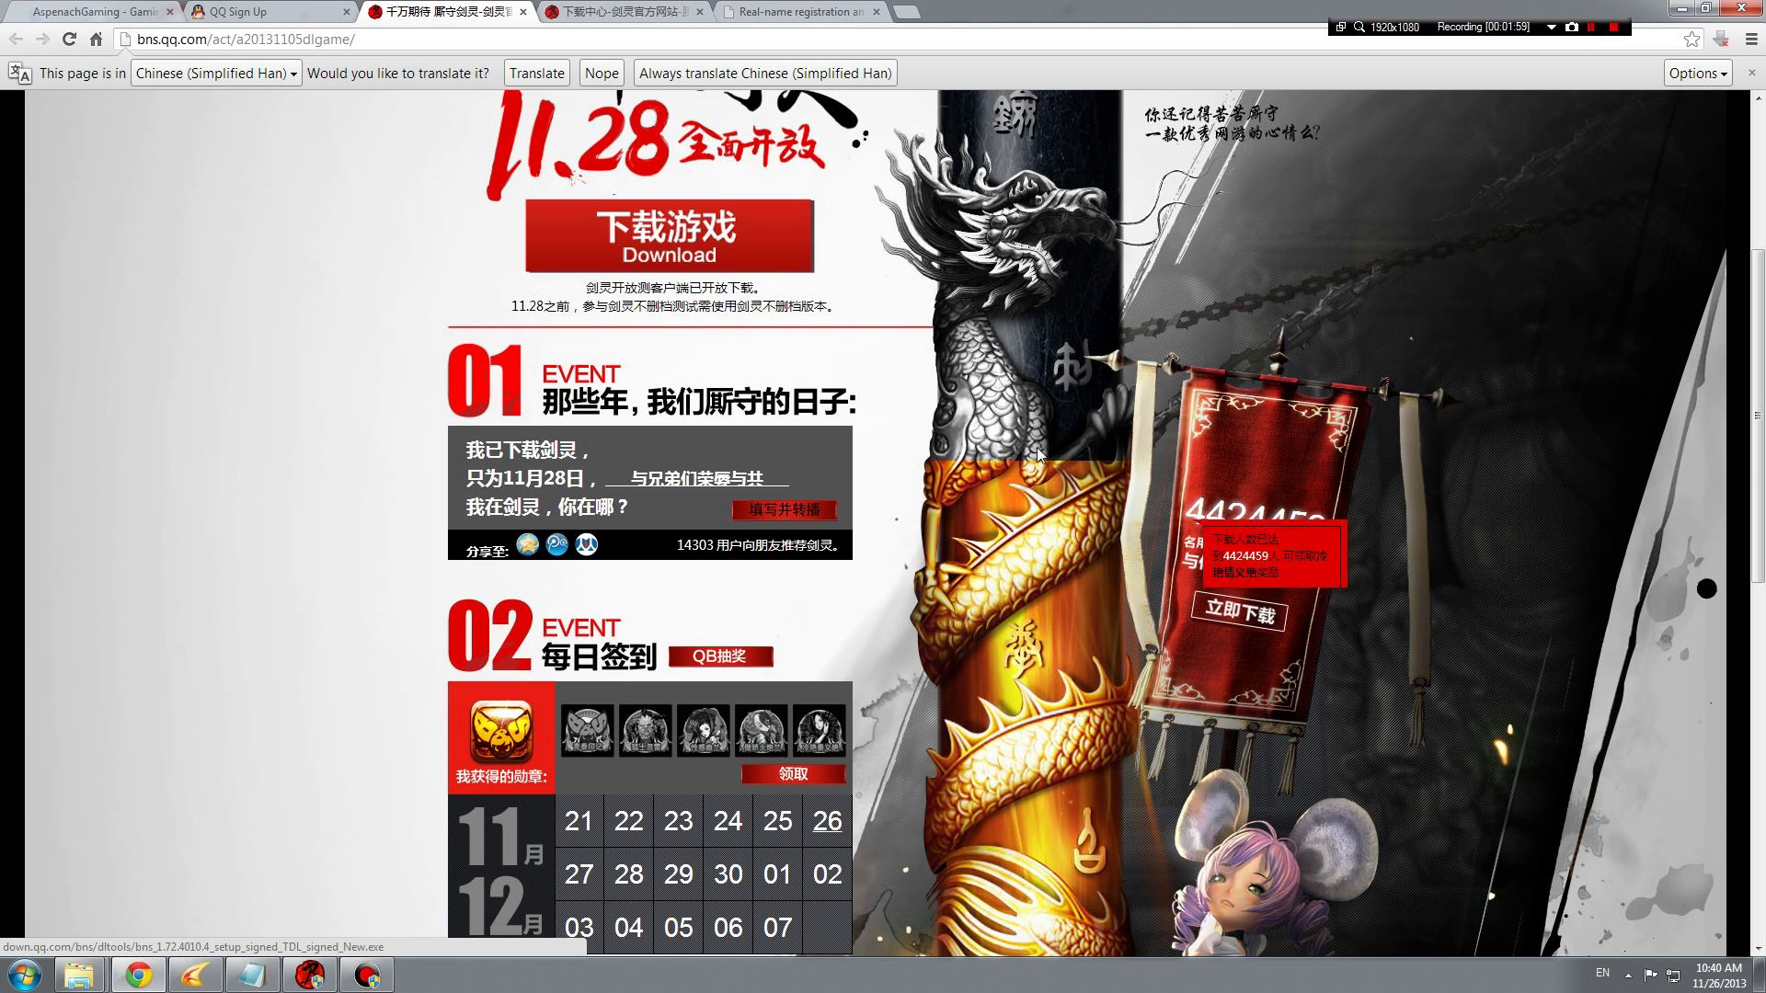
mouse_move(1402, 149)
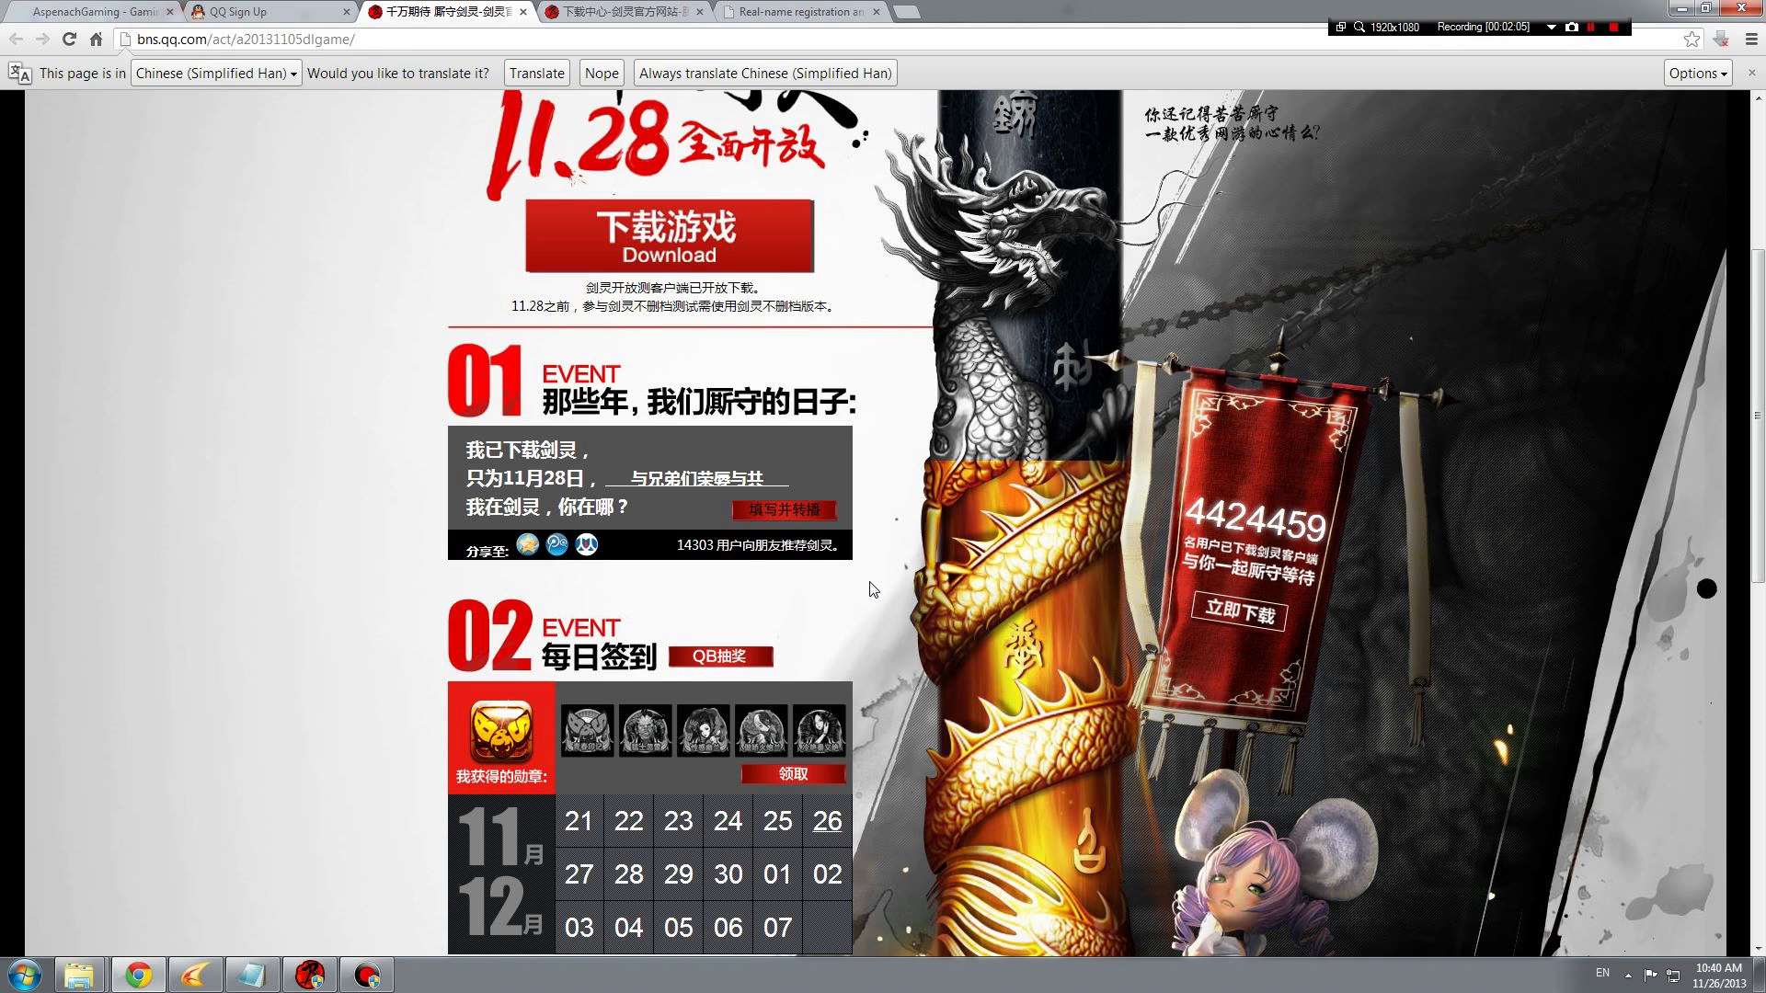
mouse_move(417, 159)
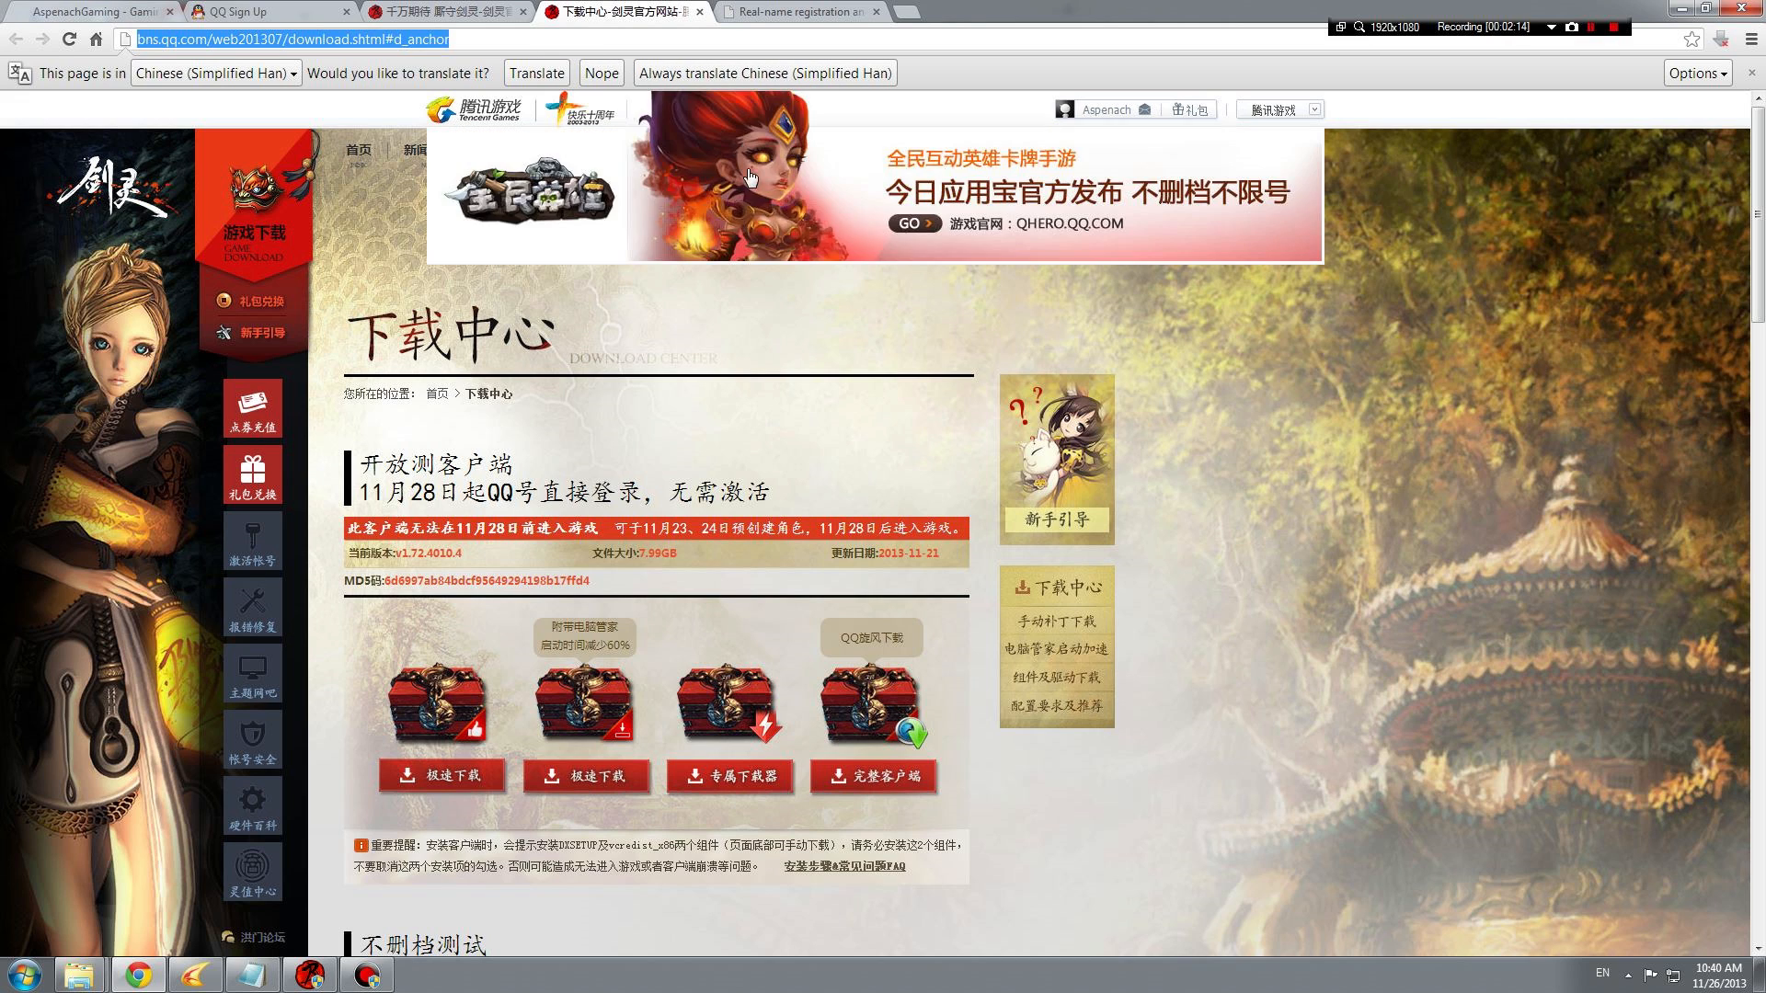
- Choose the first treasure-chest package under 开放测客户端 in the download center
scroll(down, 3)
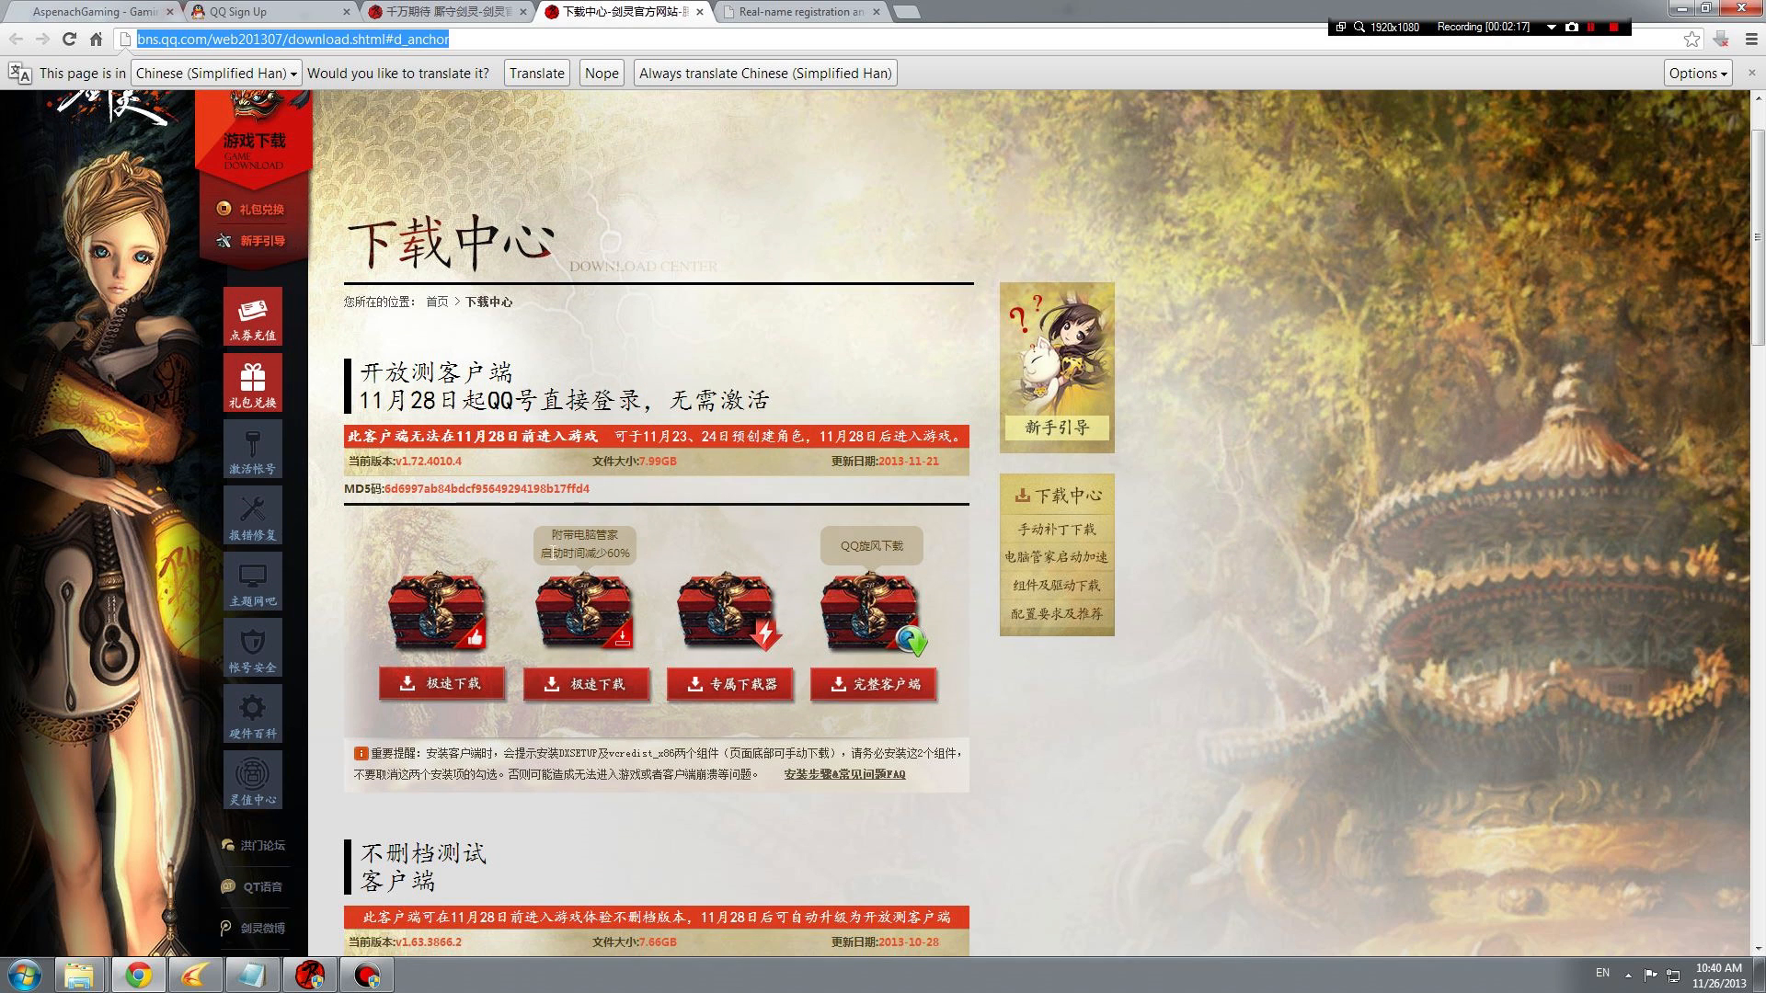
click(439, 684)
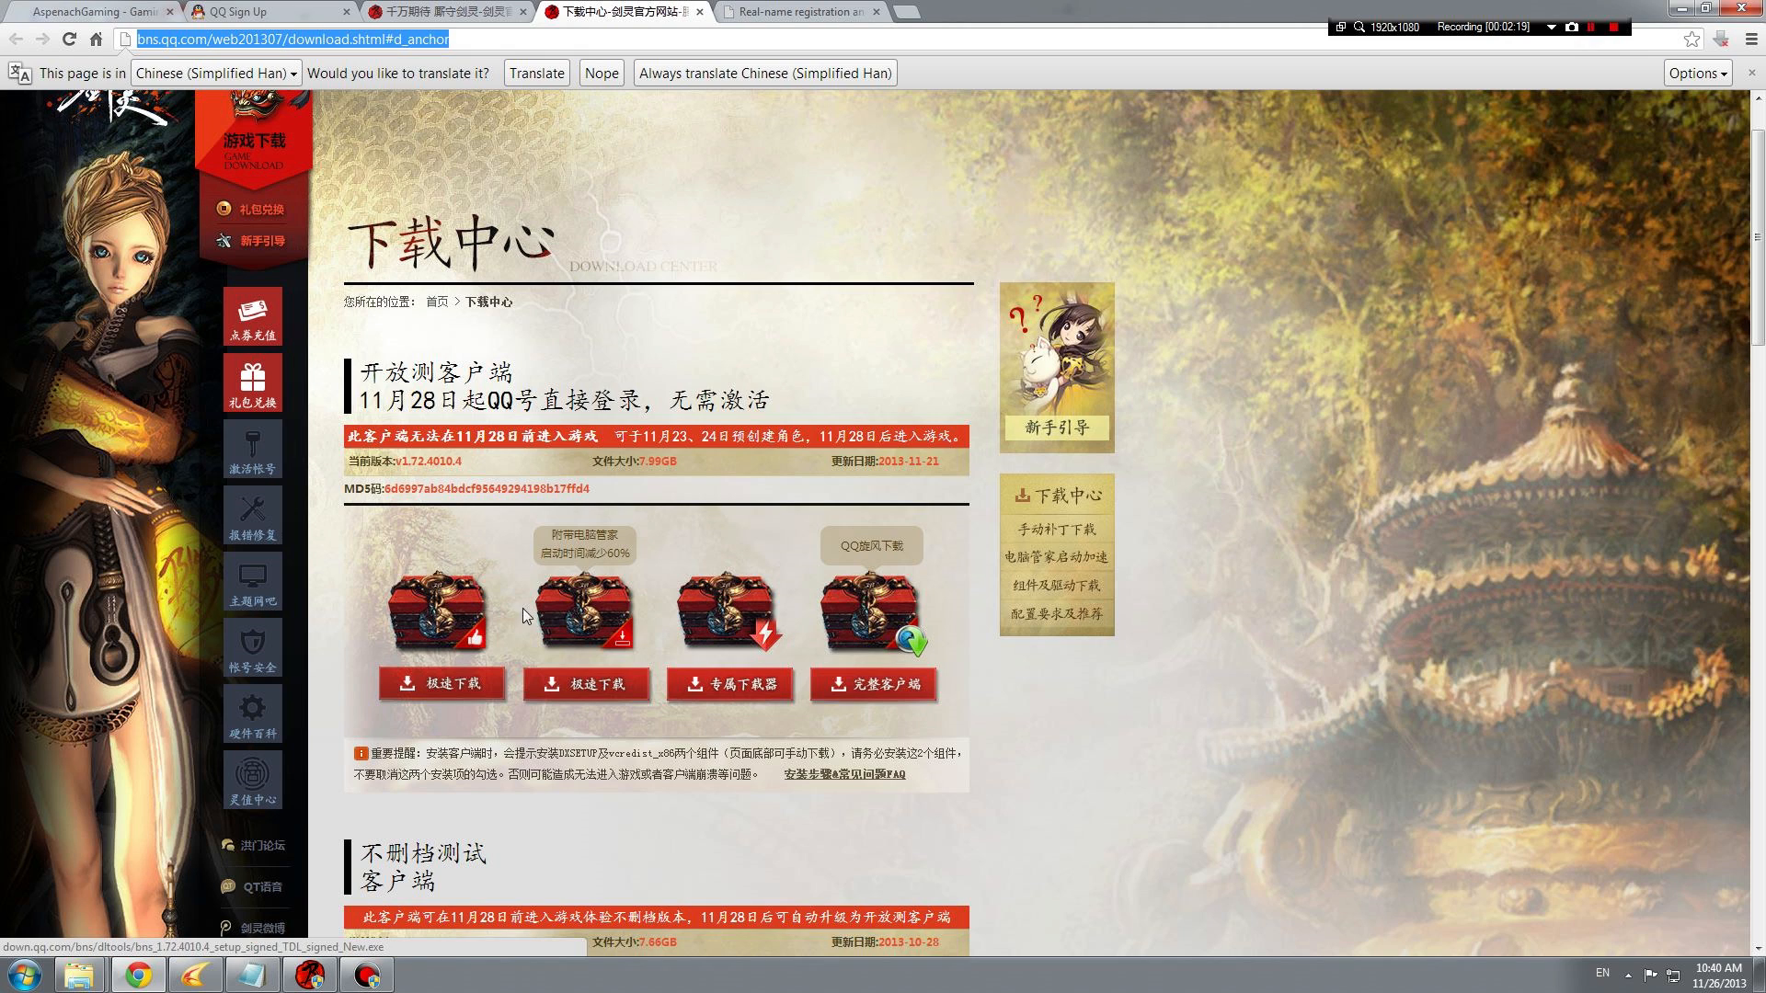
mouse_move(451, 635)
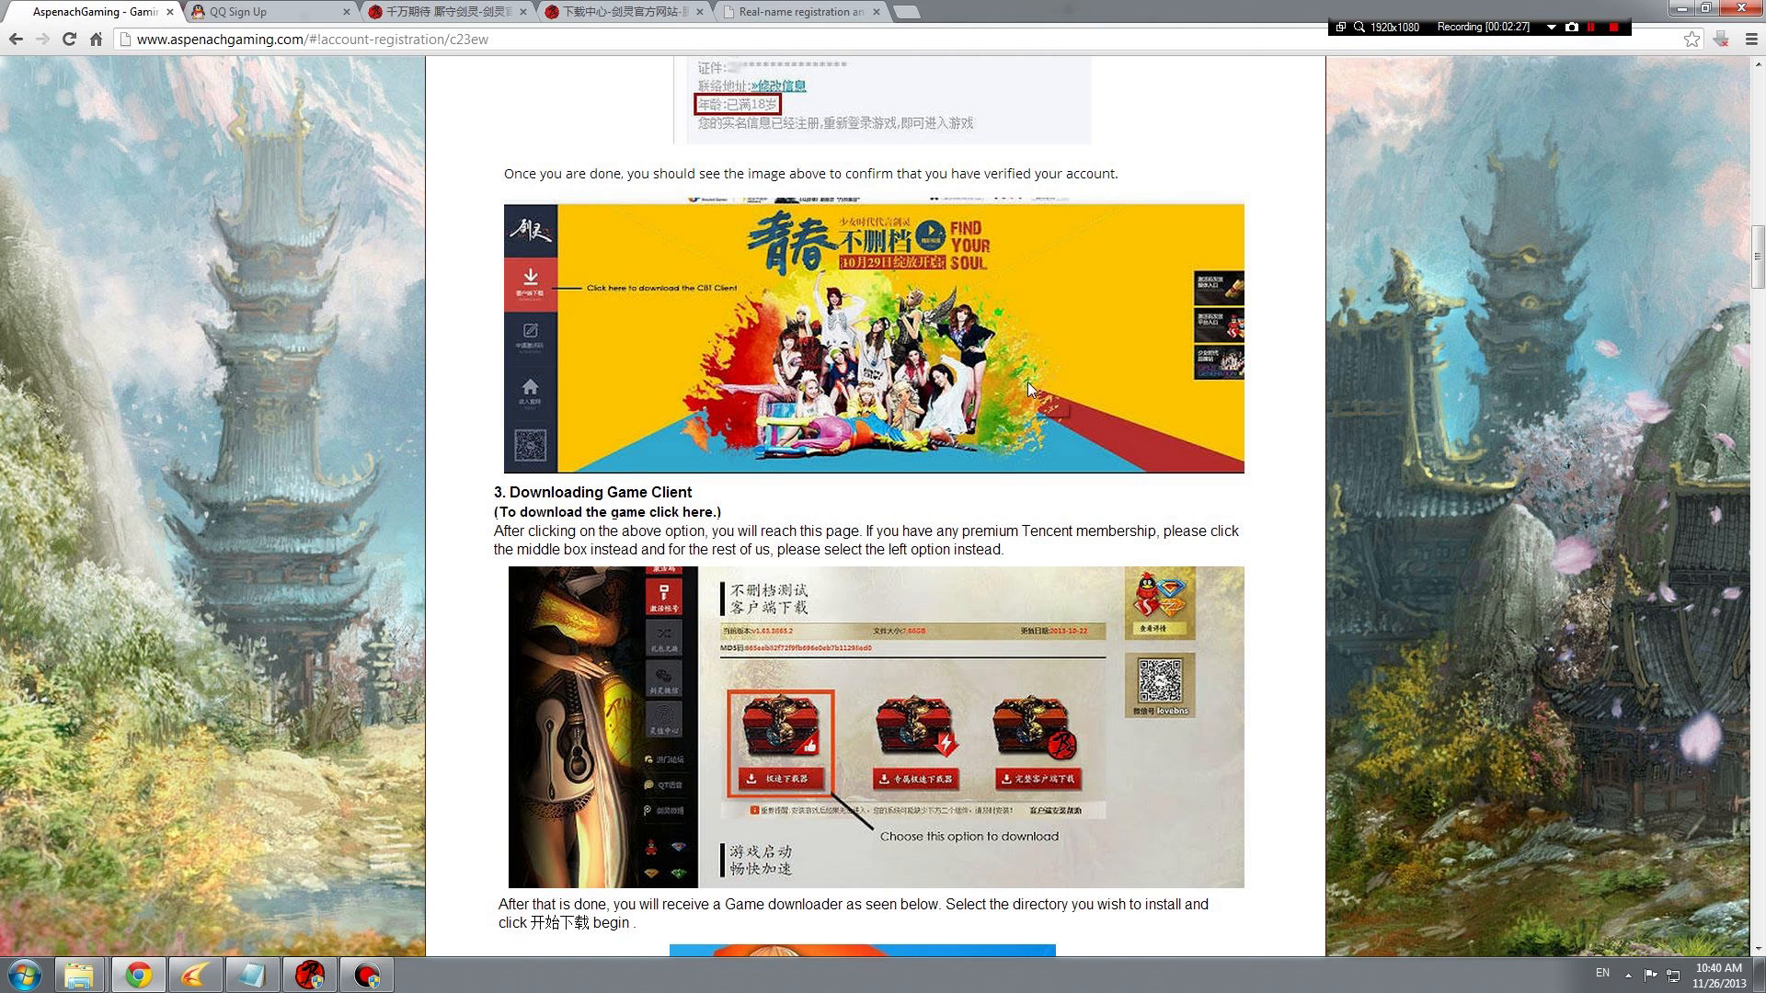
- Find the guide's locale warning and highlight 'Simplified PRC Chinese'
scroll(down, 3)
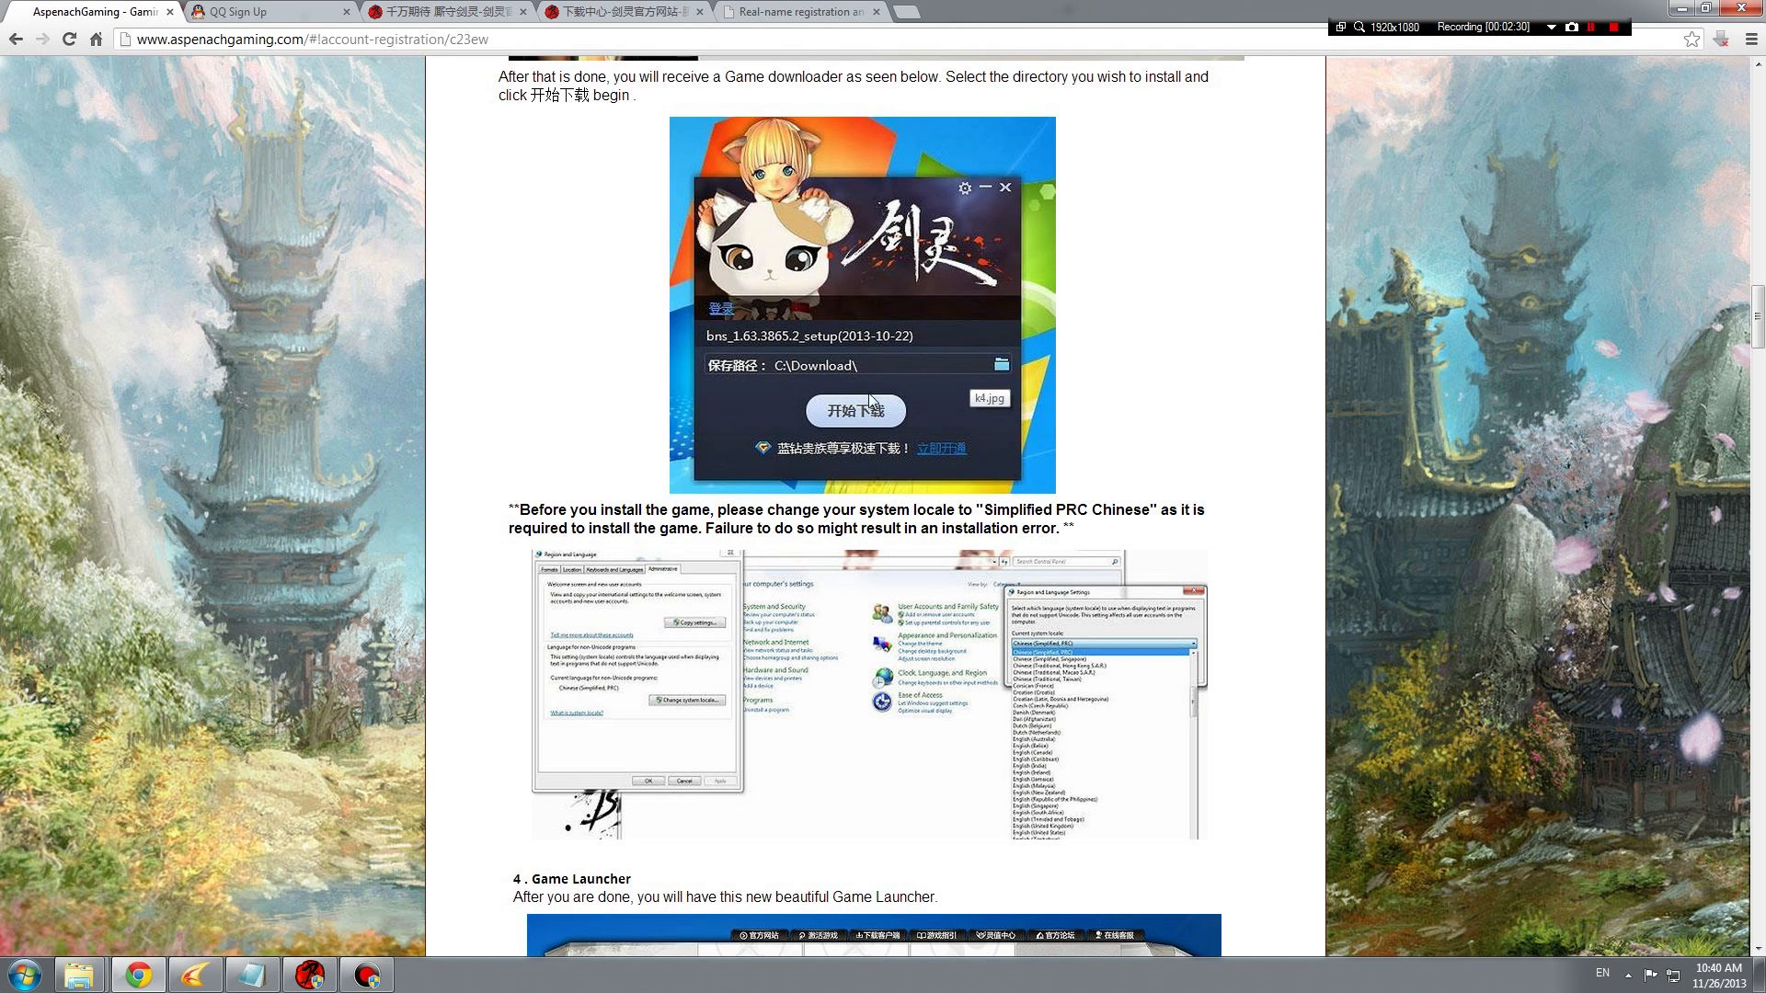
mouse_move(874, 401)
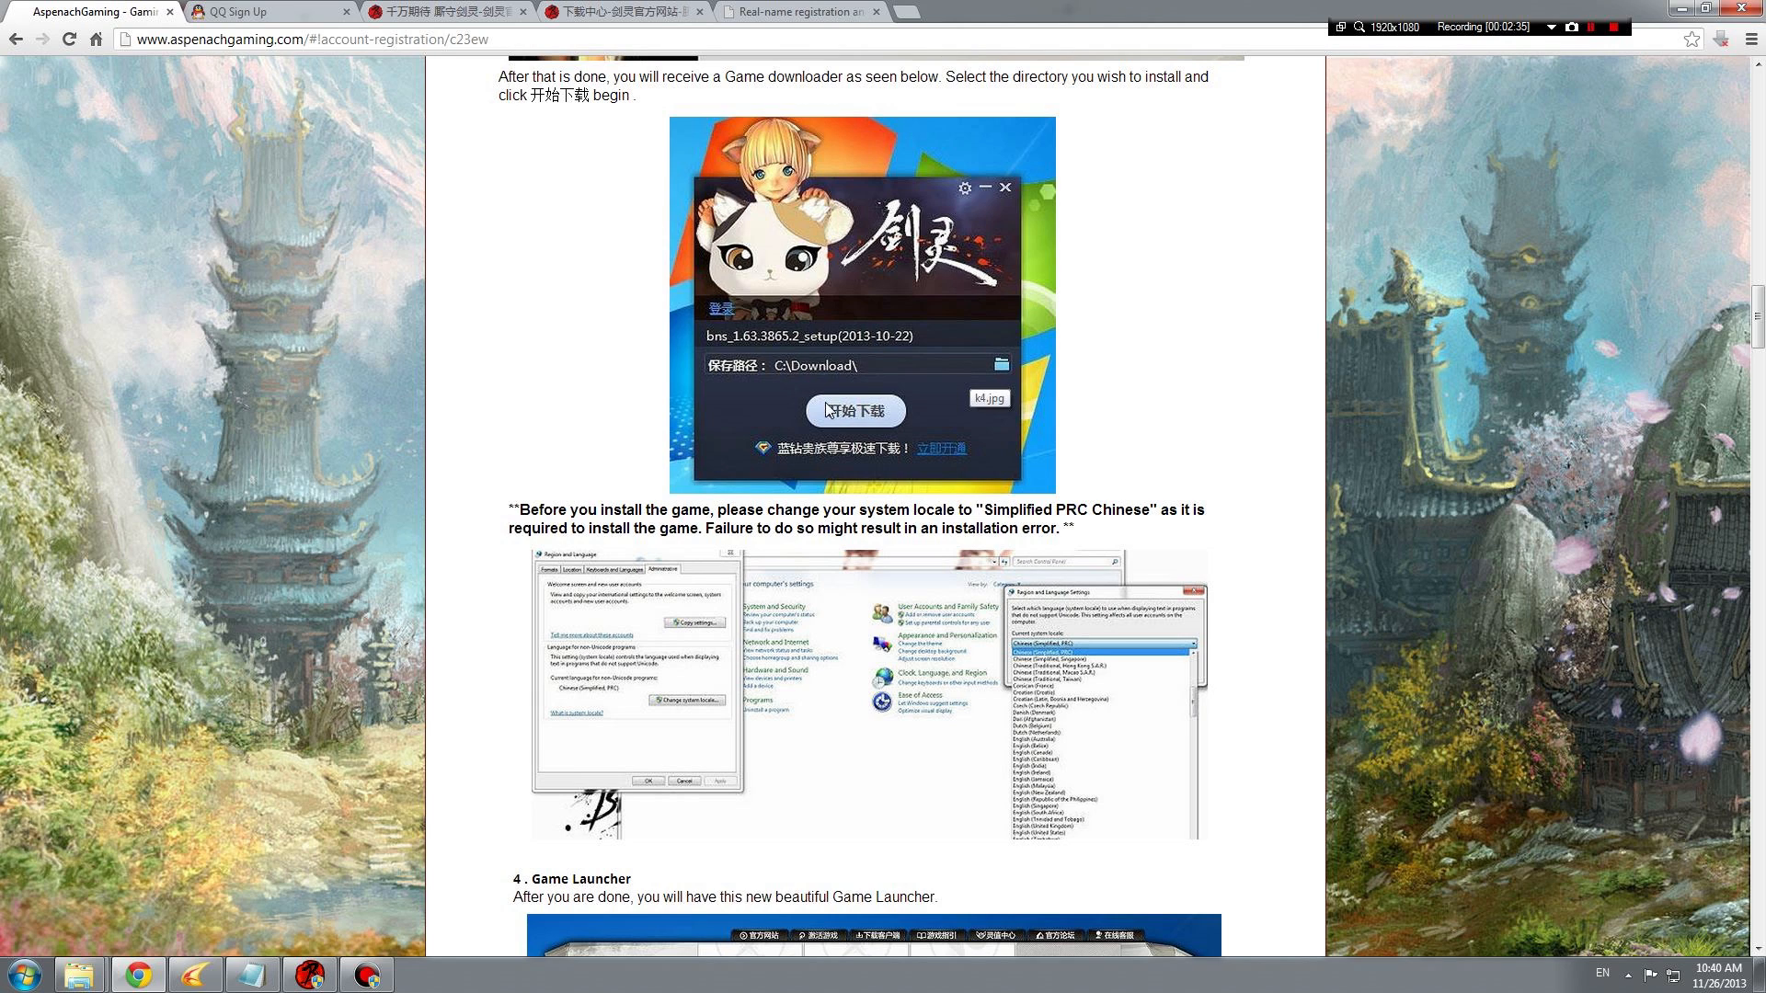
mouse_move(828, 408)
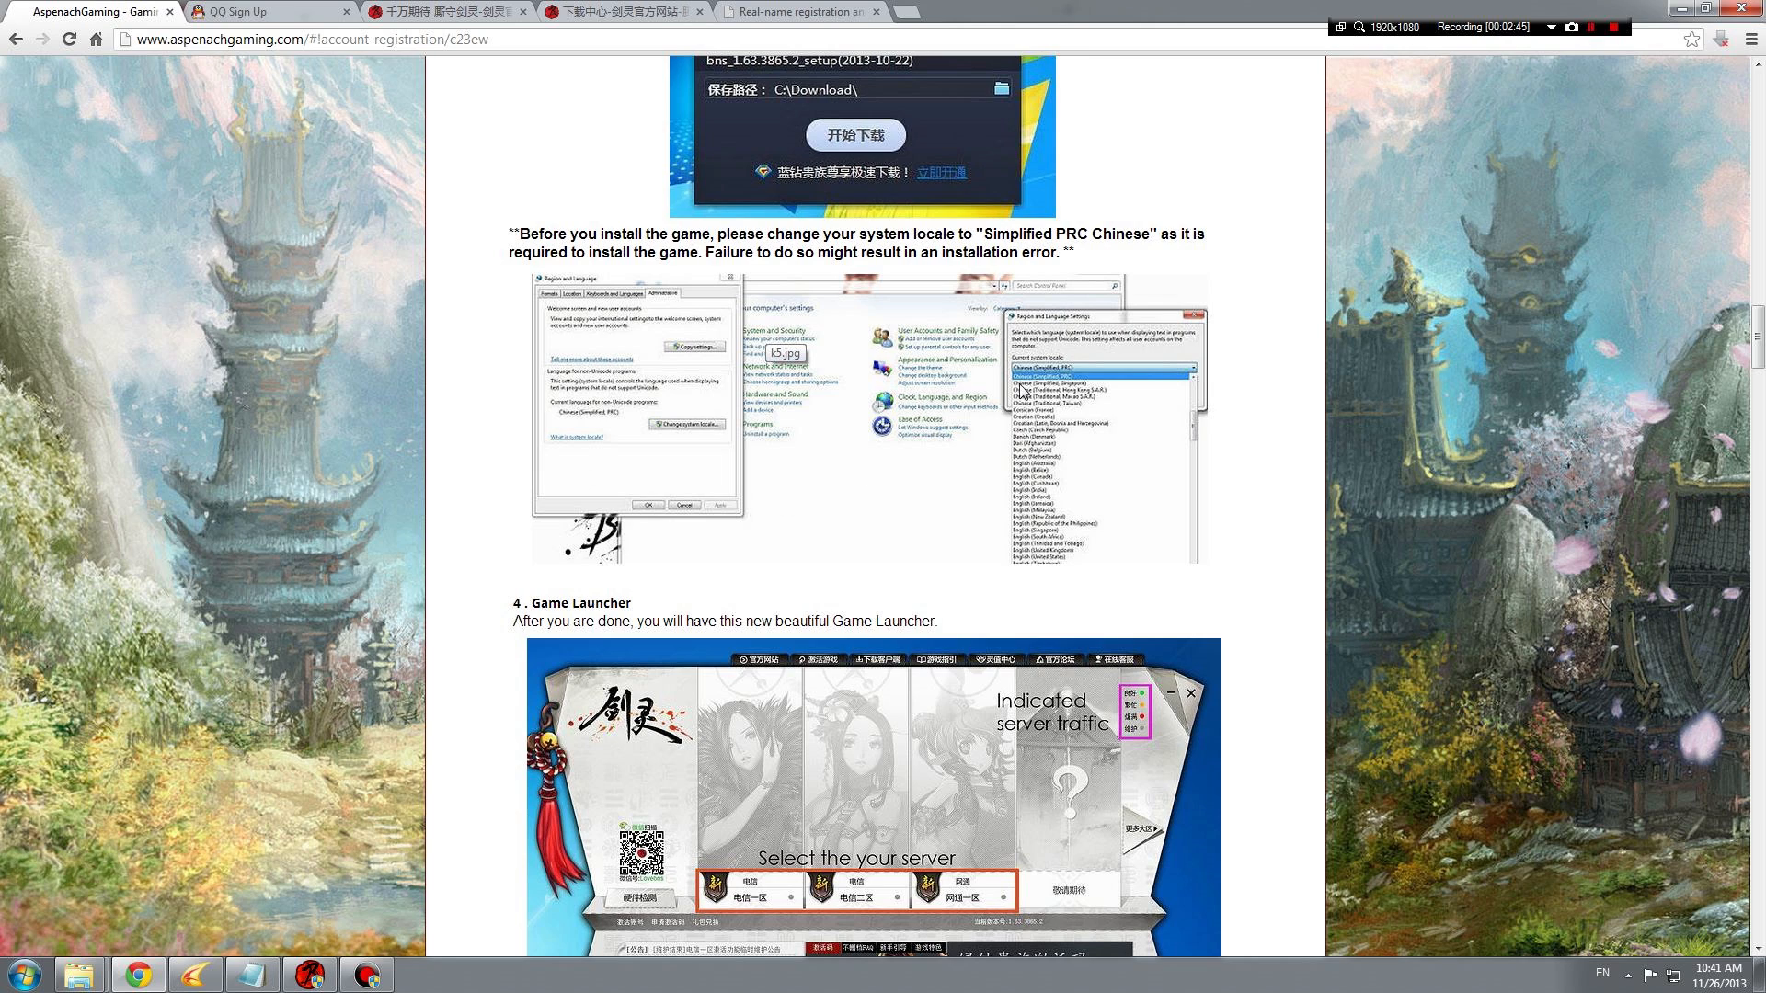
mouse_move(1047, 390)
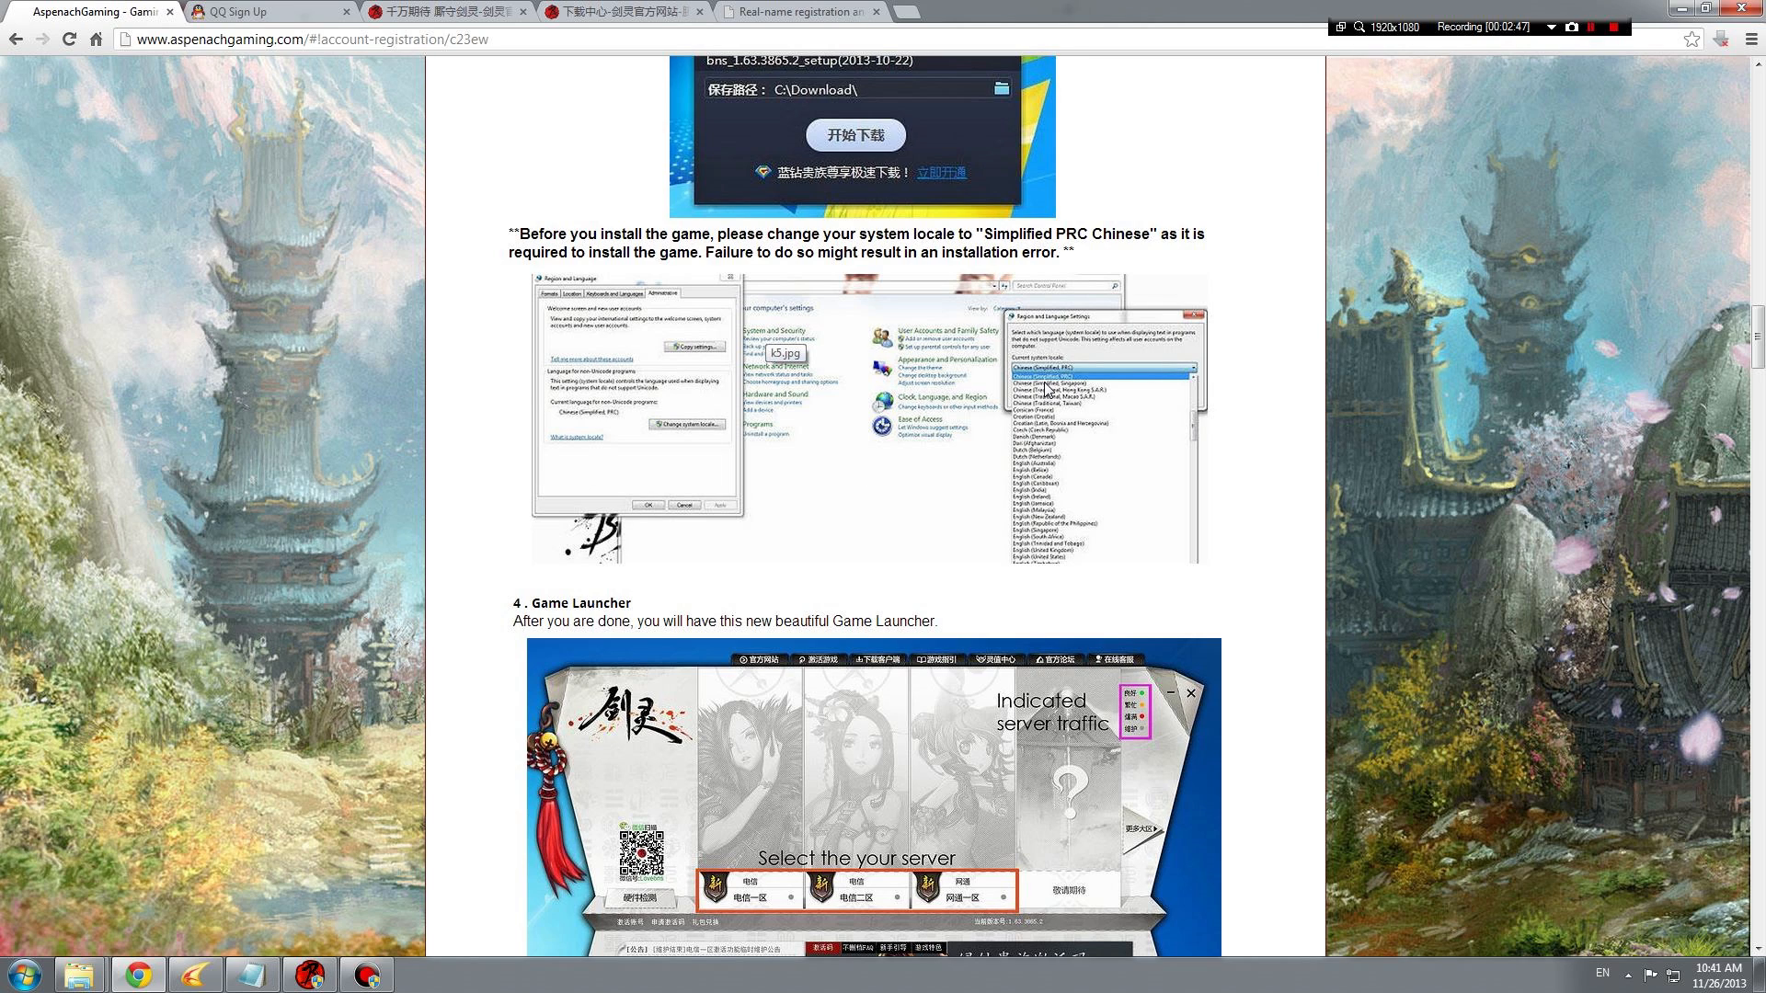
double_click(996, 233)
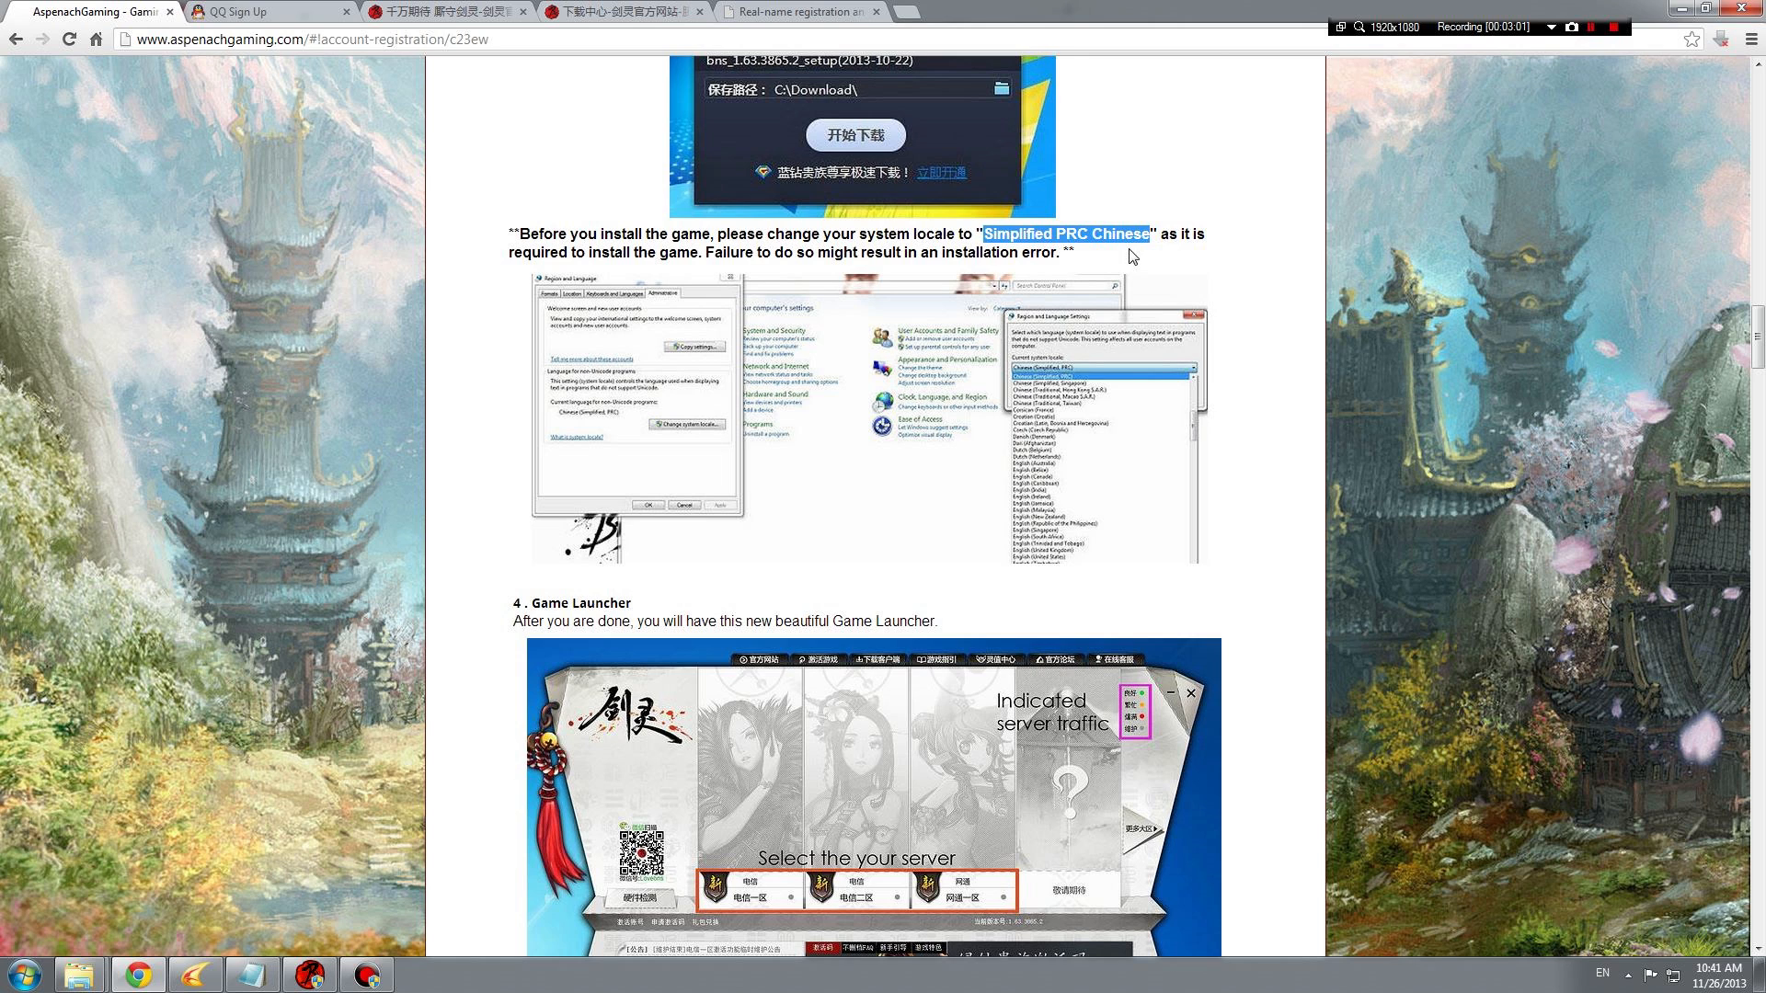
scroll(down, 3)
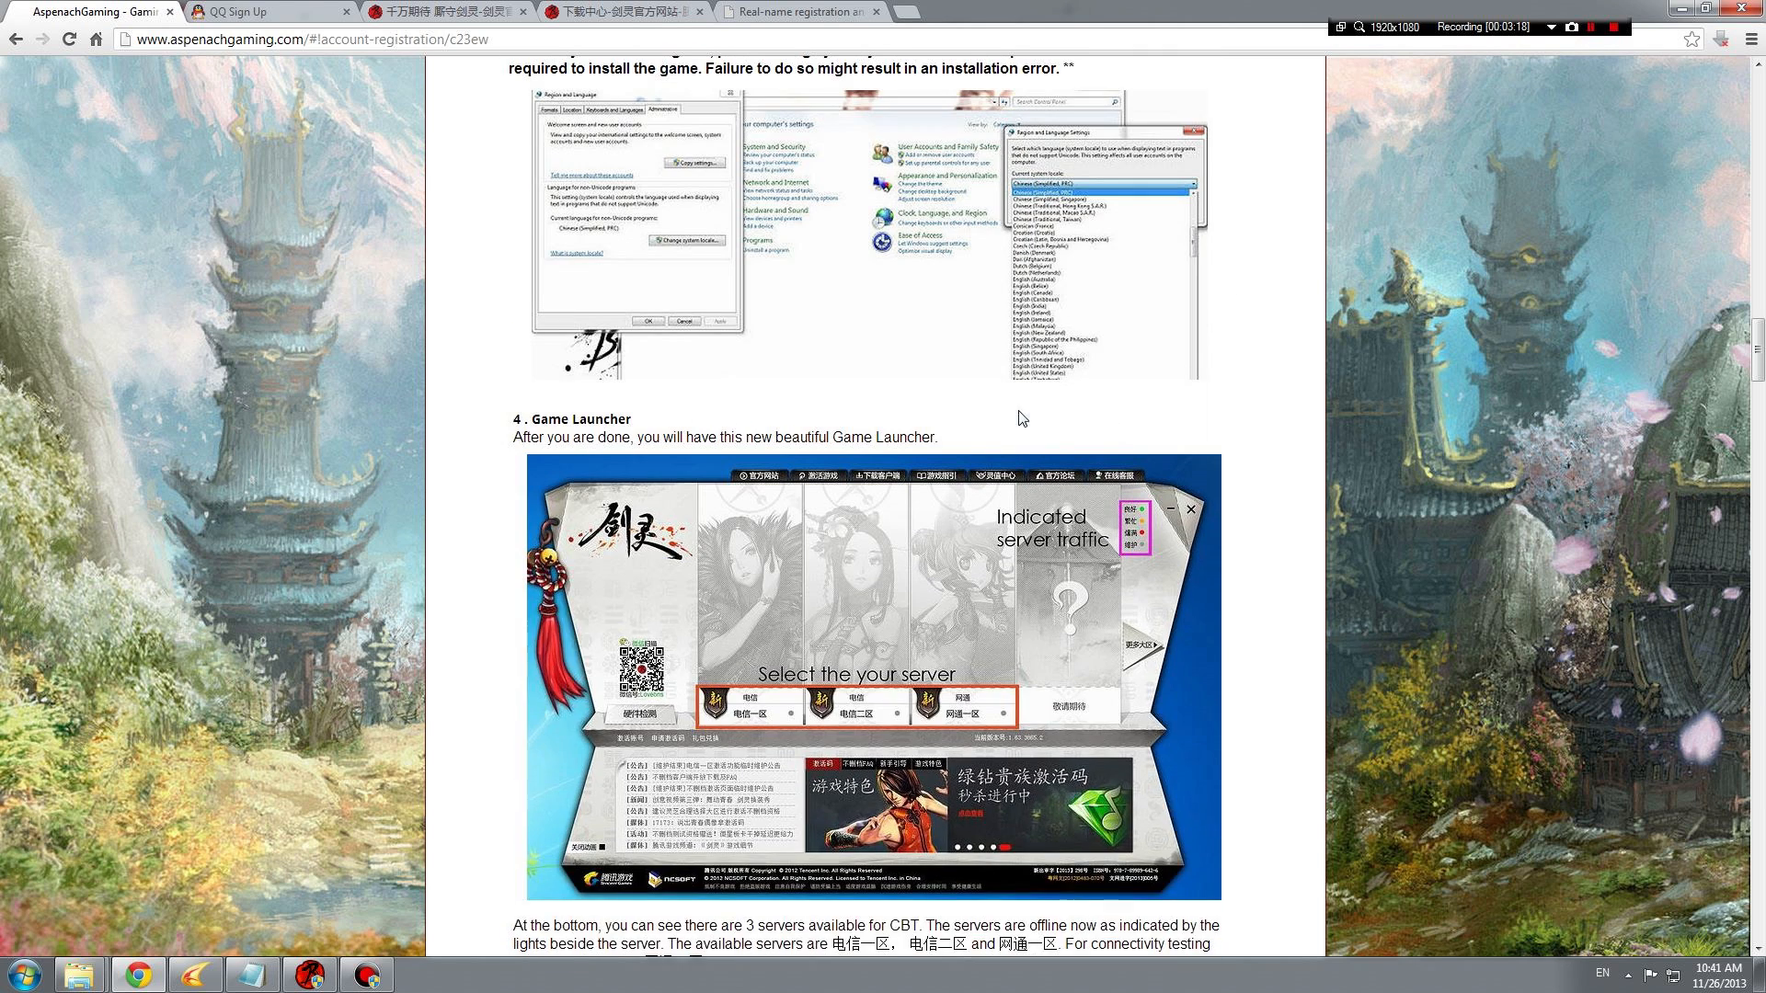
scroll(down, 3)
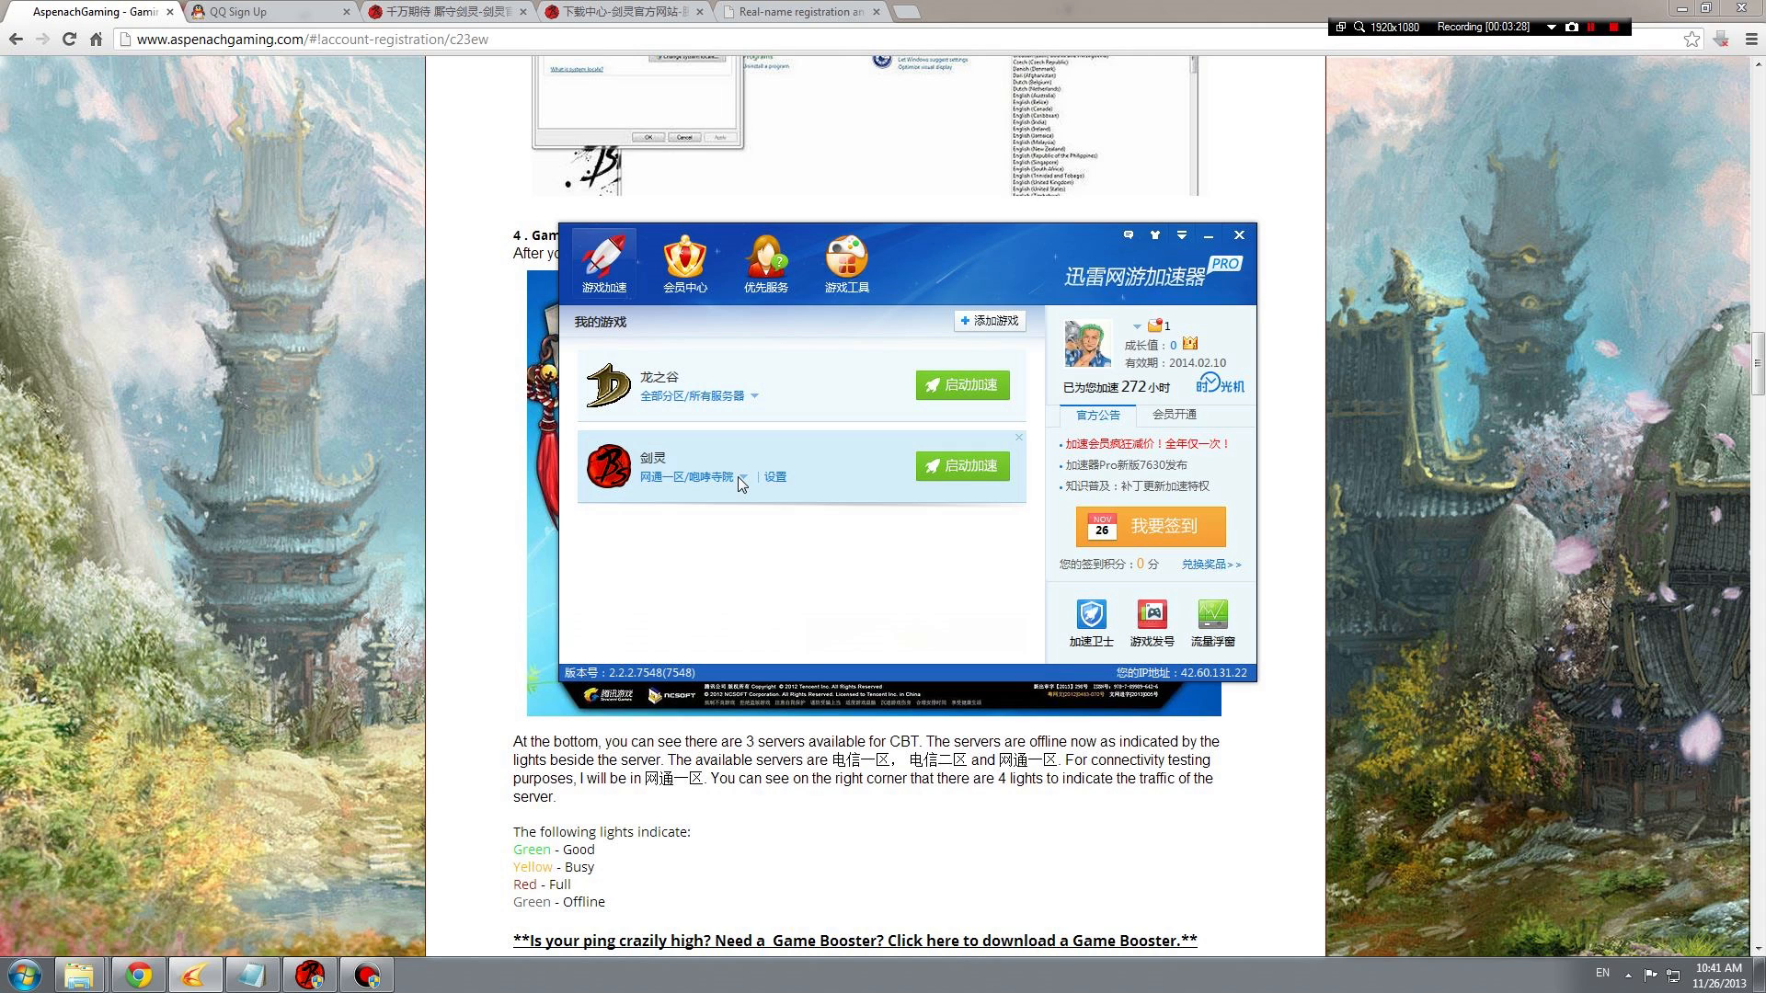
mouse_move(780, 482)
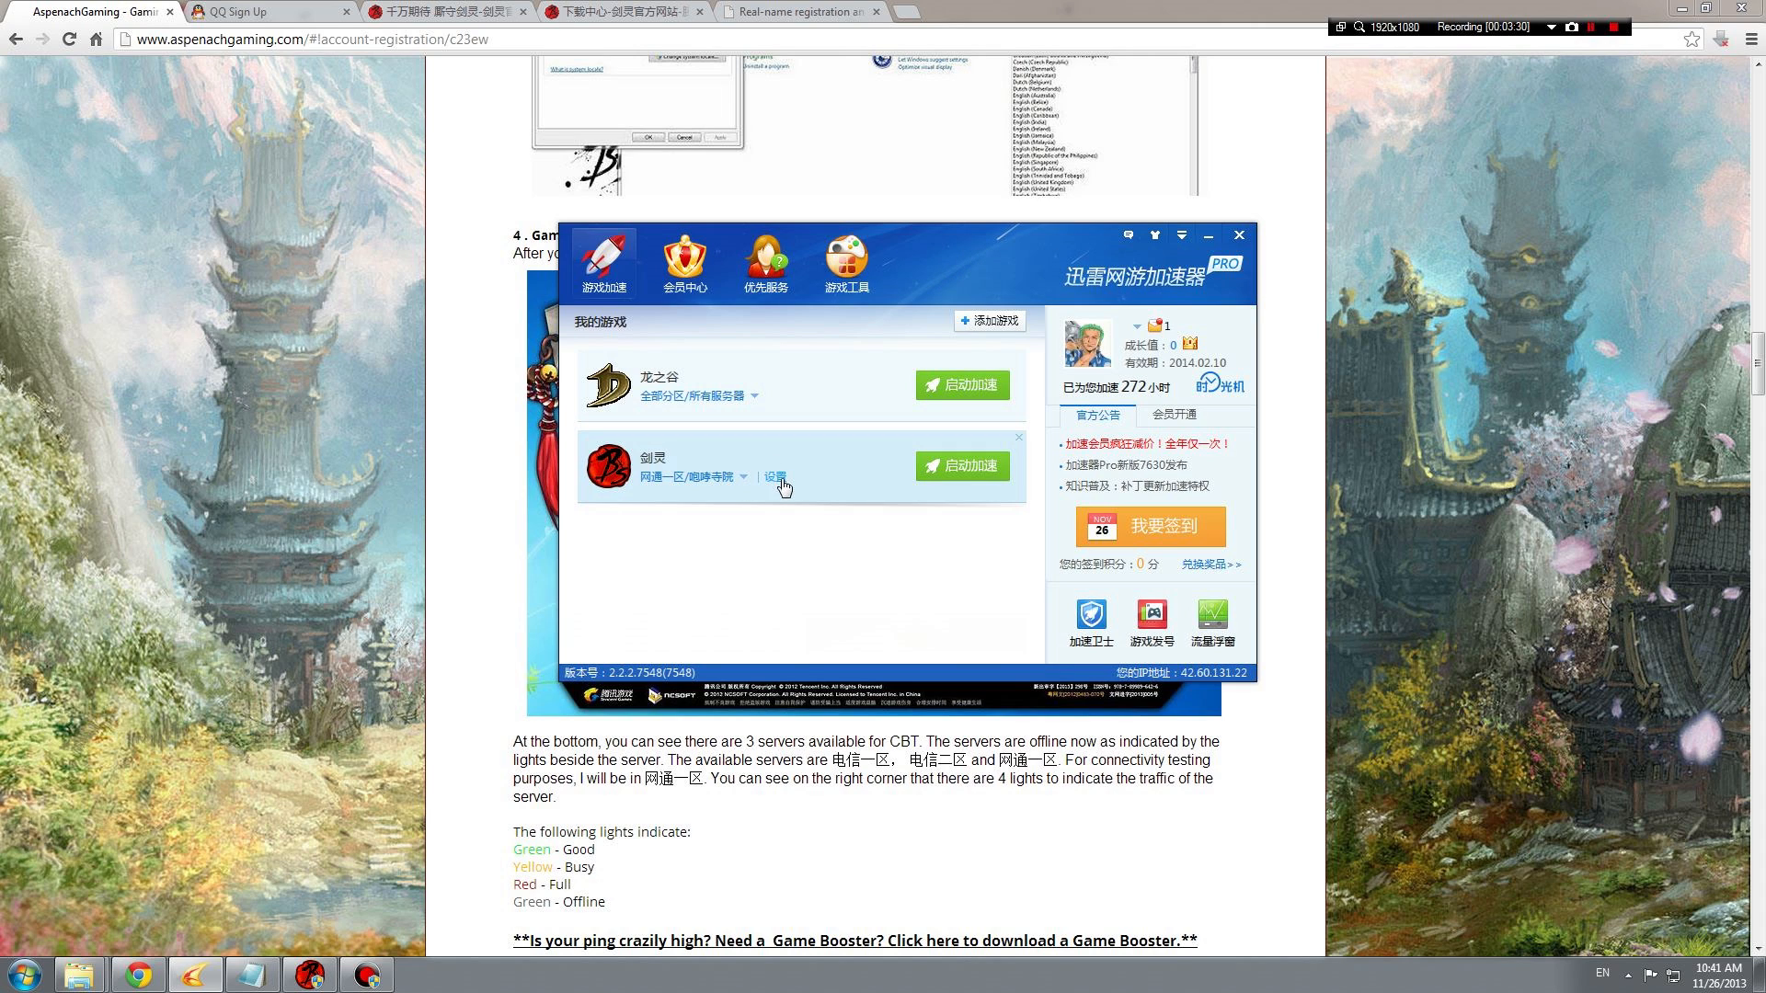
- In 剑灵 acceleration settings, select the 49ms node and start acceleration
click(775, 477)
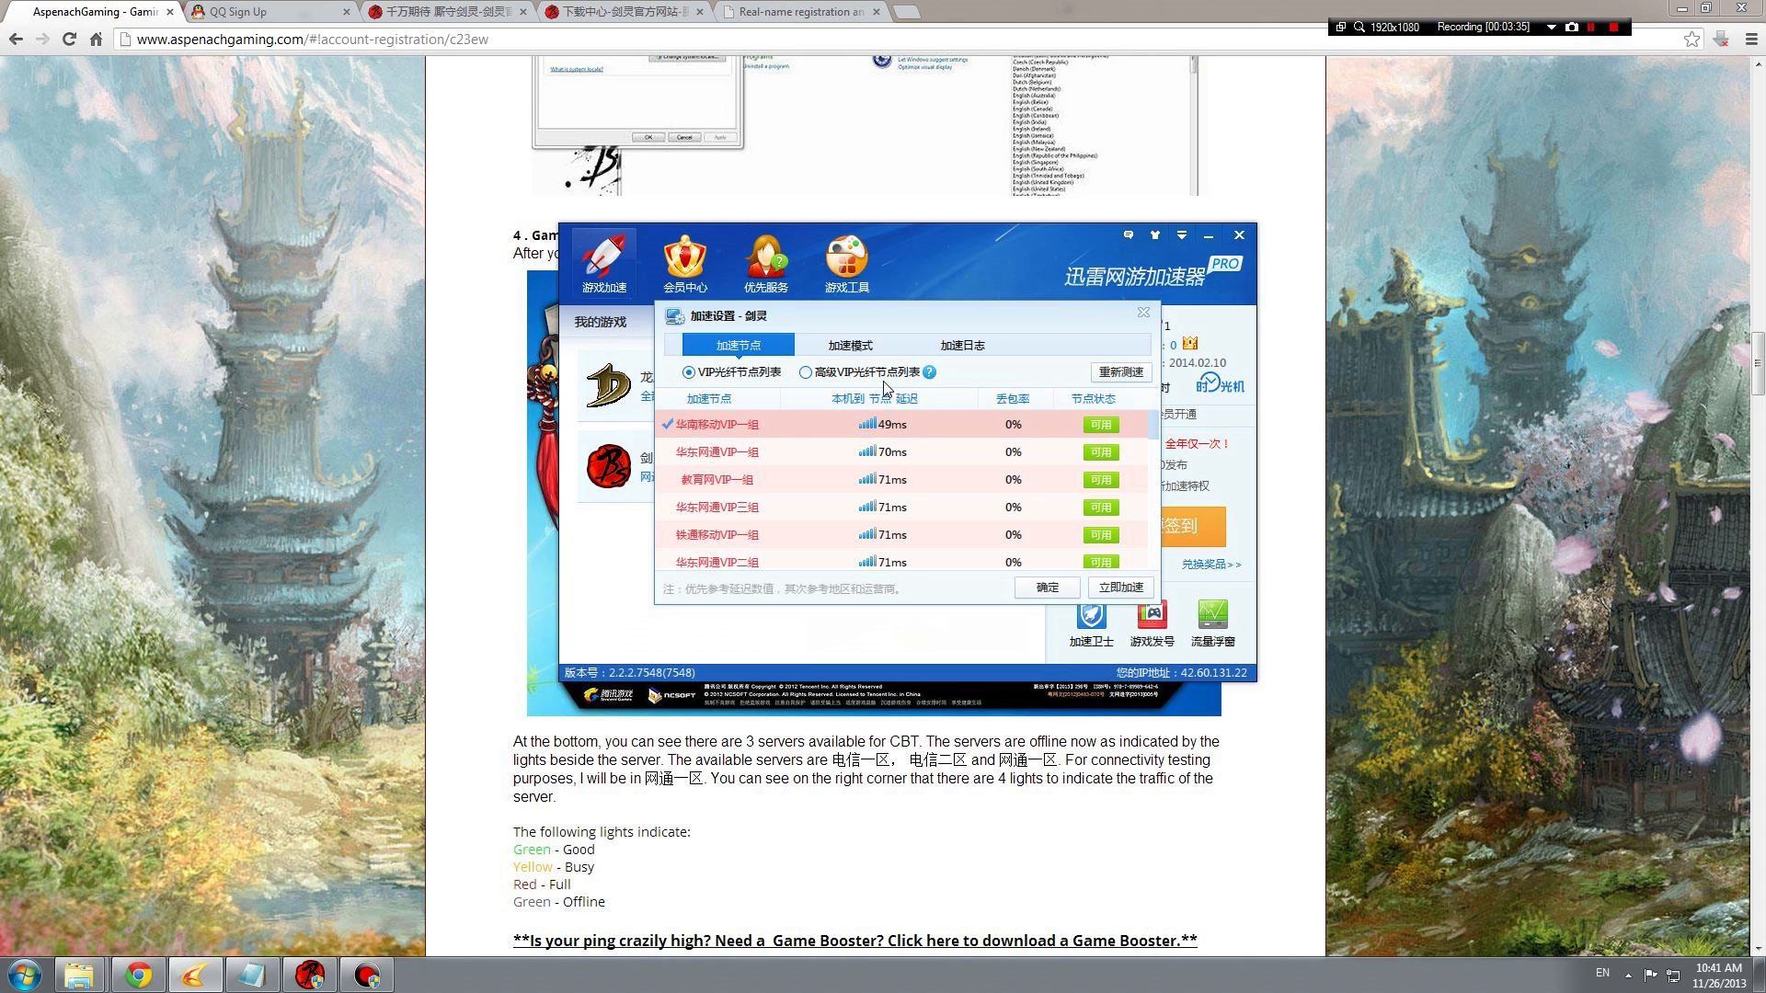
mouse_move(995, 440)
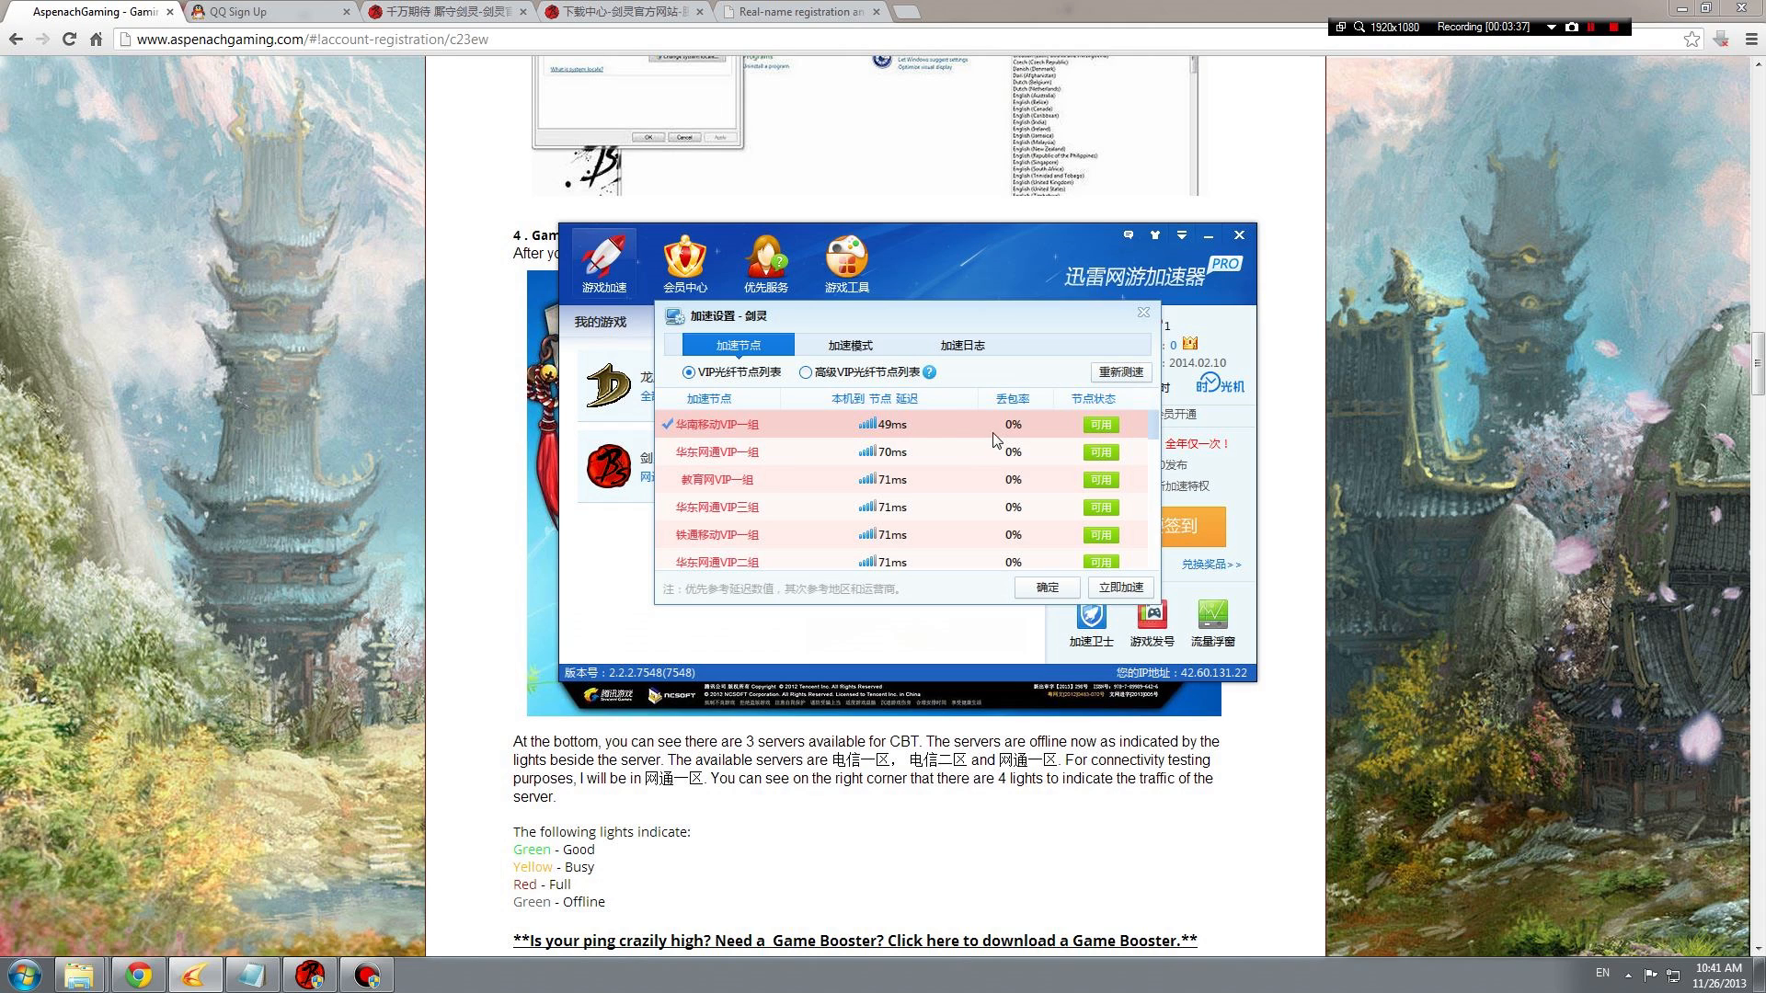
mouse_move(896, 563)
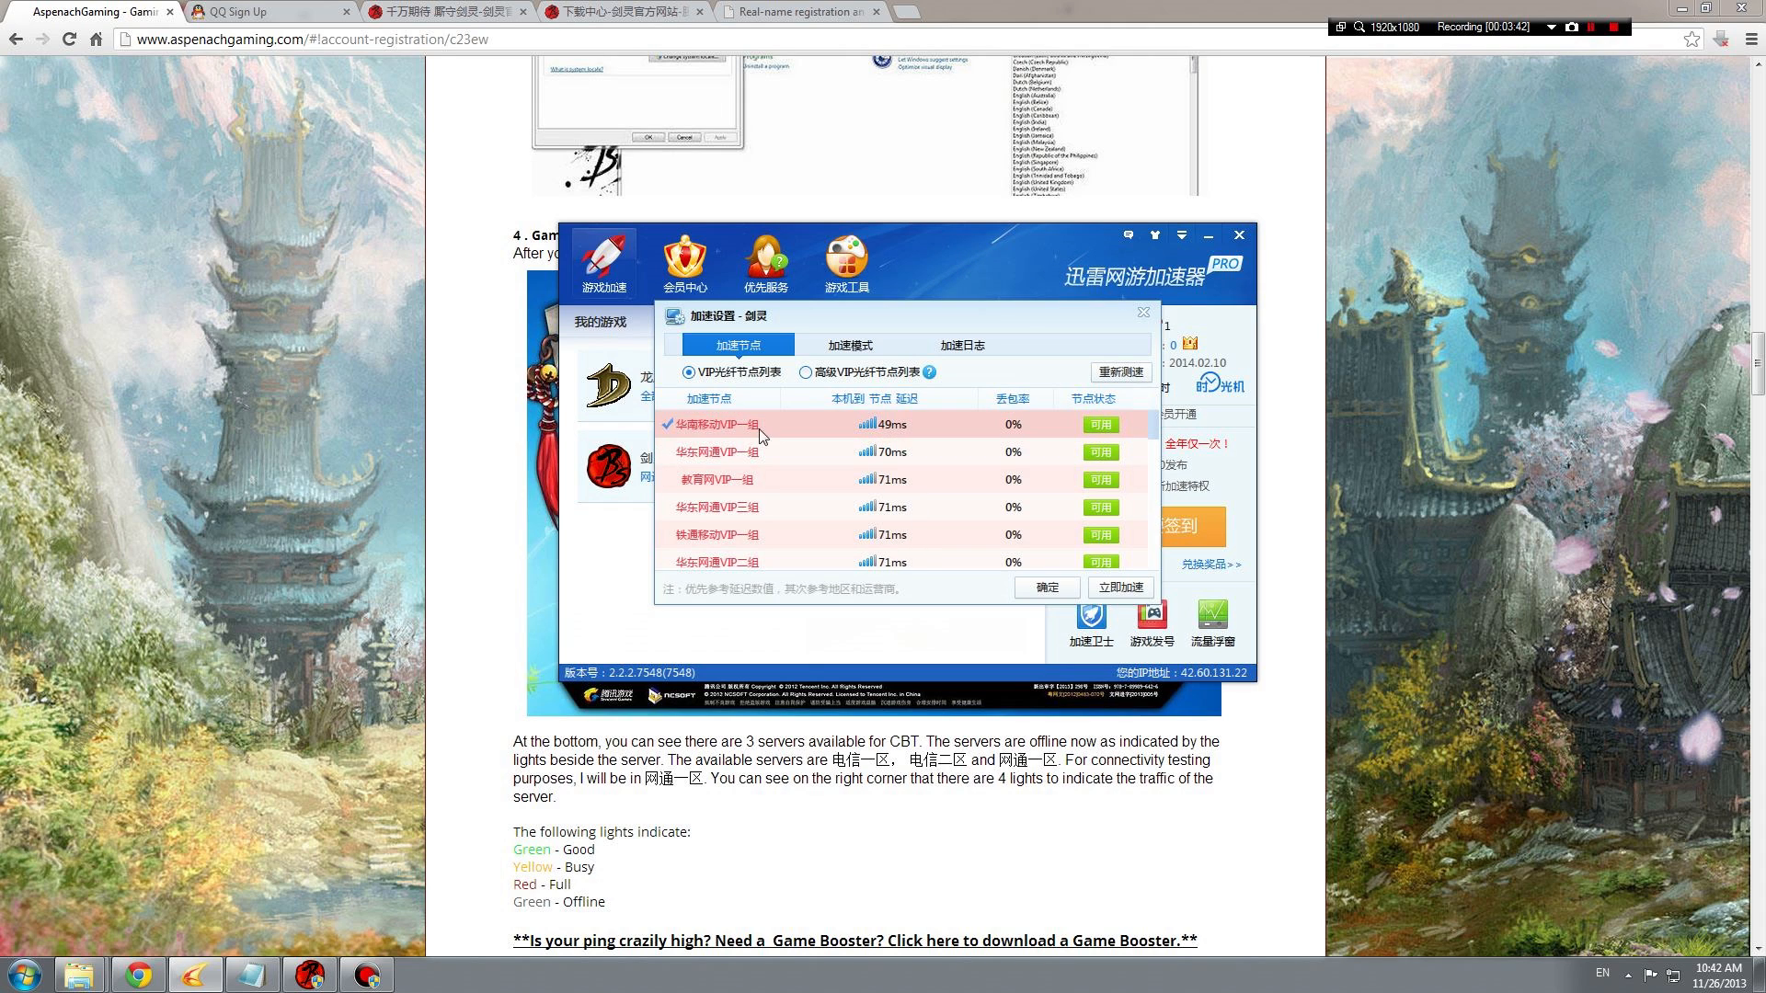
click(806, 373)
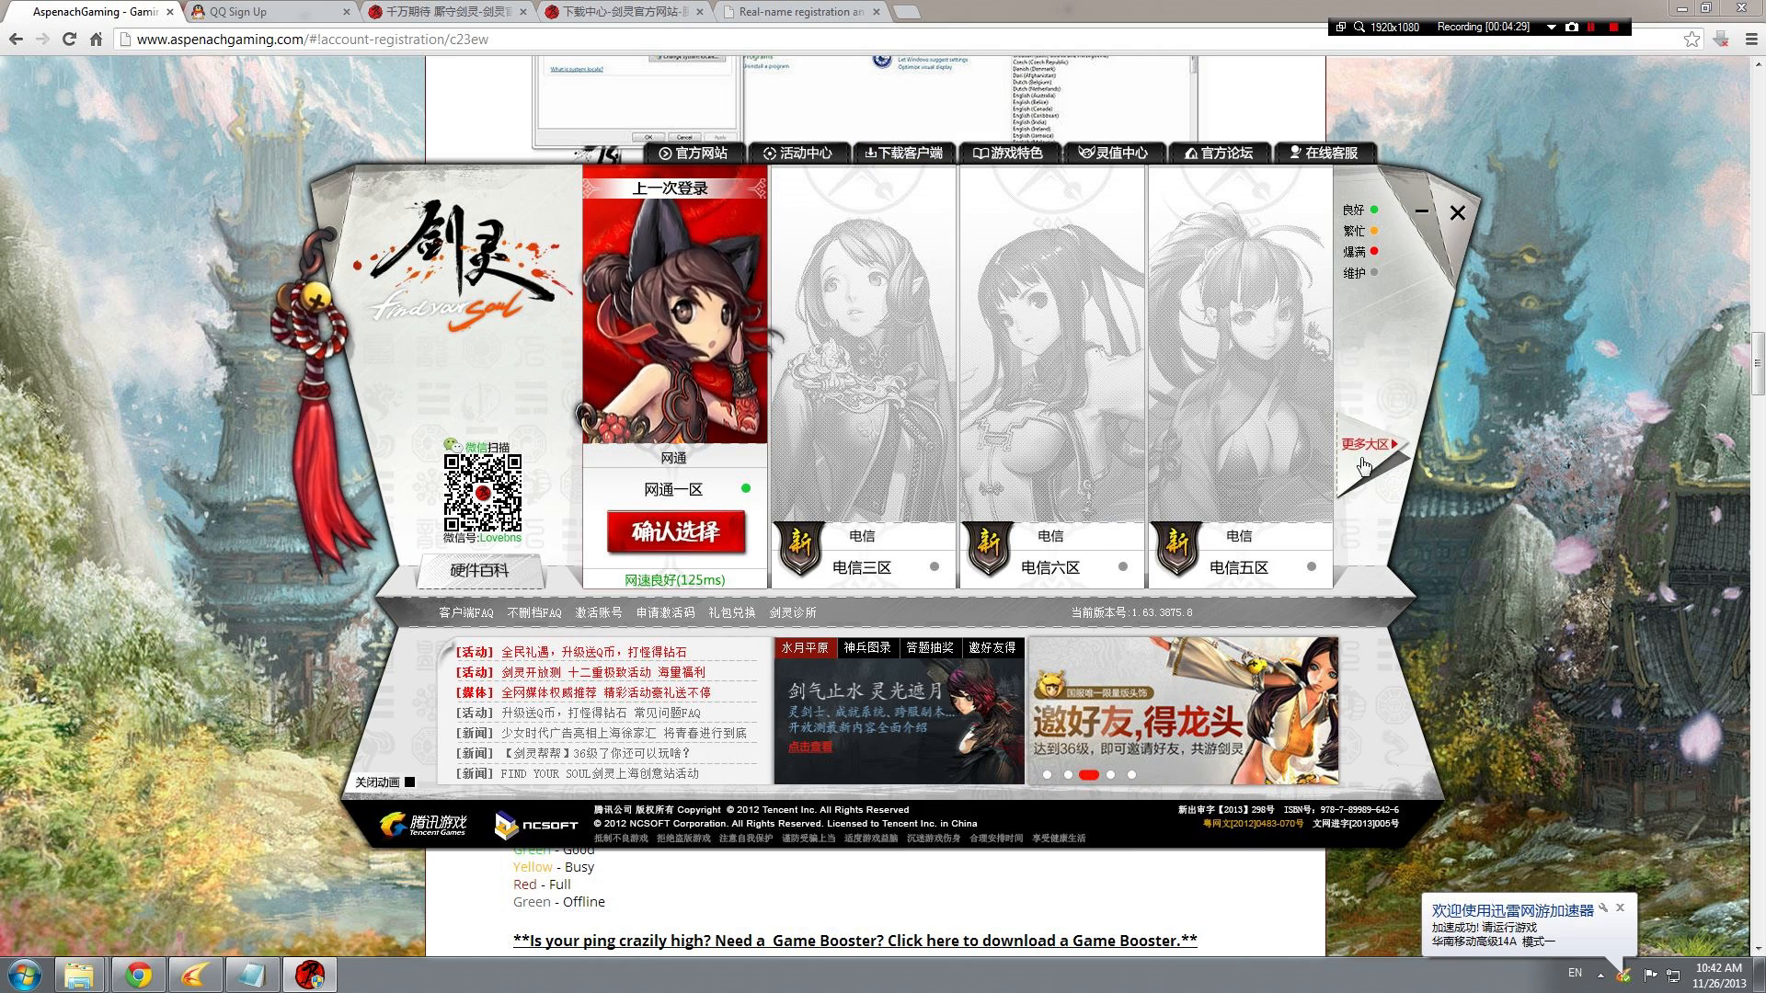
- Review the server list and accelerator status, dismiss them and return to the guide's opening section
click(1367, 455)
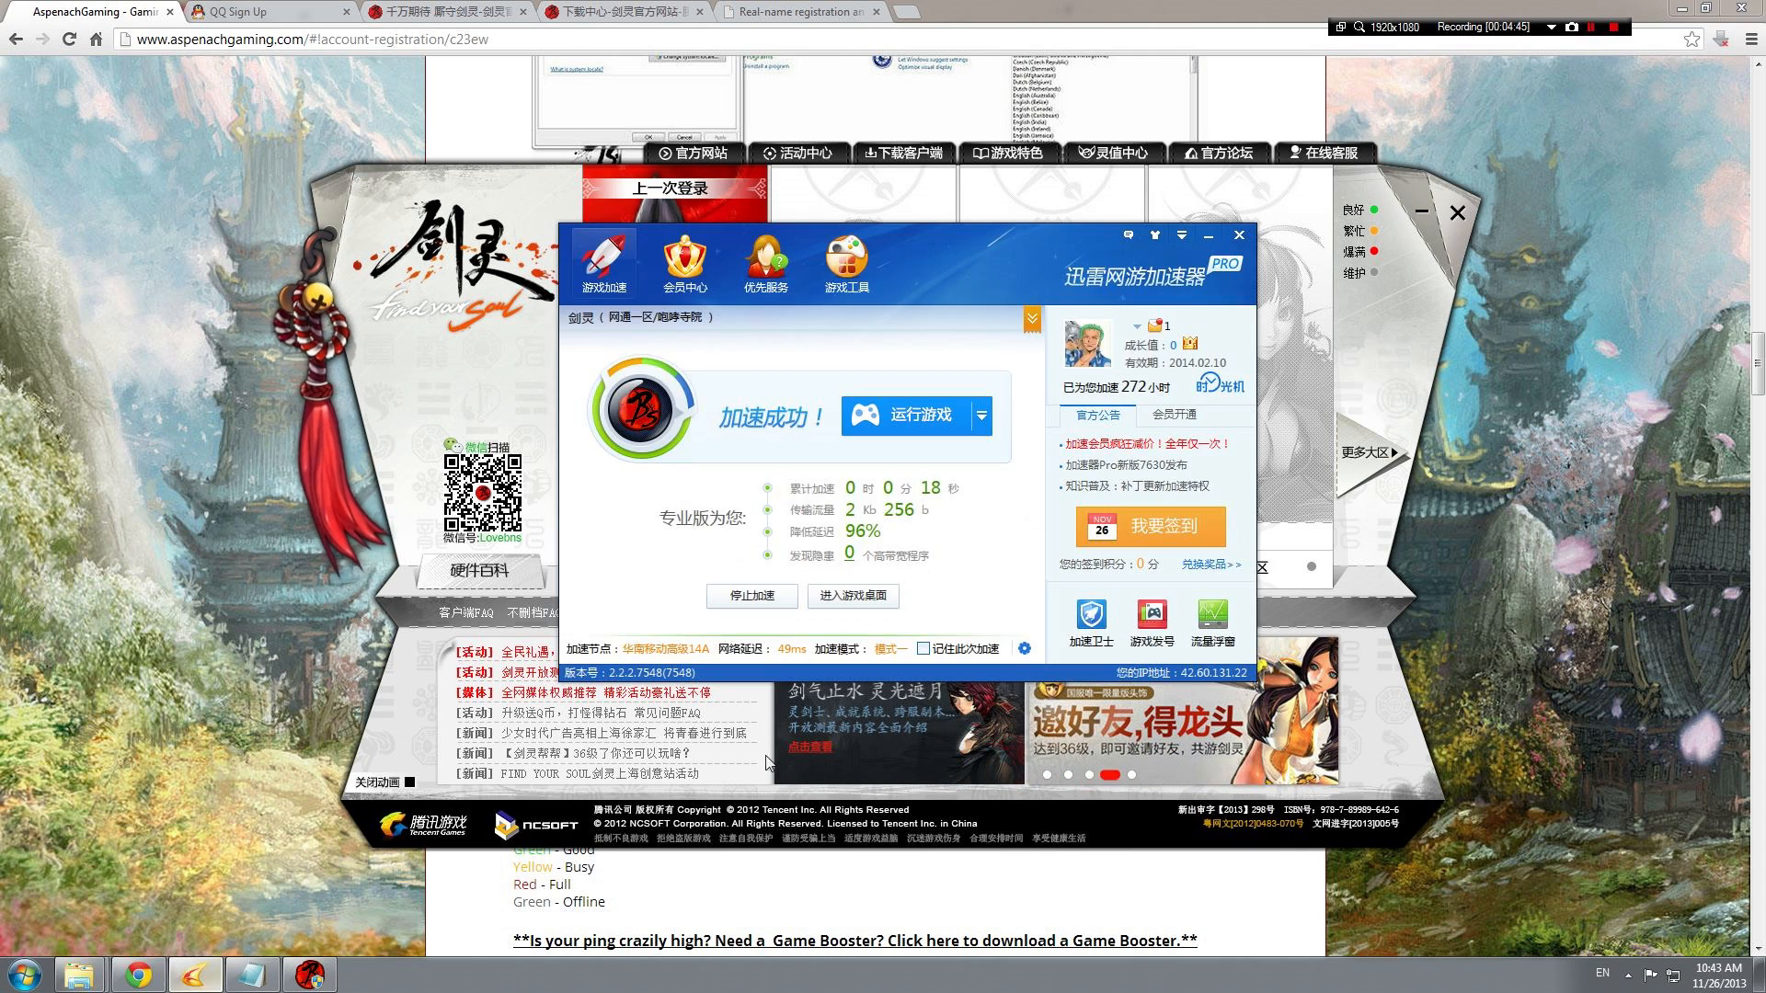
click(1238, 234)
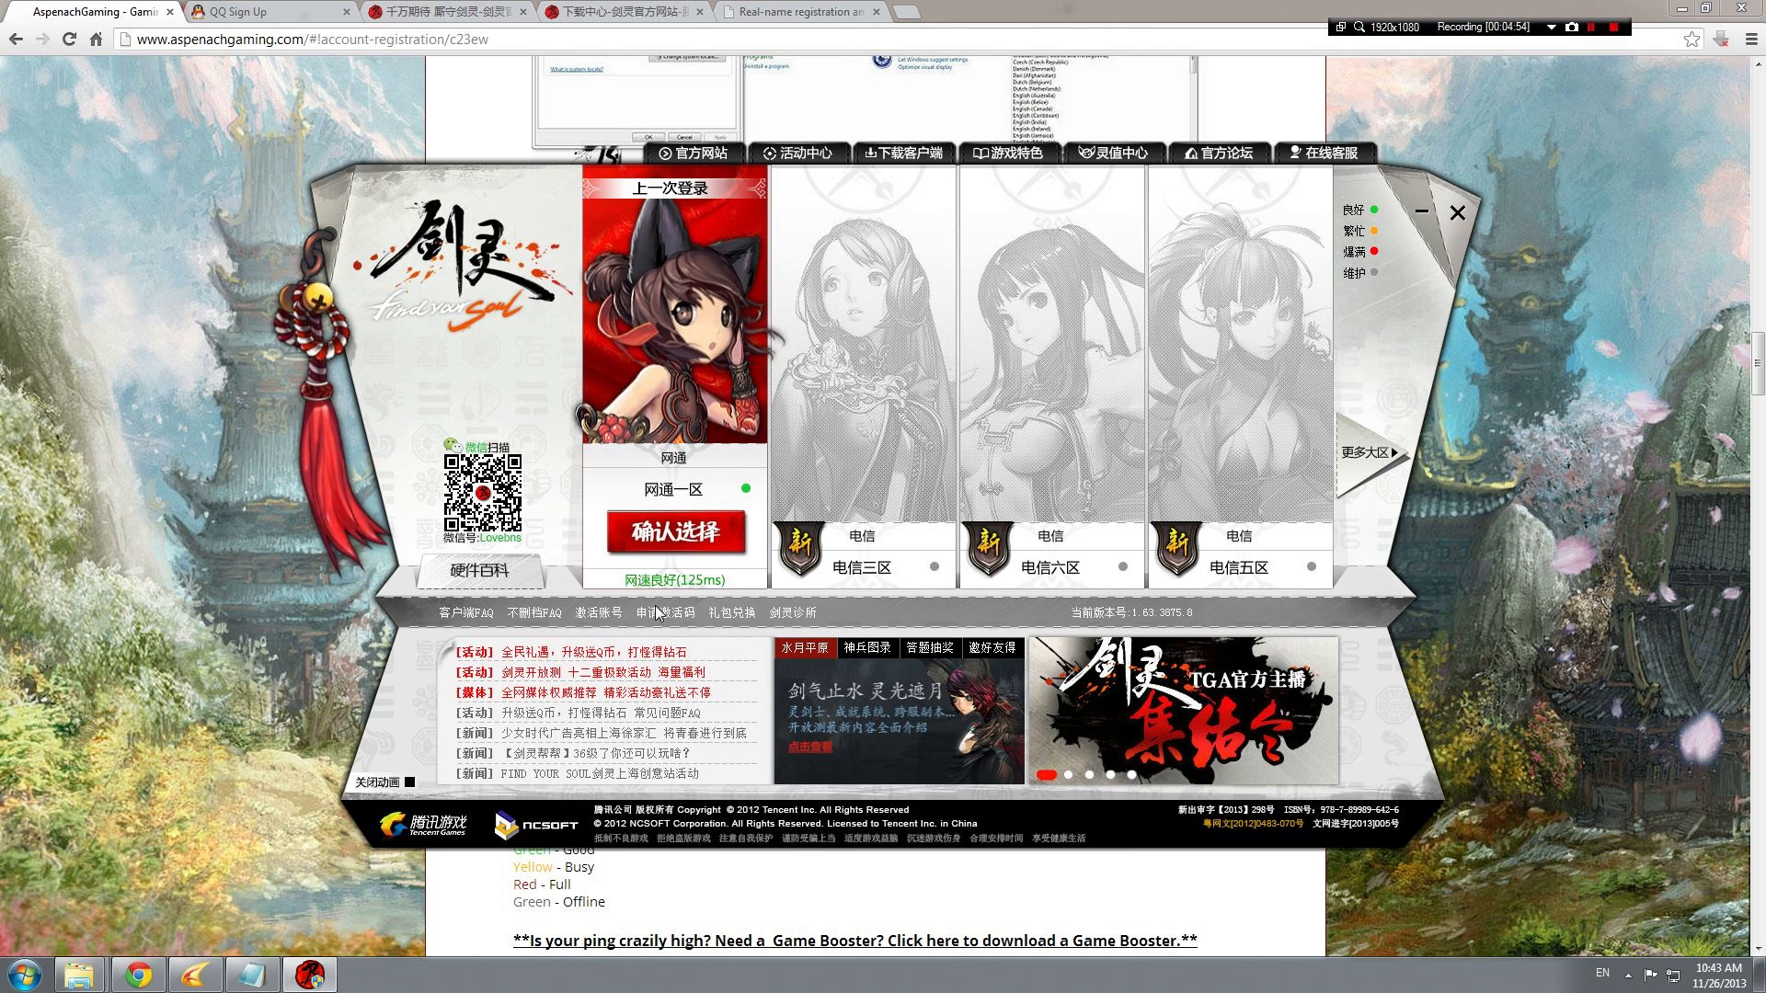
scroll(down, 3)
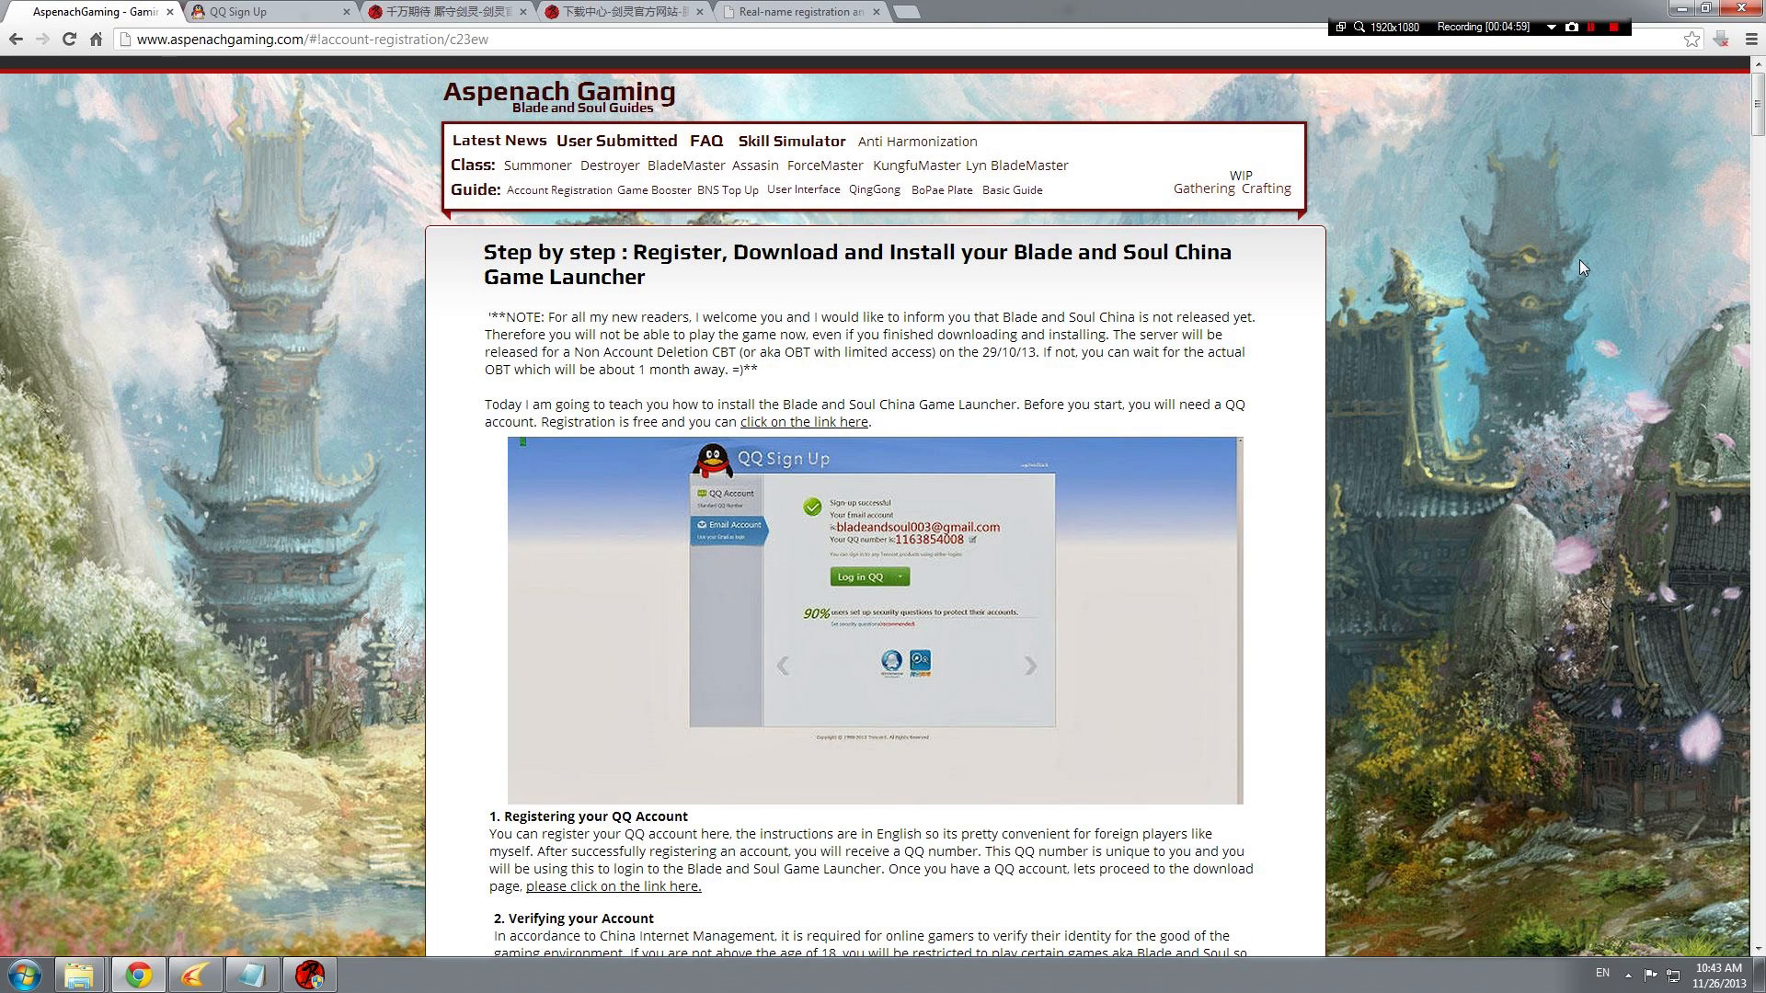
mouse_move(1396, 289)
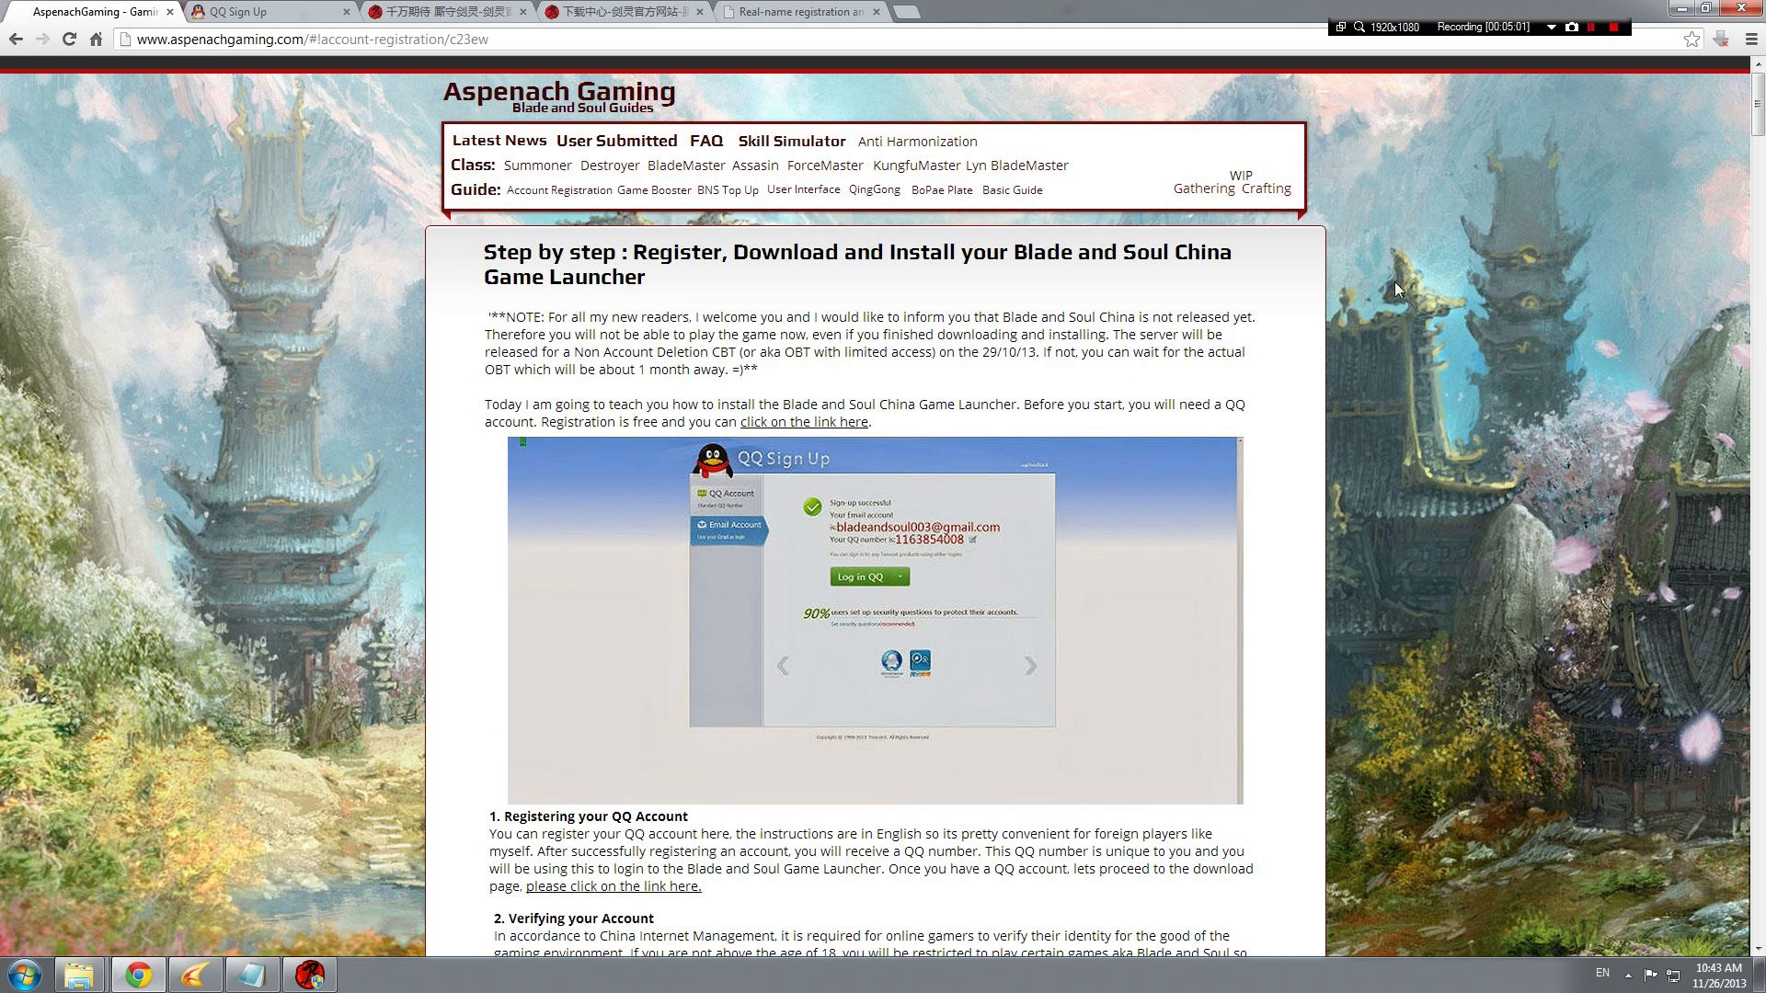
mouse_move(1363, 288)
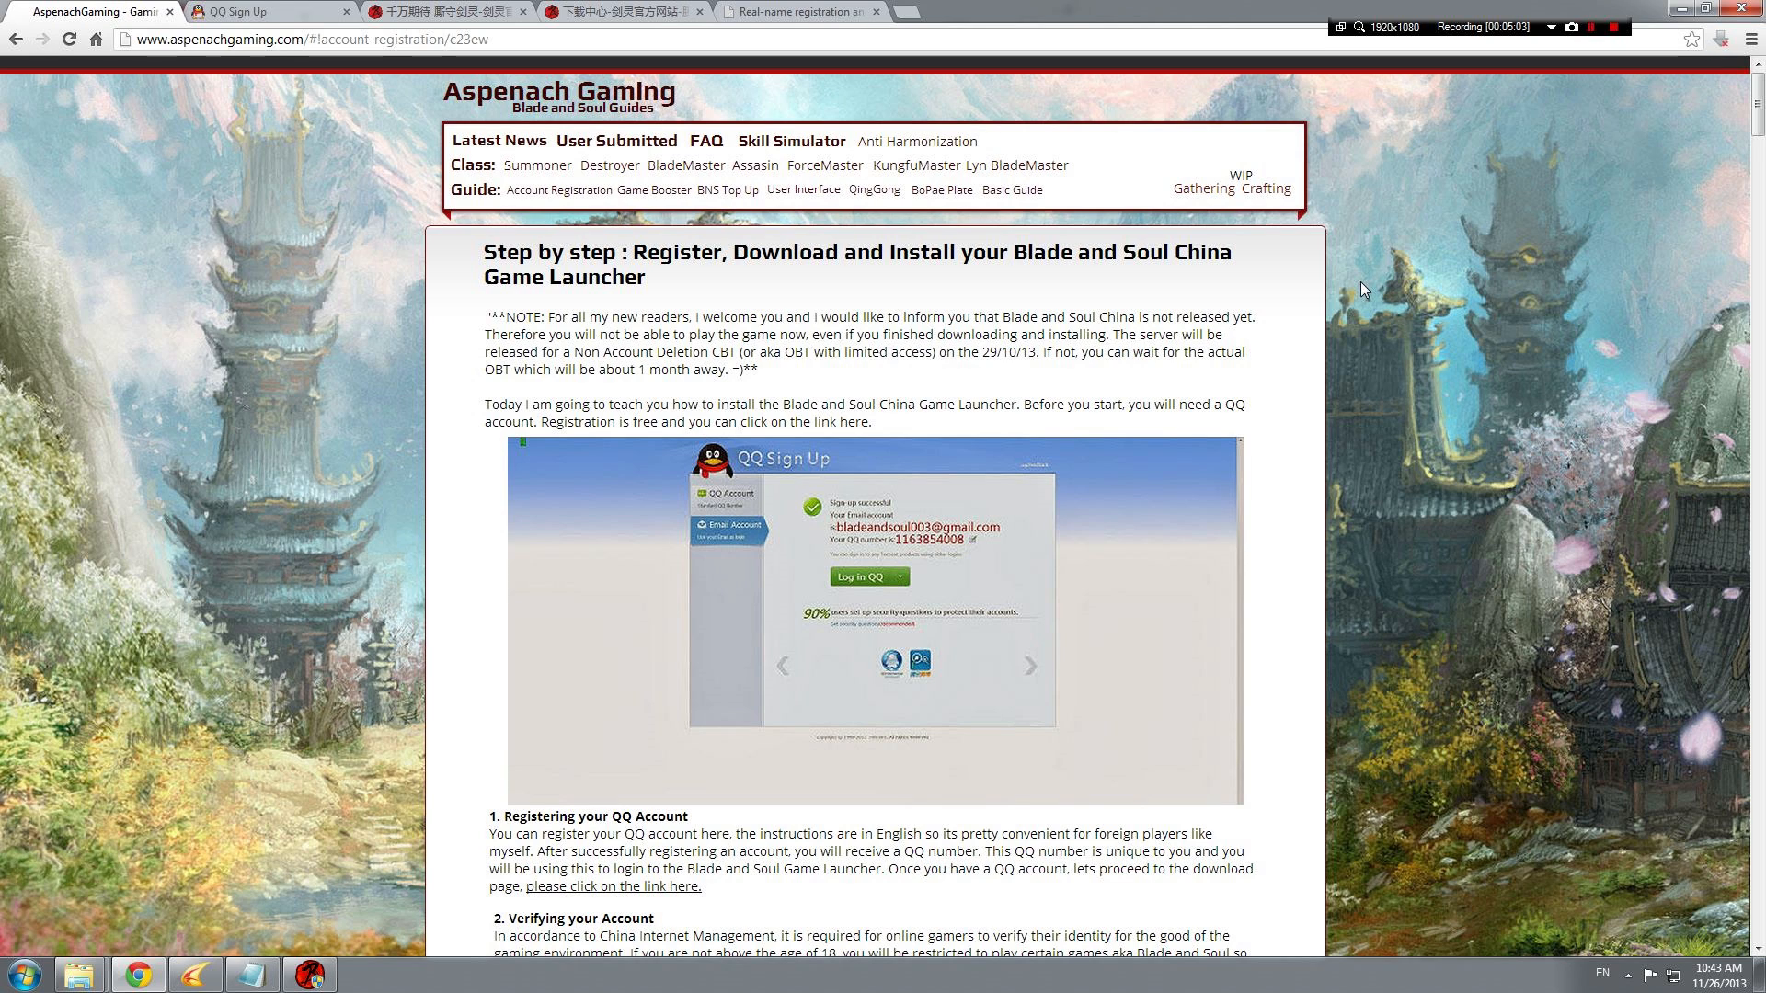